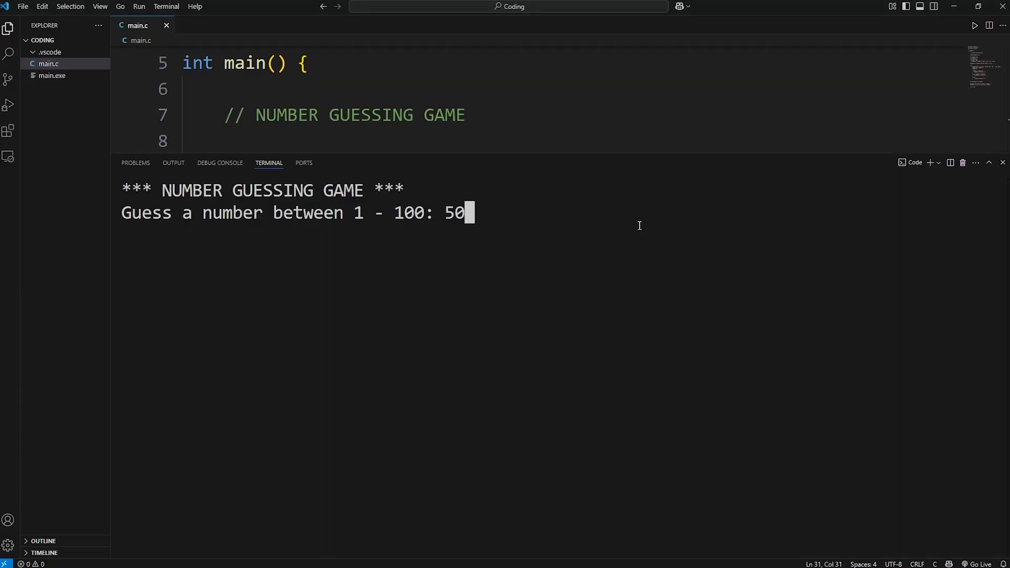
Step: Play the terminal guessing game with guesses 50, 25, 12, 18, 21, 23 and 24
{"action": "key", "text": "Enter"}
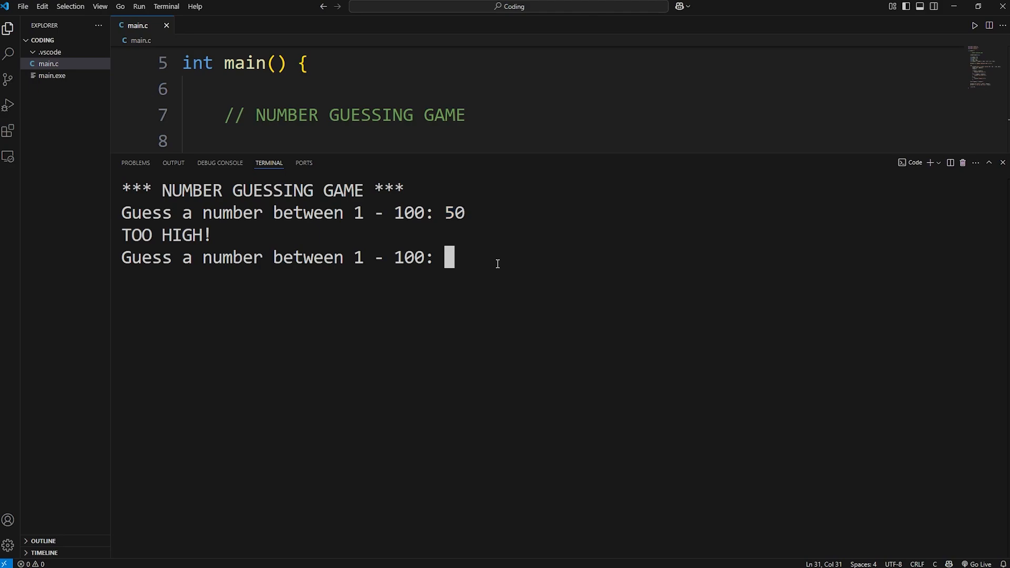
{"action": "type", "text": "25"}
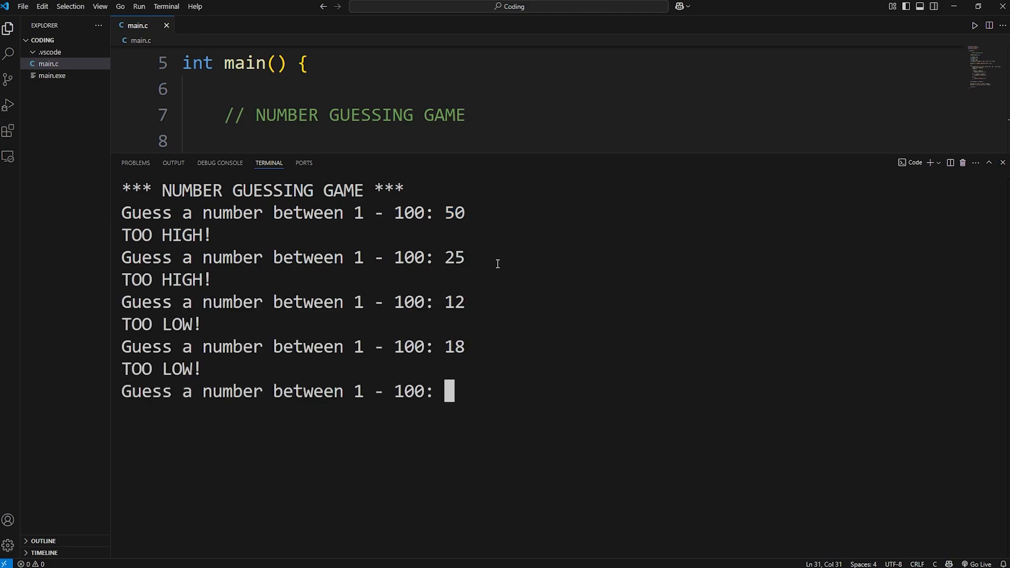
{"action": "type", "text": "21"}
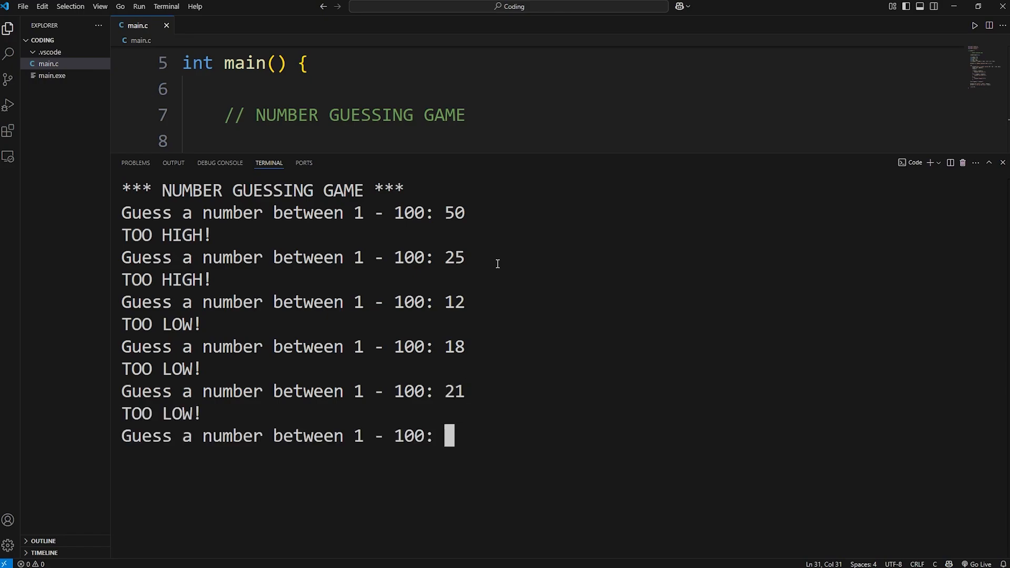
{"action": "type", "text": "23"}
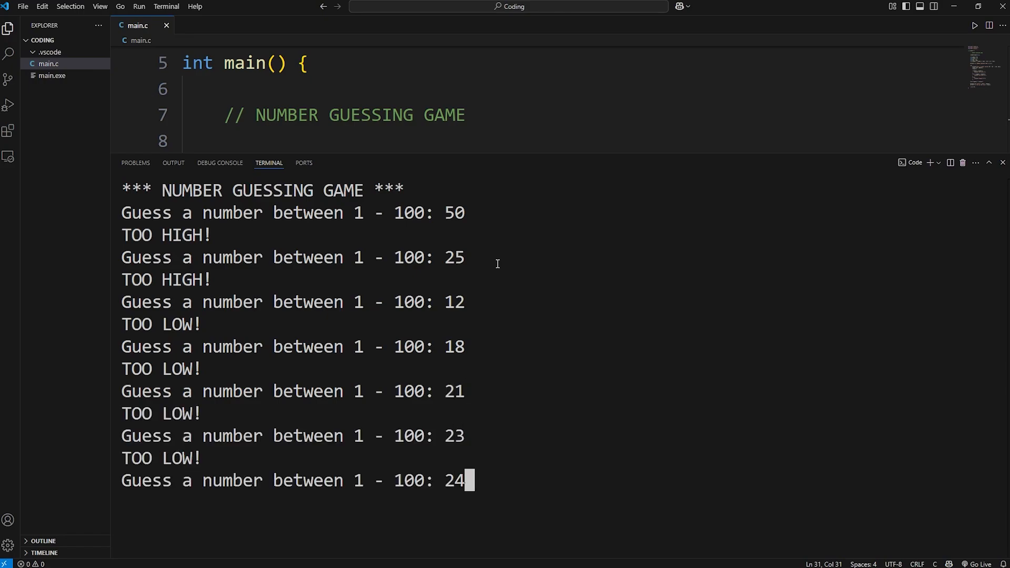
{"action": "key", "text": "Enter"}
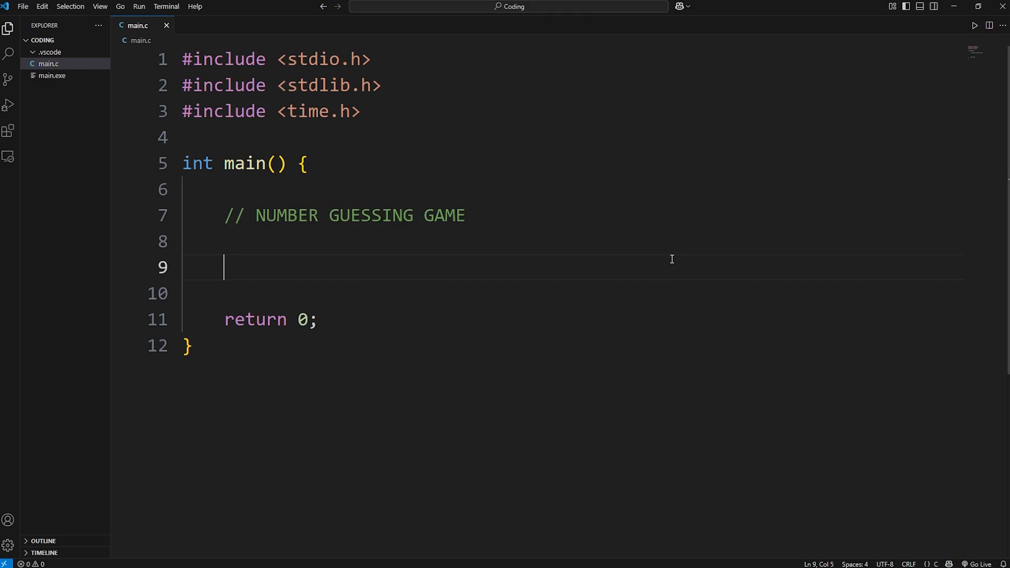
Step: Type srand(time(NULL)); on line 9 of main.c
{"action": "type", "text": "srand()"}
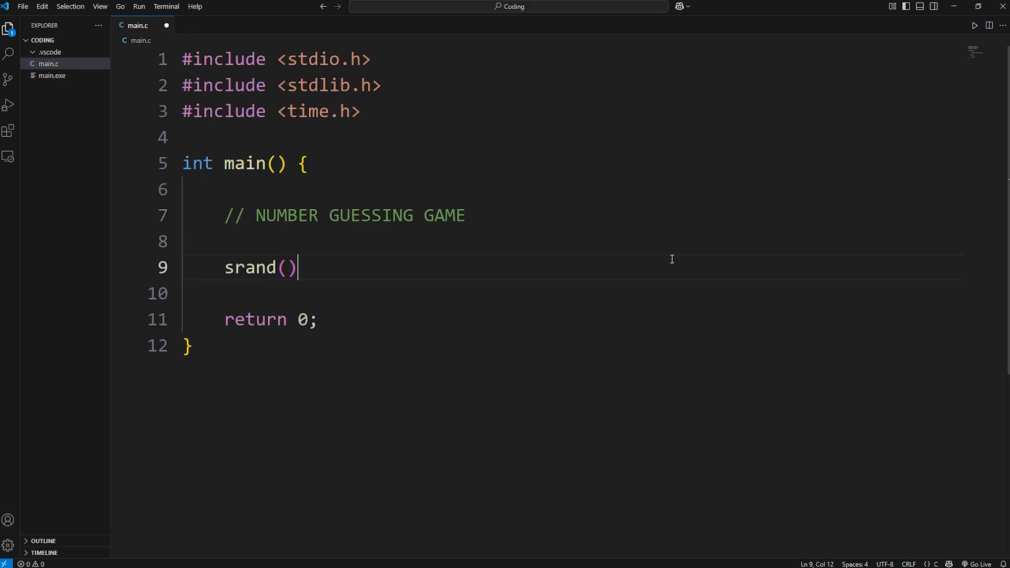
{"action": "type", "text": ";"}
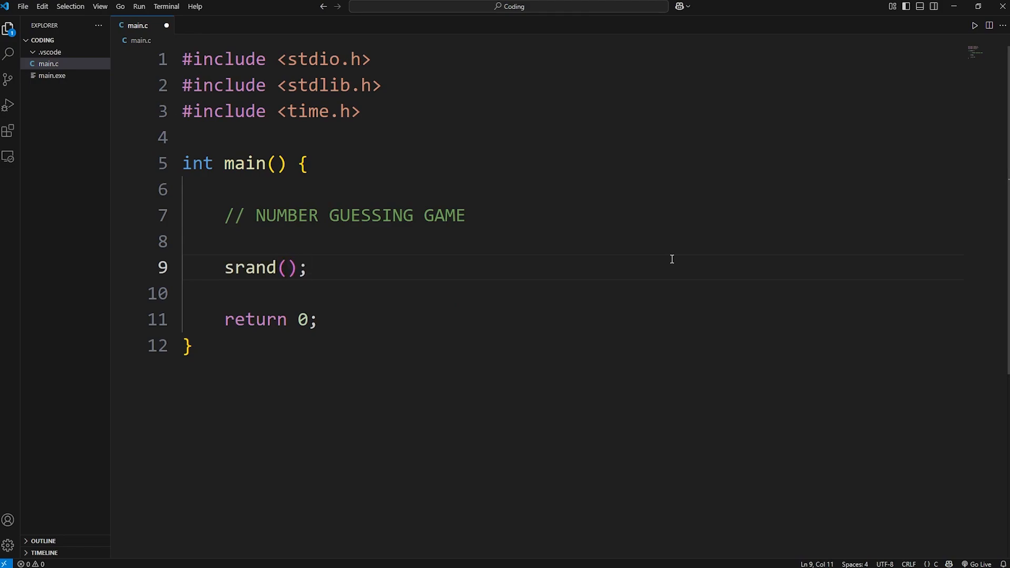
{"action": "type", "text": "time"}
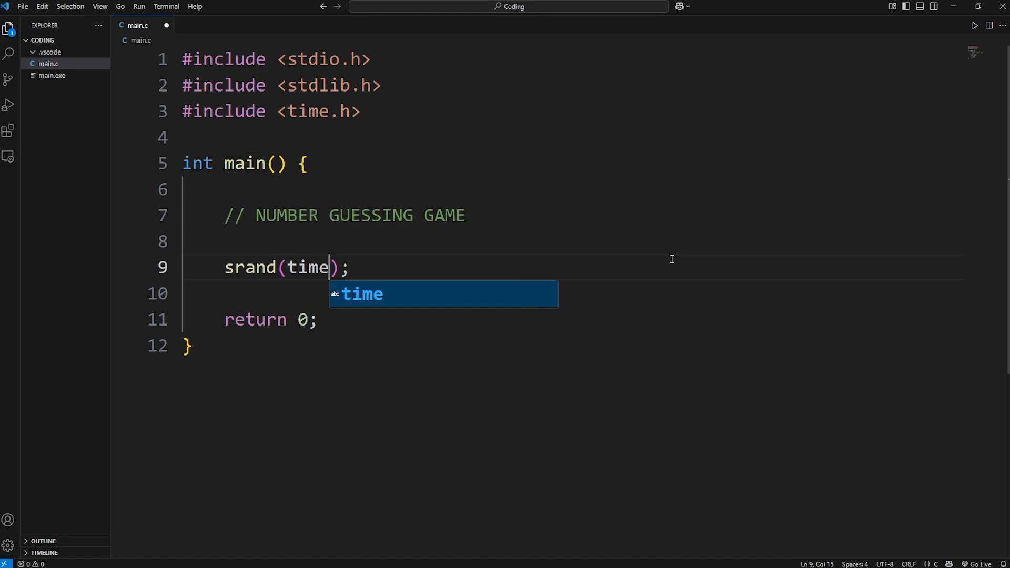
{"action": "type", "text": "()"}
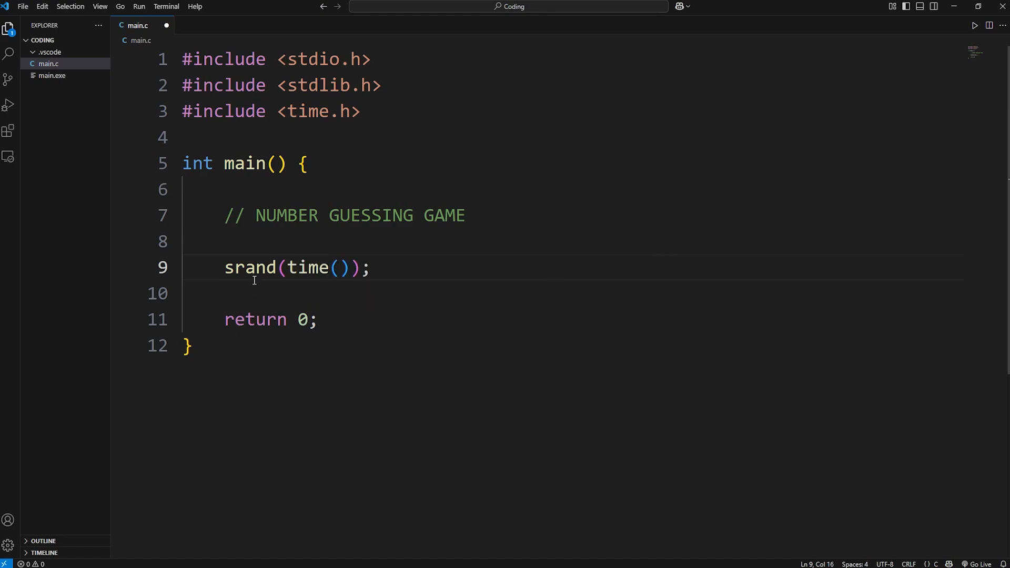
{"action": "mouse_move", "coordinate": [526, 247]}
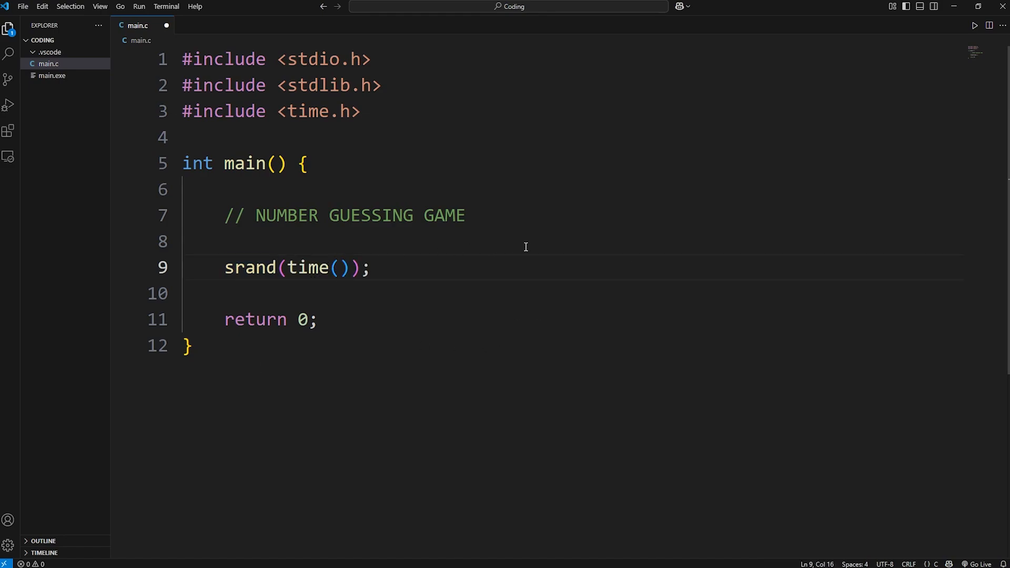
{"action": "type", "text": "0"}
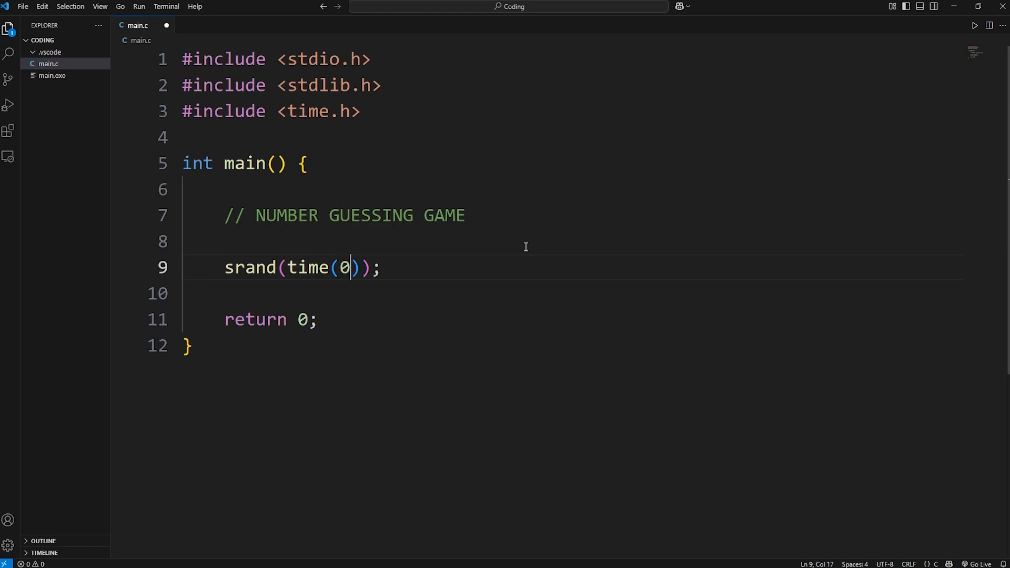
{"action": "type", "text": "NULL"}
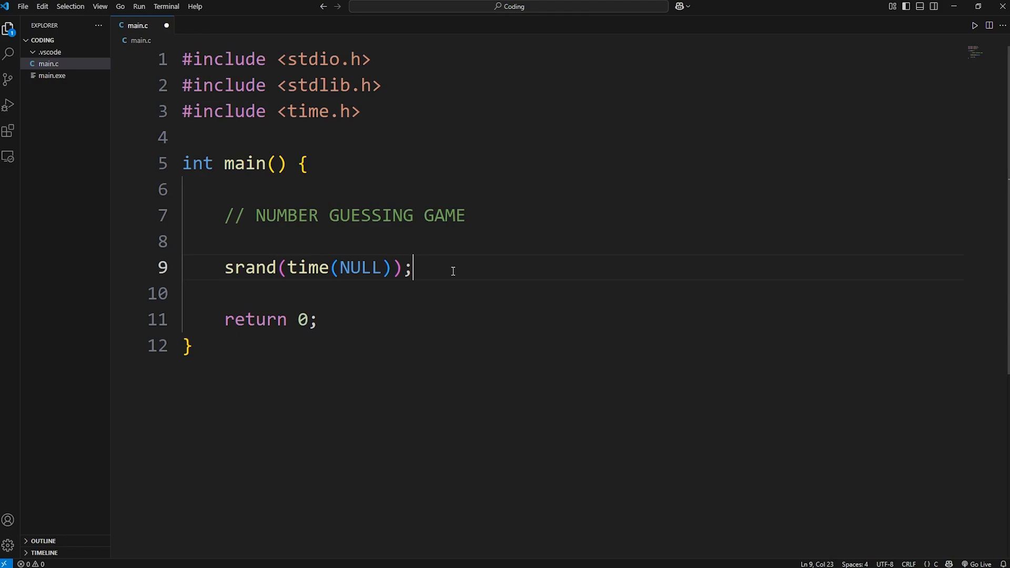
{"action": "mouse_move", "coordinate": [545, 264]}
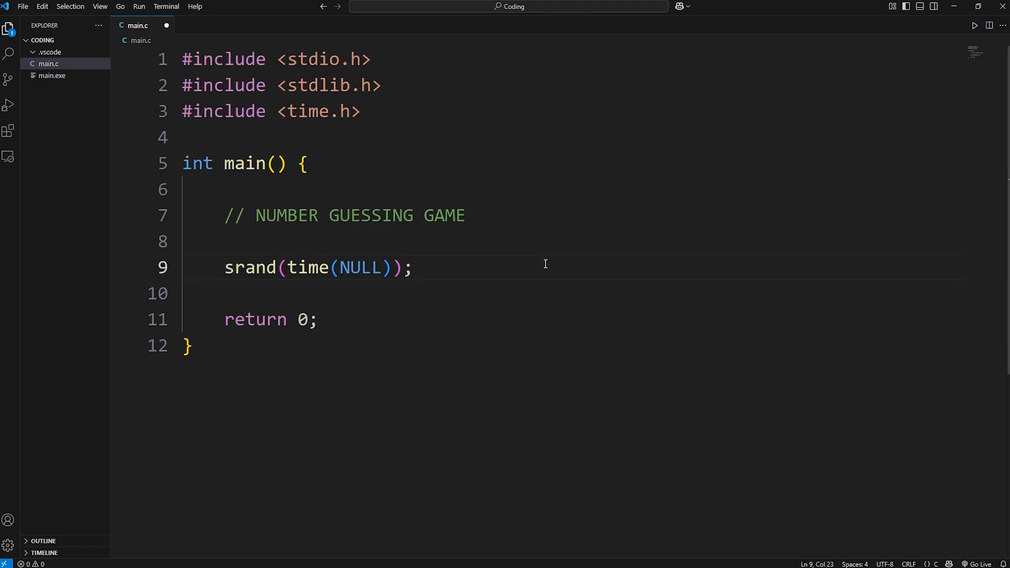
{"action": "mouse_move", "coordinate": [542, 273]}
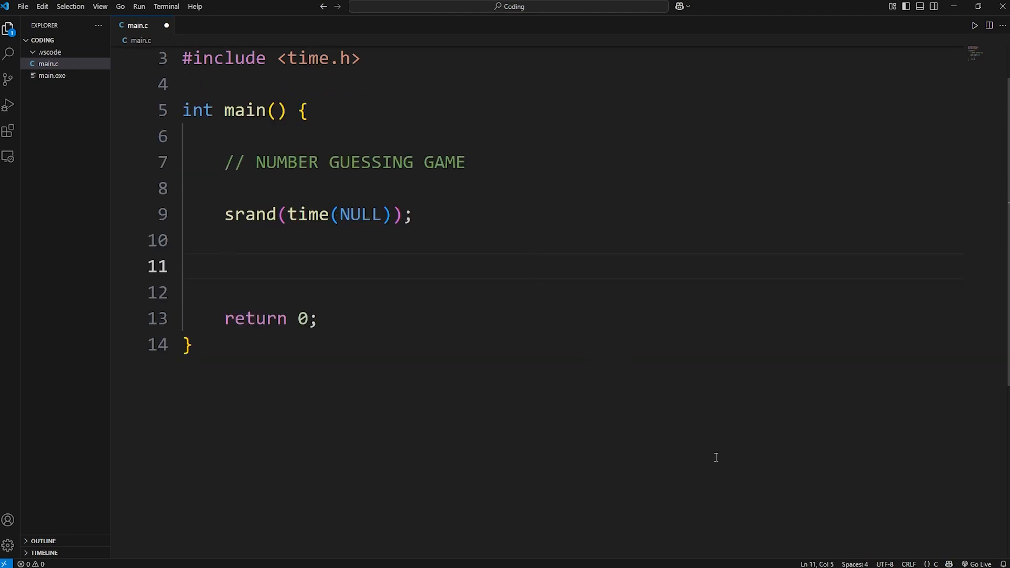
Step: Declare int guess = 0 and int tries = 0 below the srand line
{"action": "type", "text": "int gu"}
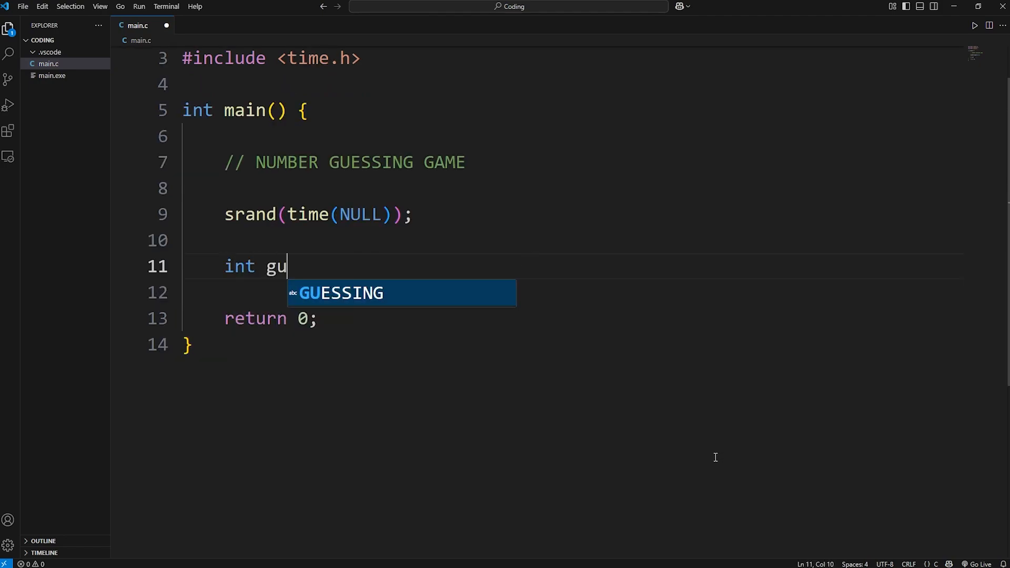
{"action": "type", "text": "ess = 0;"}
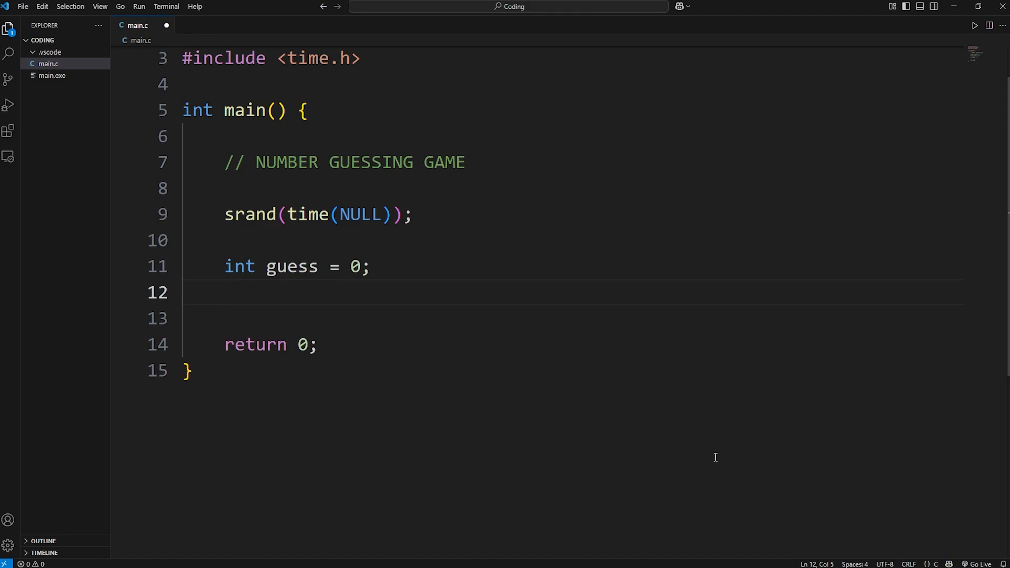
{"action": "type", "text": "int tries ="}
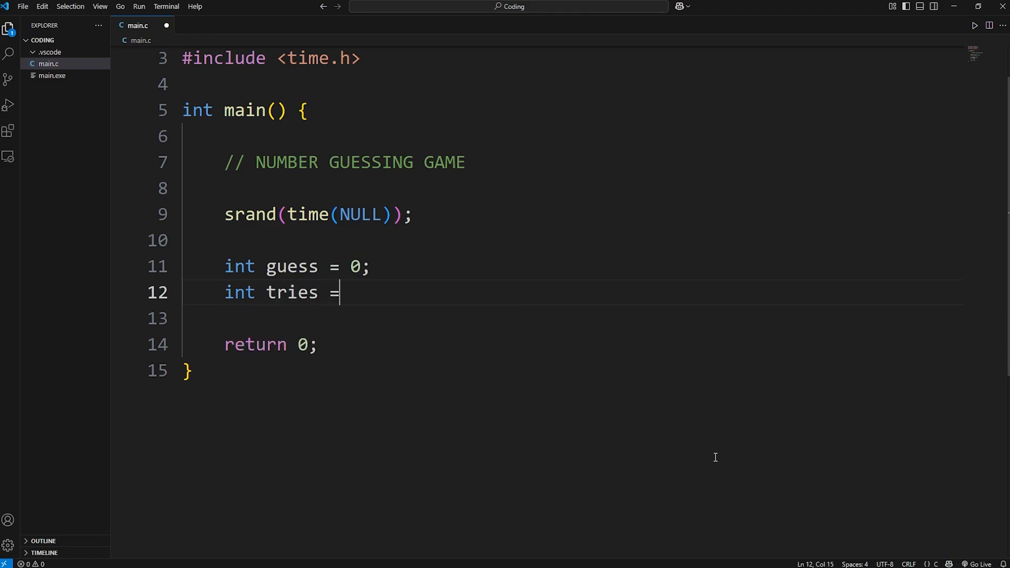
{"action": "type", "text": "0;"}
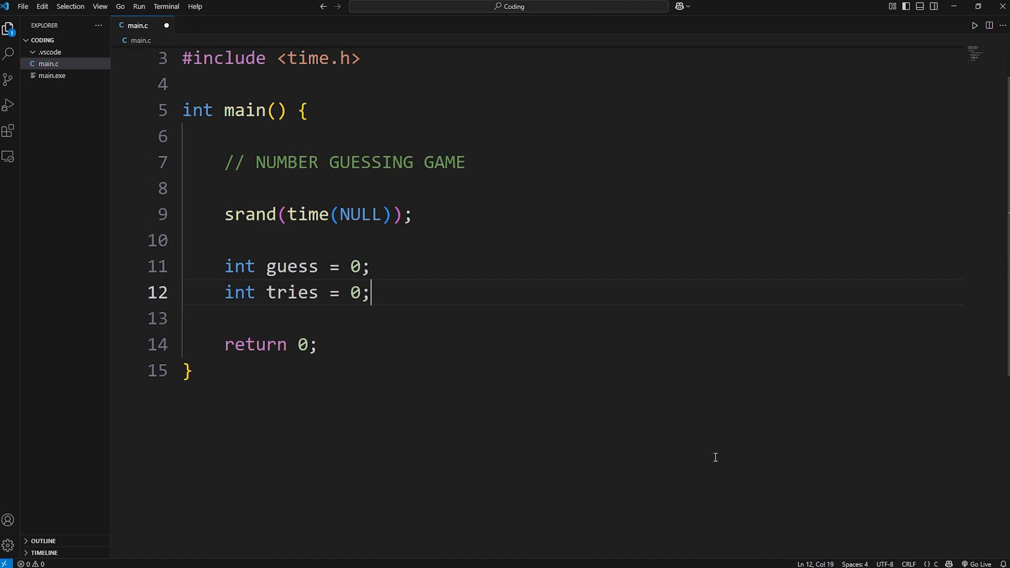
{"action": "key", "text": "Enter"}
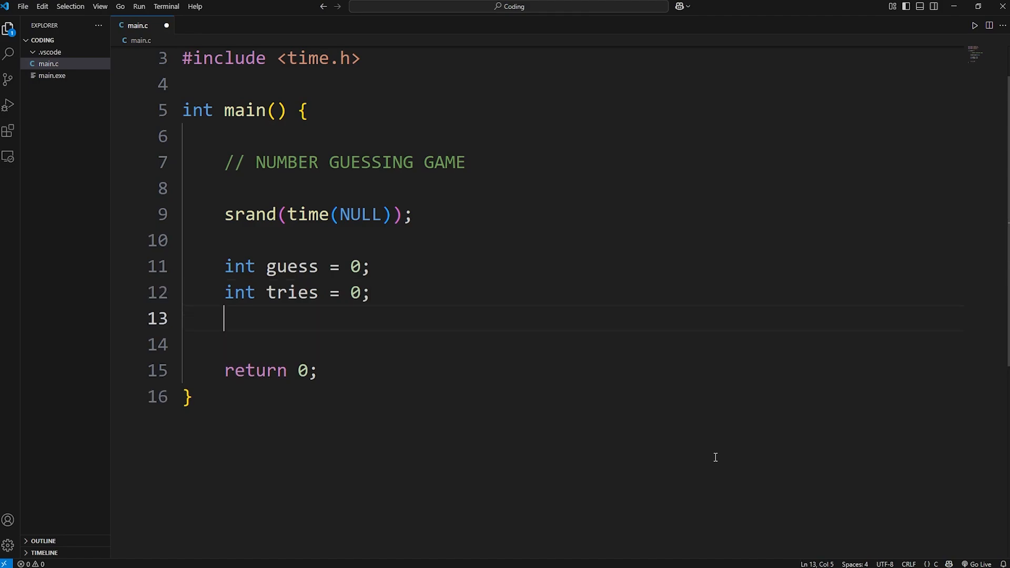
Step: Add the declarations int min = 1 and int max = 100
{"action": "type", "text": "int"}
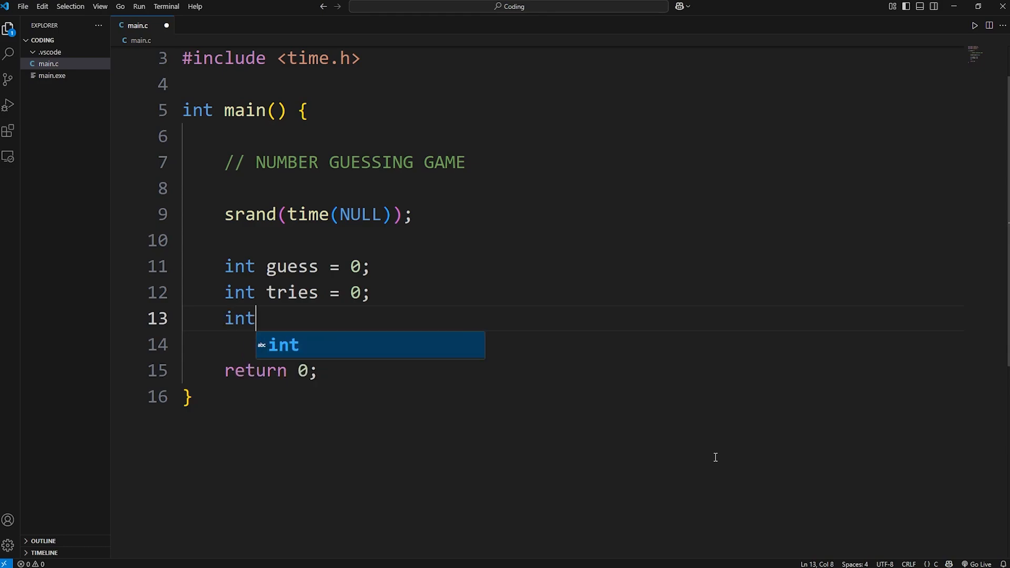
{"action": "type", "text": "min"}
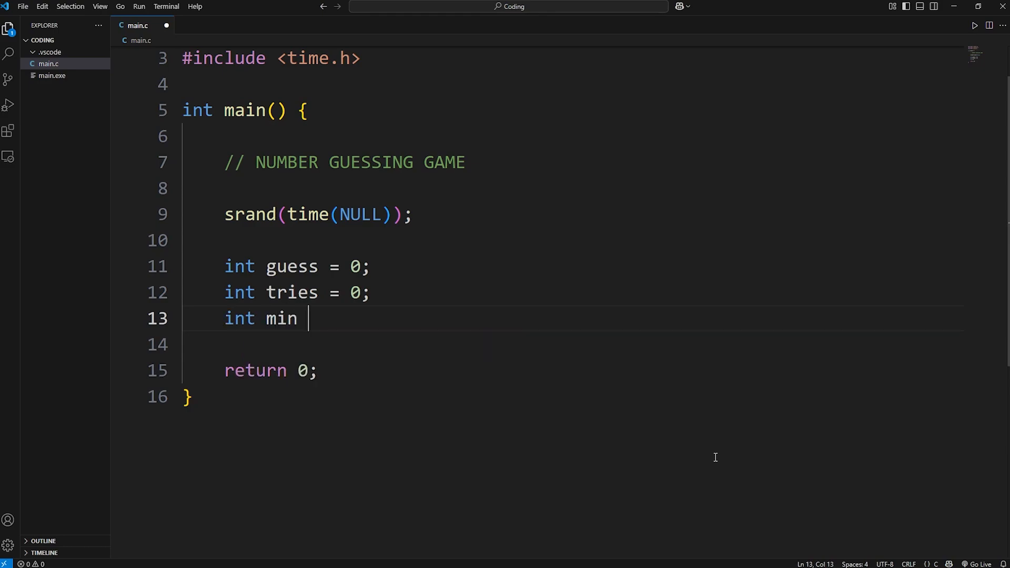
{"action": "type", "text": "= 1;"}
{"action": "left_click", "coordinate": [572, 344]}
{"action": "type", "text": "int max"}
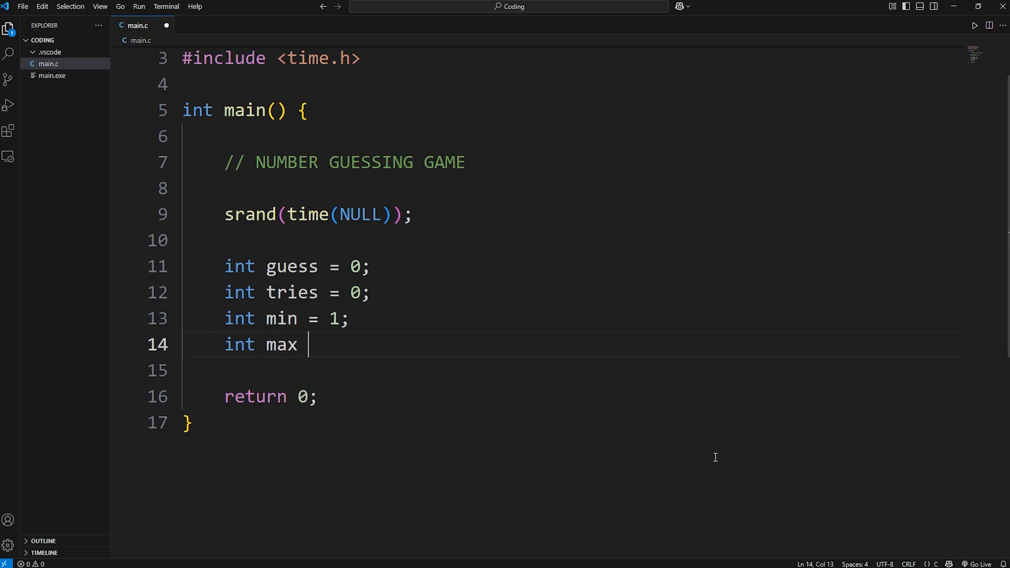
{"action": "type", "text": "= 100;"}
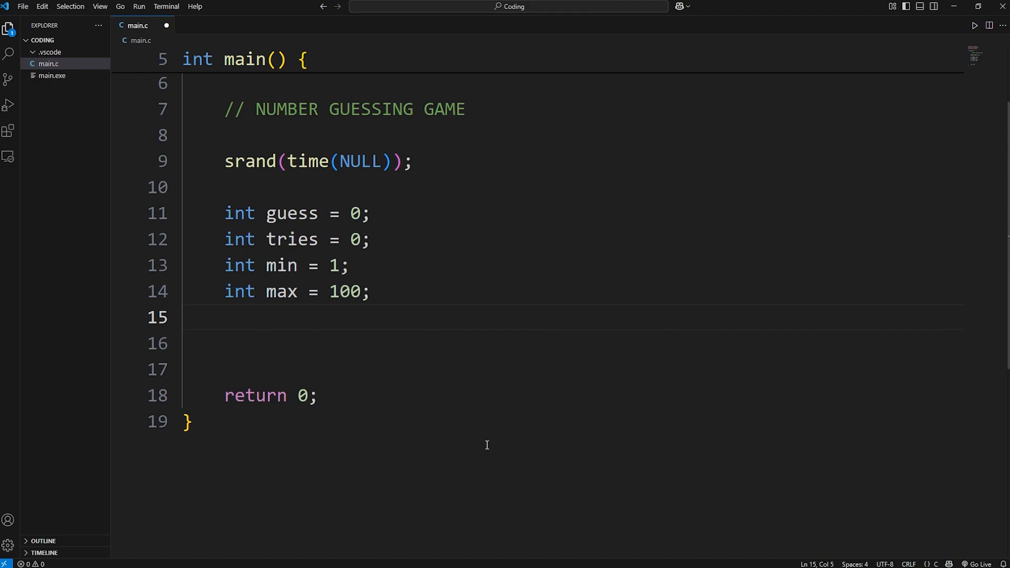
Step: Start the answer declaration with int answer = rand() on line 15
{"action": "type", "text": "int"}
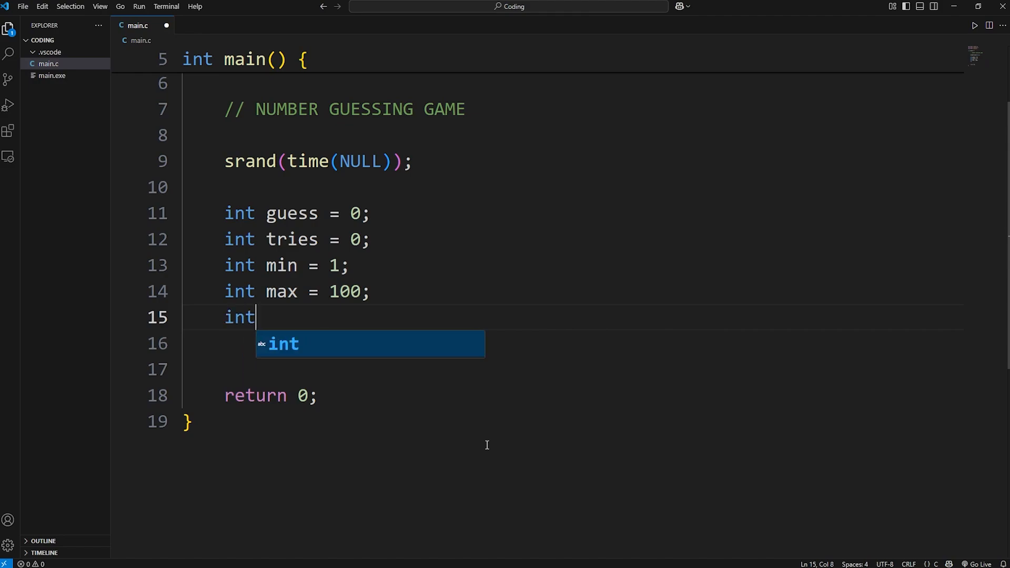
{"action": "type", "text": "answer"}
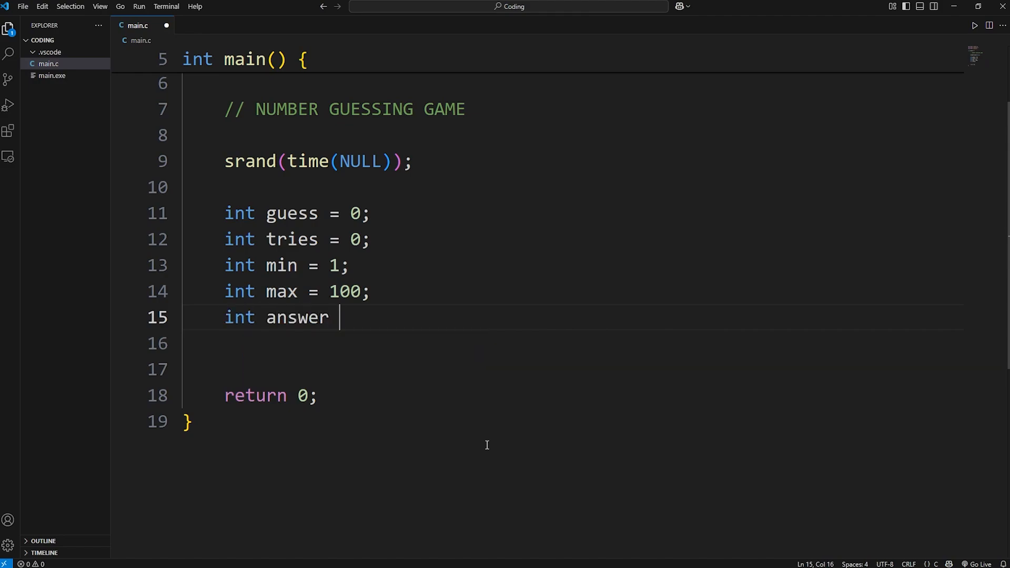
{"action": "type", "text": "="}
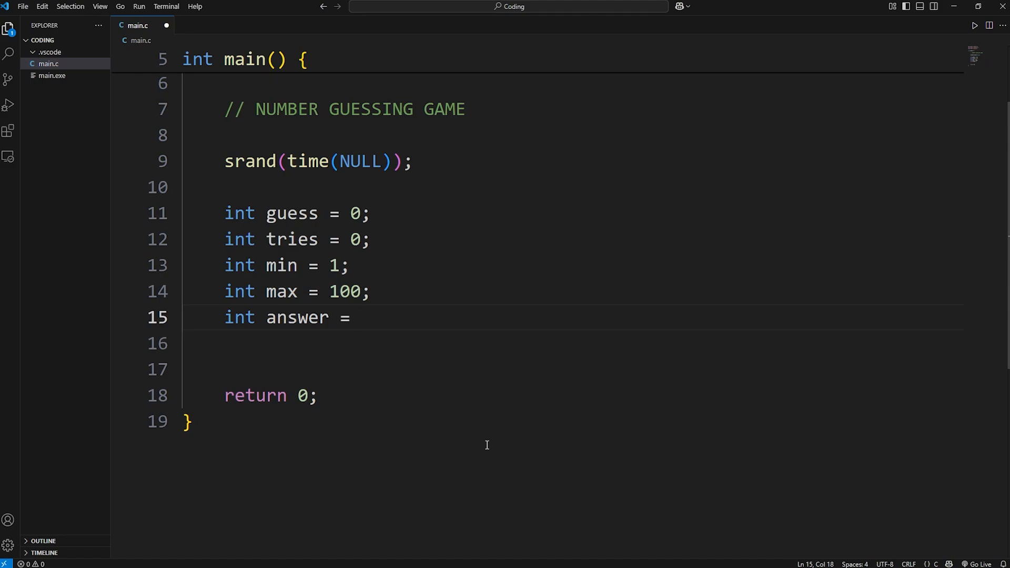
{"action": "mouse_move", "coordinate": [421, 317]}
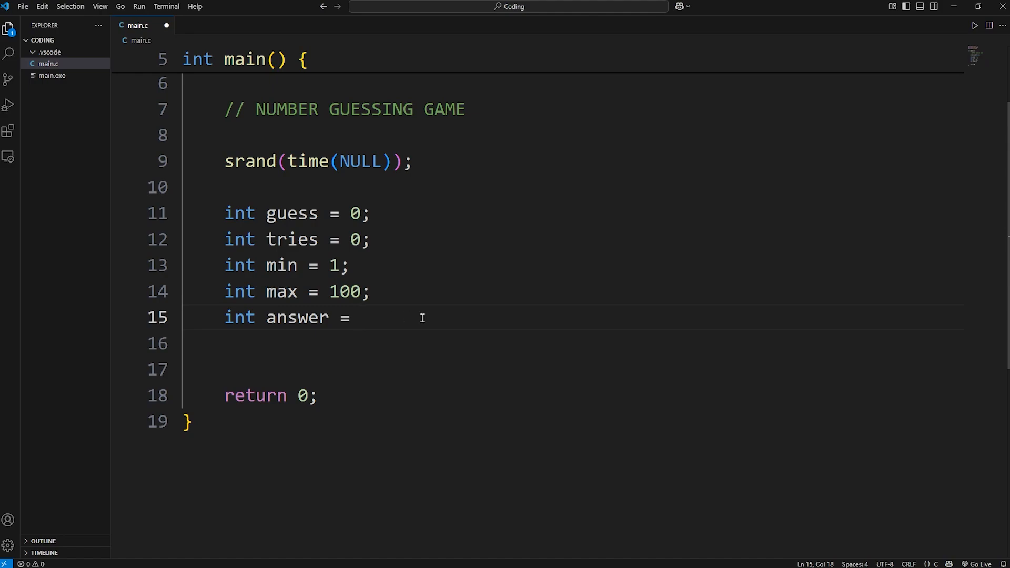
{"action": "type", "text": "rand()"}
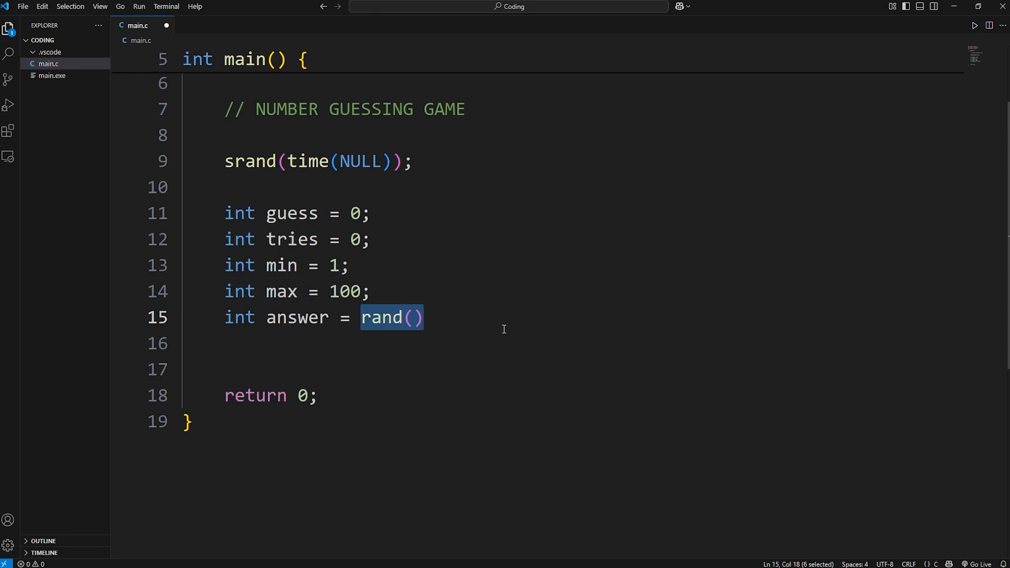
{"action": "mouse_move", "coordinate": [494, 317]}
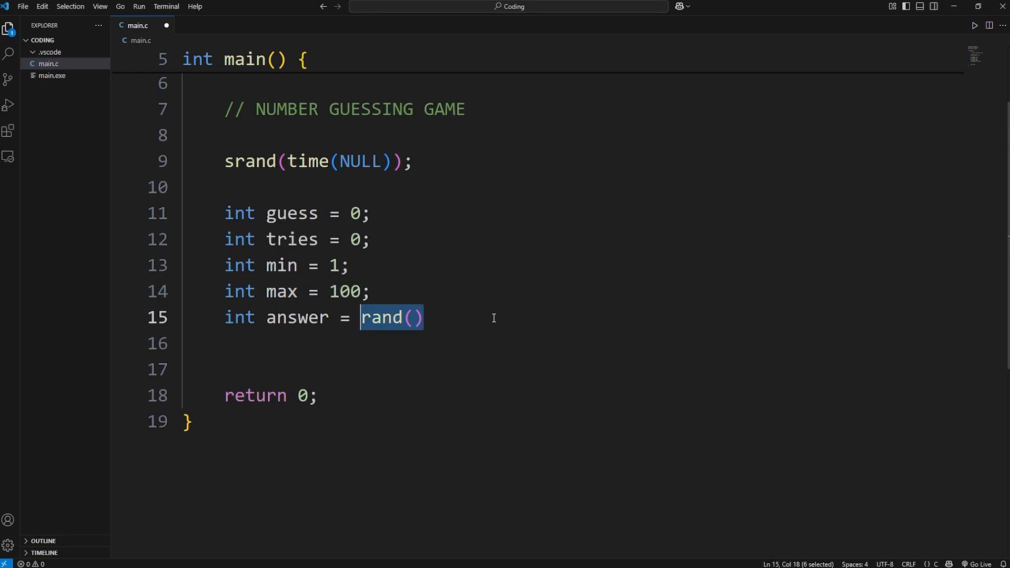
Step: Append % max after rand(), referring to the max 100 and min 1 values
{"action": "left_click", "coordinate": [428, 317]}
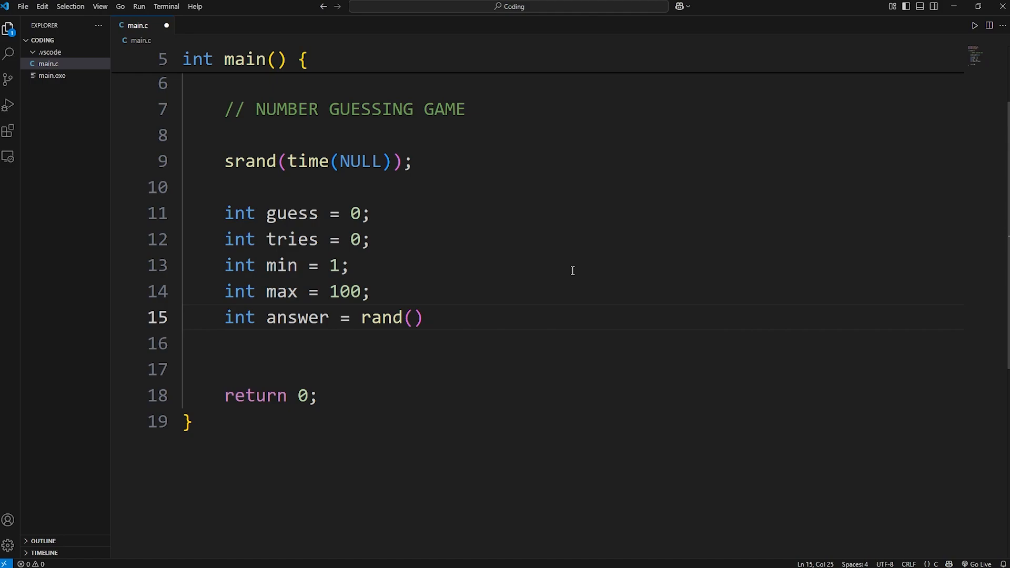
{"action": "type", "text": "%"}
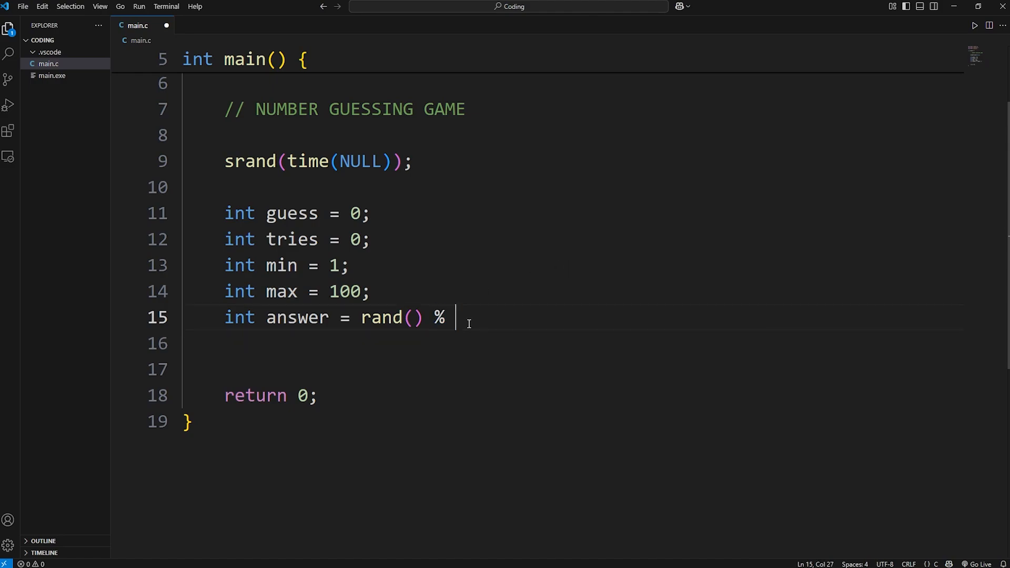
{"action": "double_click", "coordinate": [344, 292]}
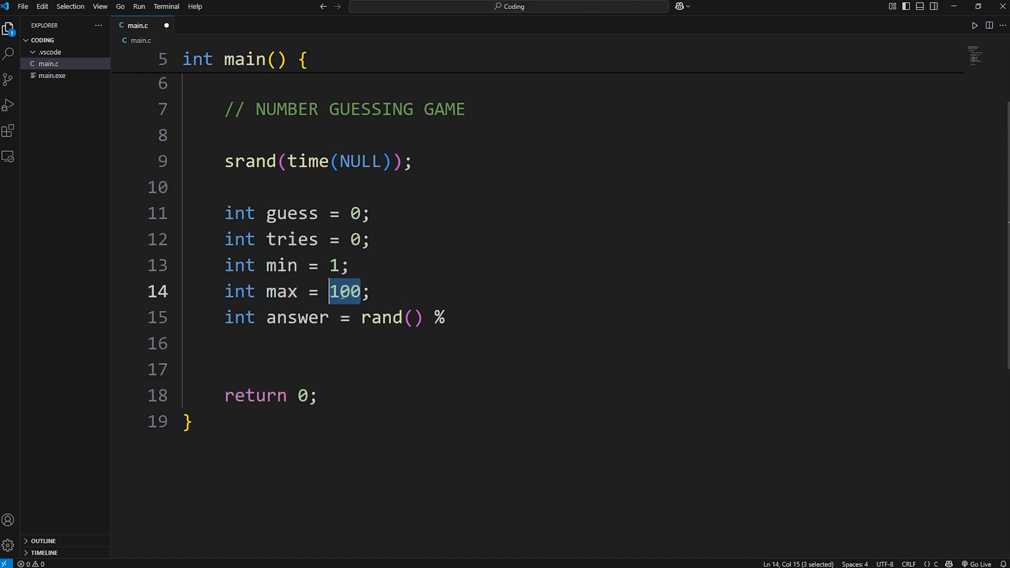
{"action": "type", "text": "max"}
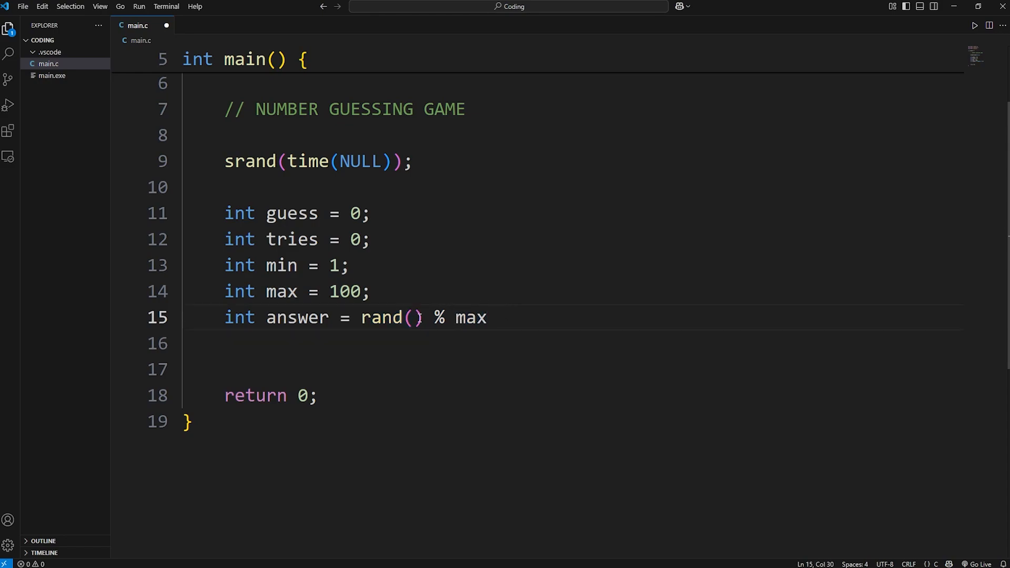
{"action": "mouse_move", "coordinate": [482, 332]}
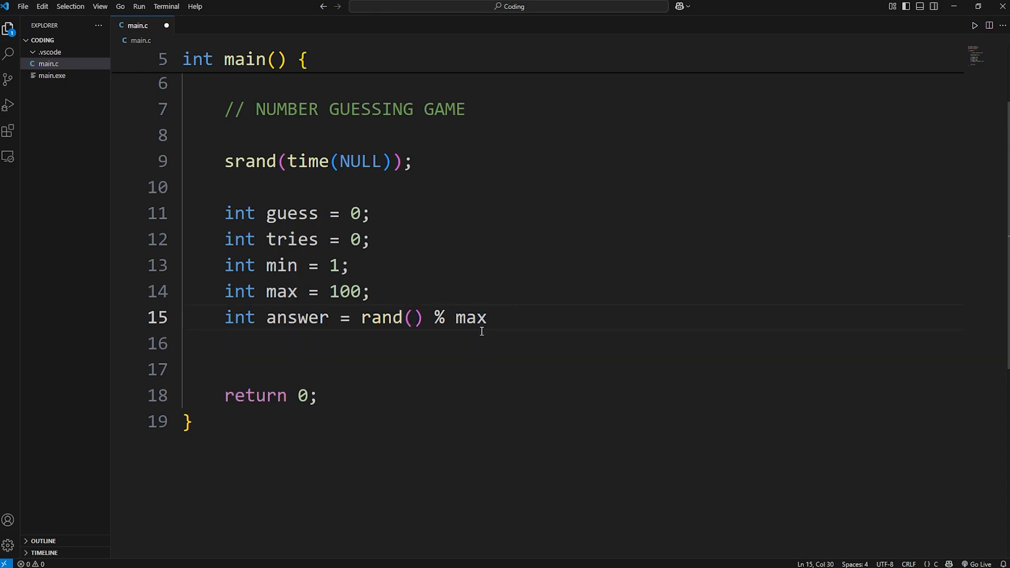
{"action": "double_click", "coordinate": [470, 319]}
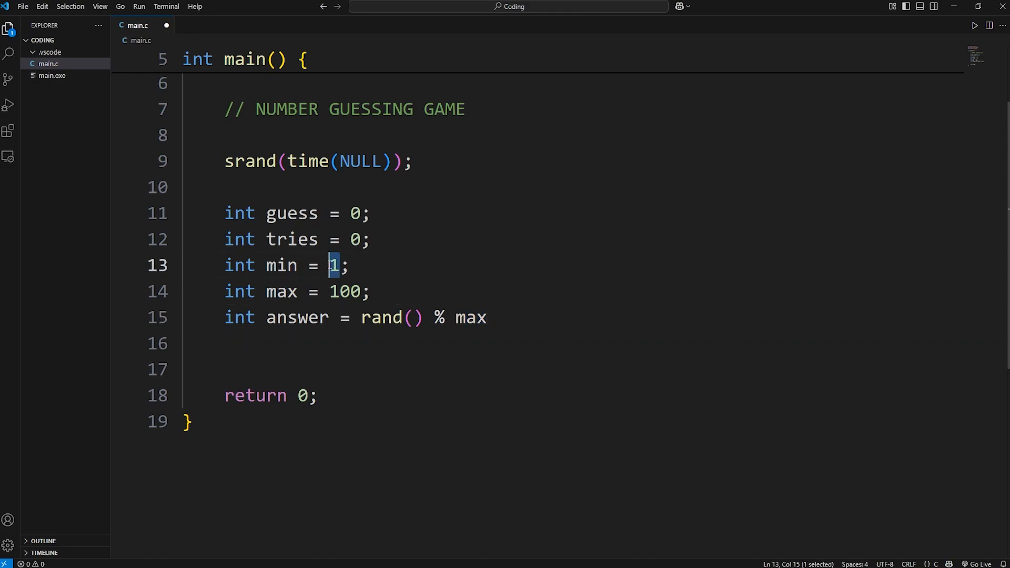
Step: Test min = 10 and extend the modulus to (max - min + 1)
{"action": "type", "text": "10"}
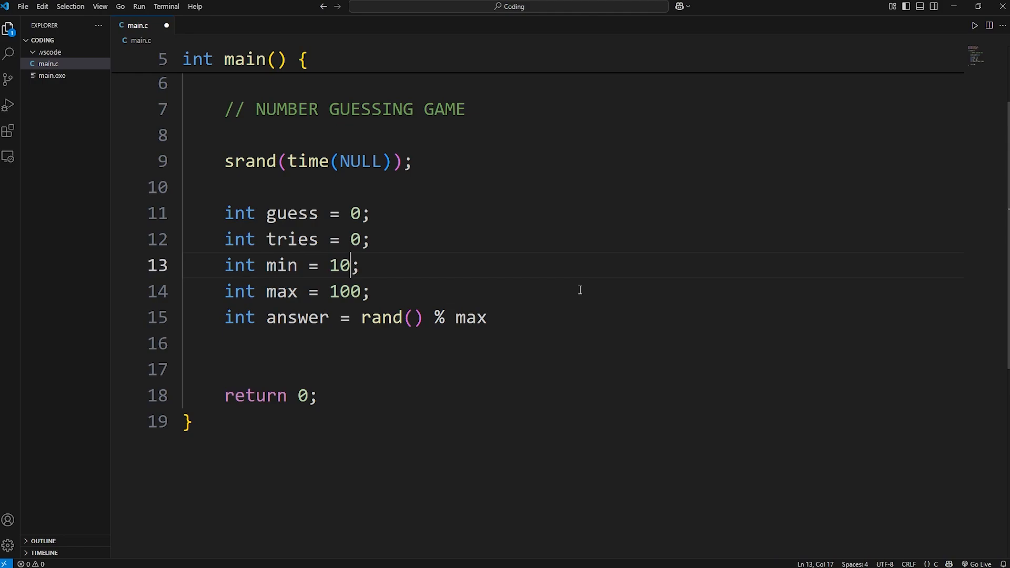
{"action": "left_click", "coordinate": [497, 317]}
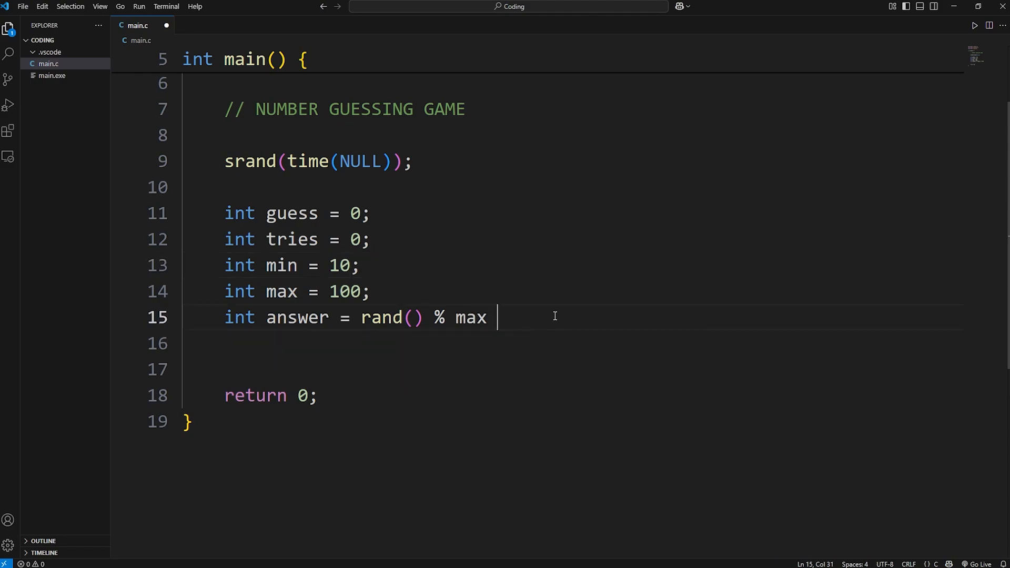
{"action": "type", "text": "- min"}
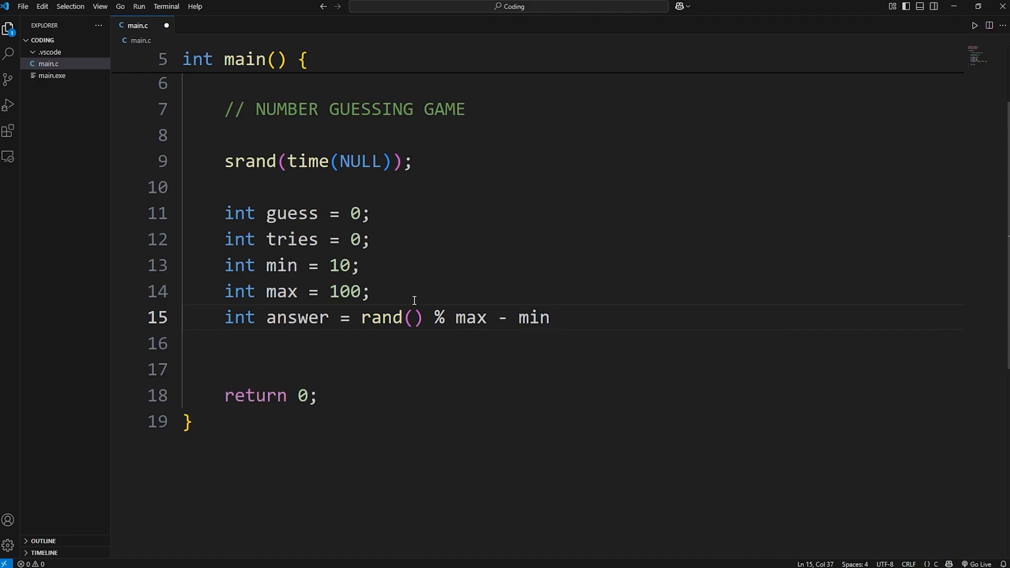
{"action": "mouse_move", "coordinate": [592, 305]}
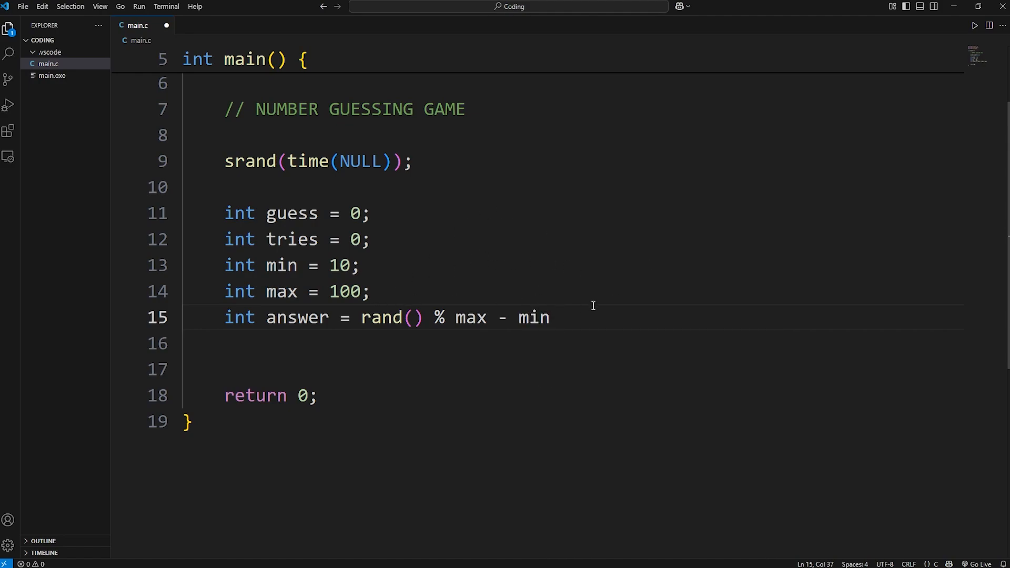
{"action": "type", "text": "+ 1"}
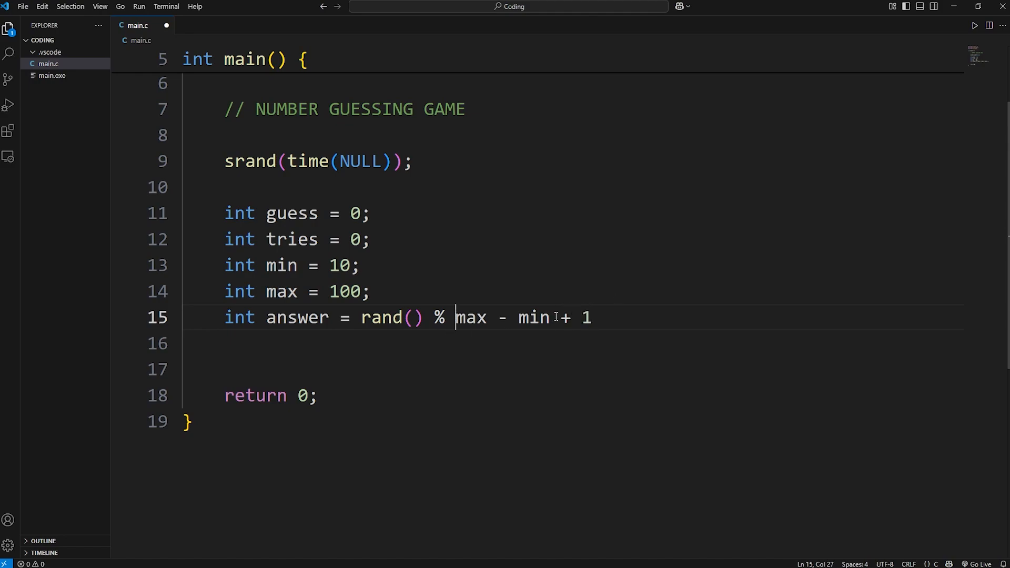
{"action": "type", "text": "("}
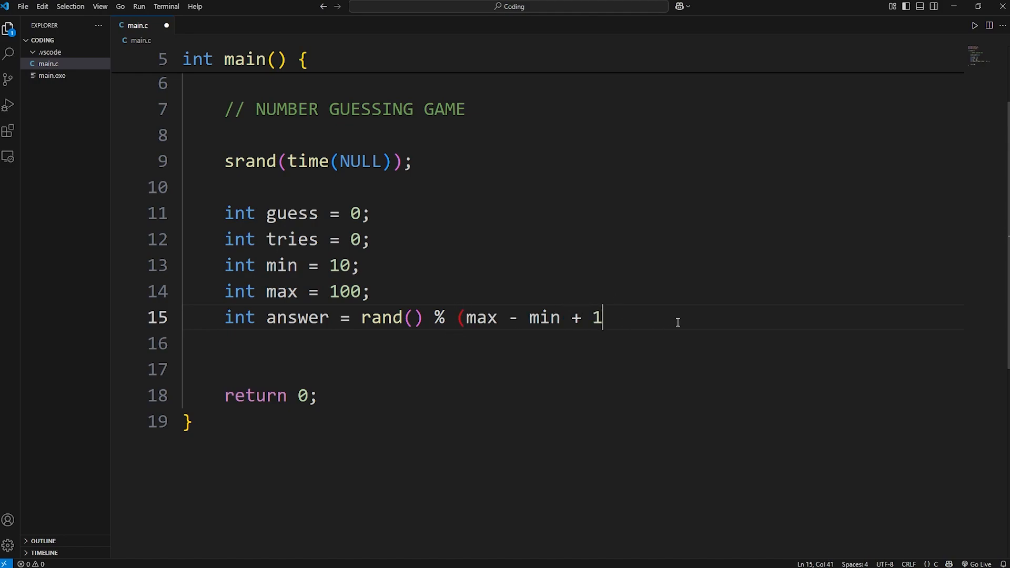
{"action": "type", "text": "))"}
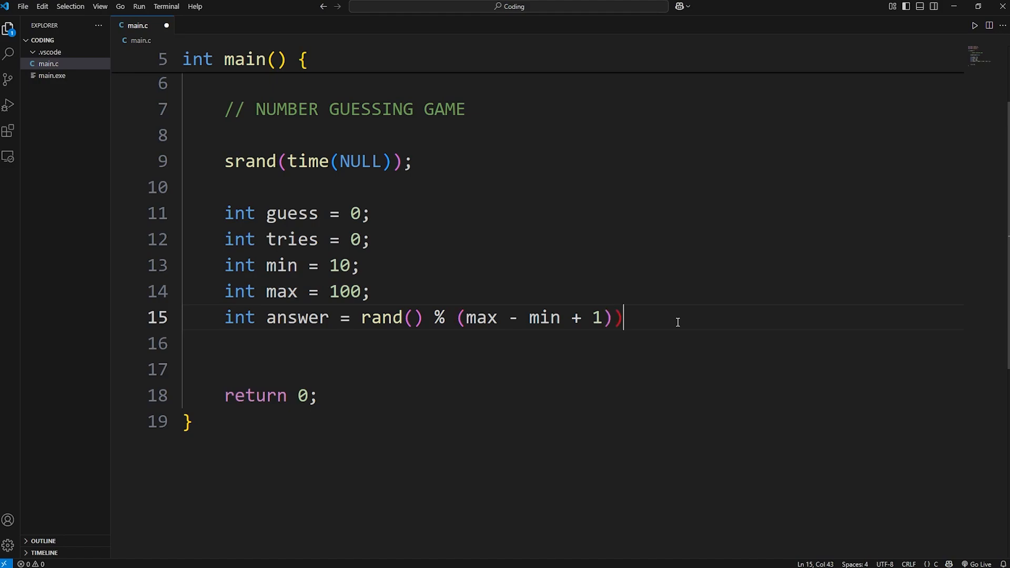
Step: Wrap rand() in parentheses and finish the line with + min;
{"action": "left_click", "coordinate": [361, 317]}
{"action": "type", "text": "("}
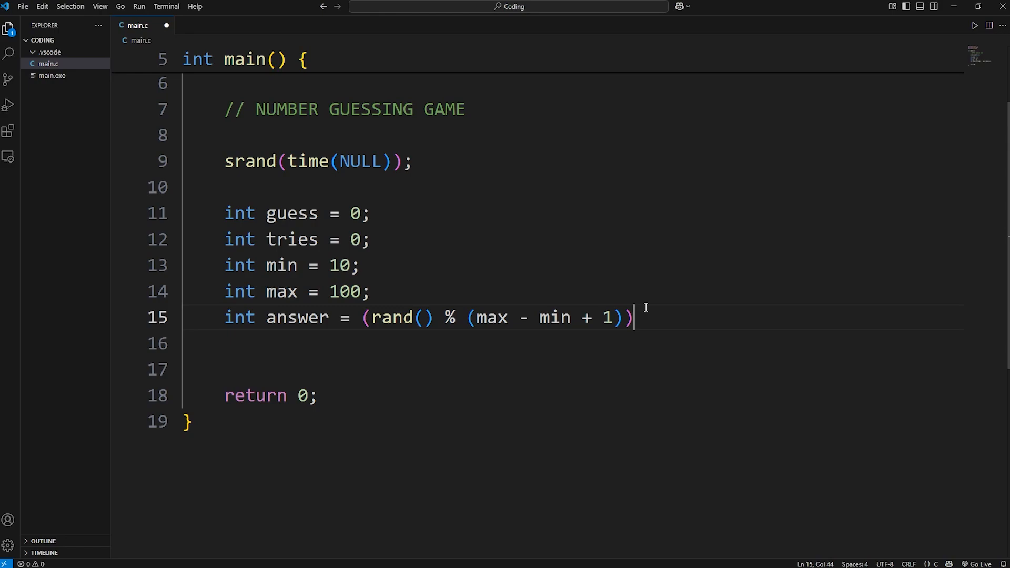
{"action": "type", "text": "+ min"}
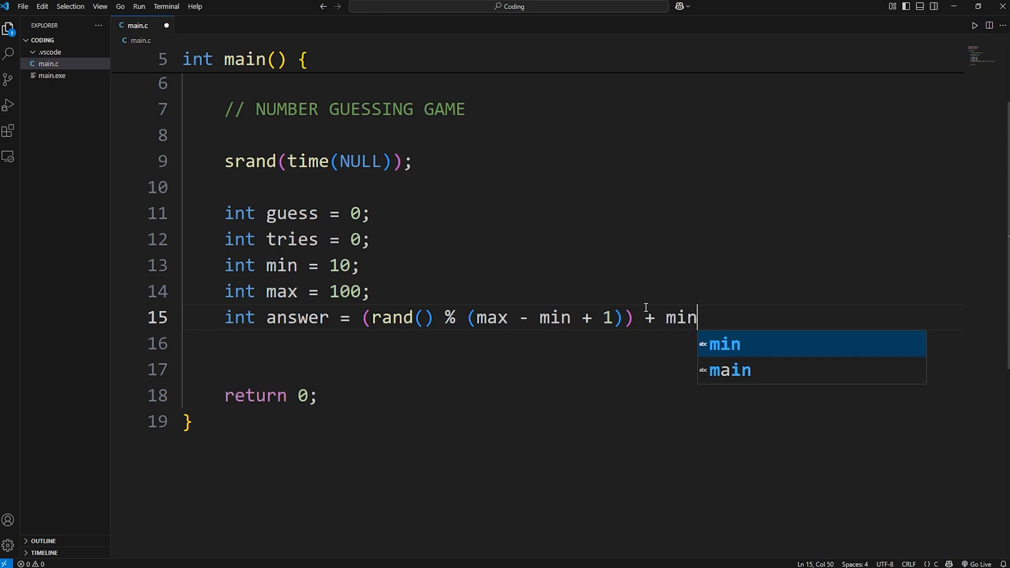
{"action": "type", "text": ";"}
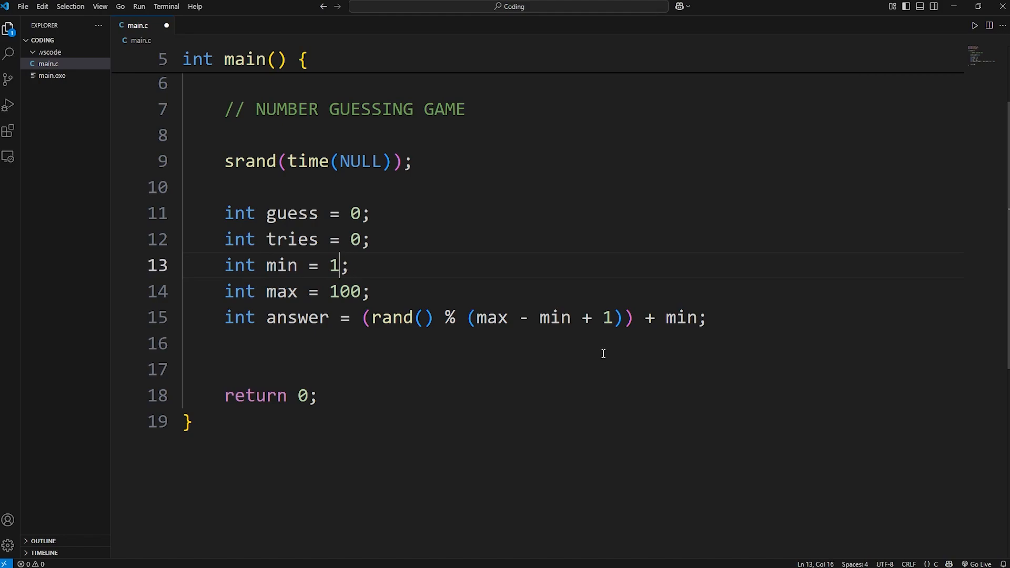
{"action": "left_click_drag", "start_coordinate": [362, 316], "coordinate": [705, 316]}
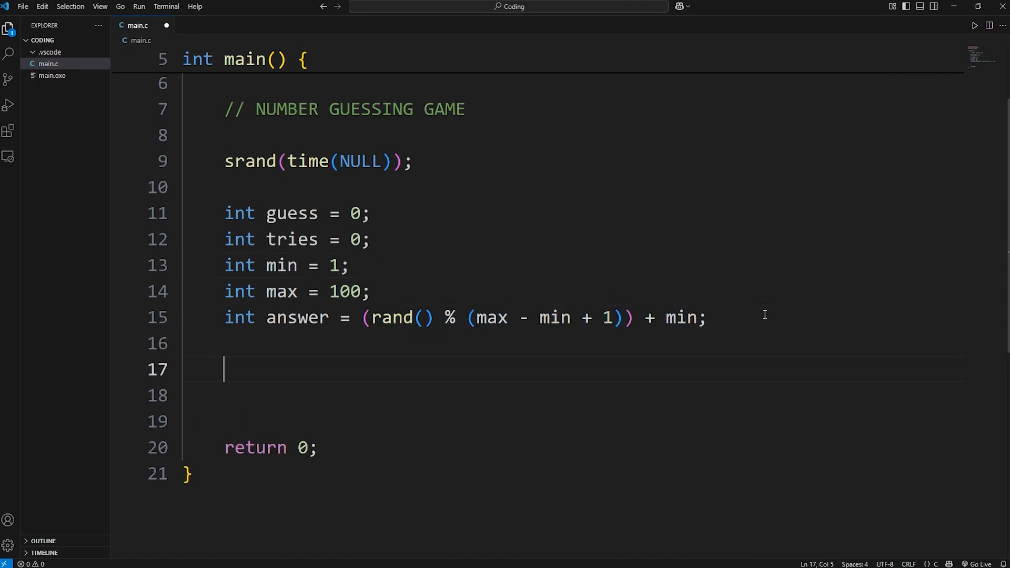
Step: Add printf("%d", answer); on line 17 and run the program with Run Code
{"action": "type", "text": "p"}
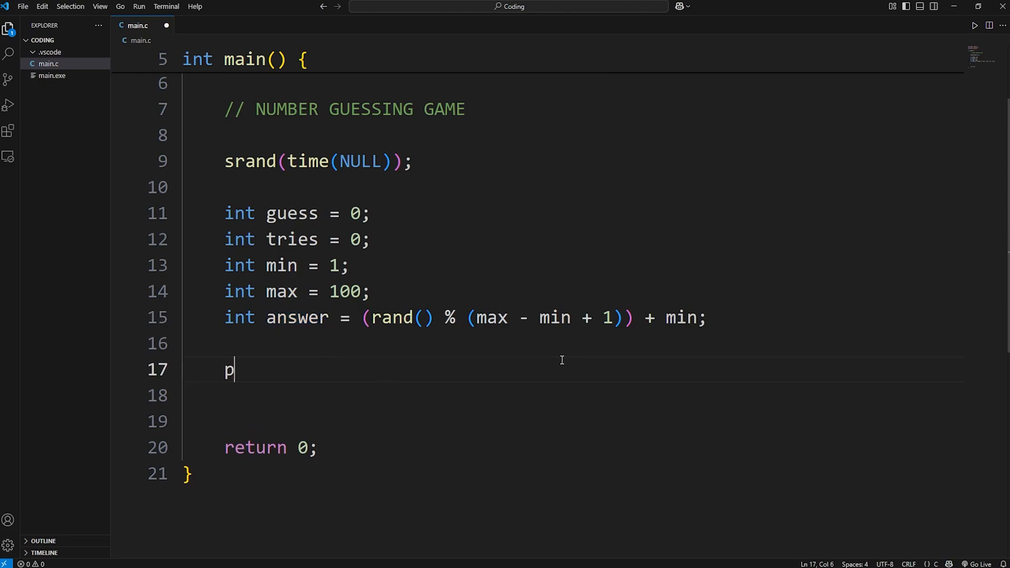
{"action": "type", "text": "rintf()"}
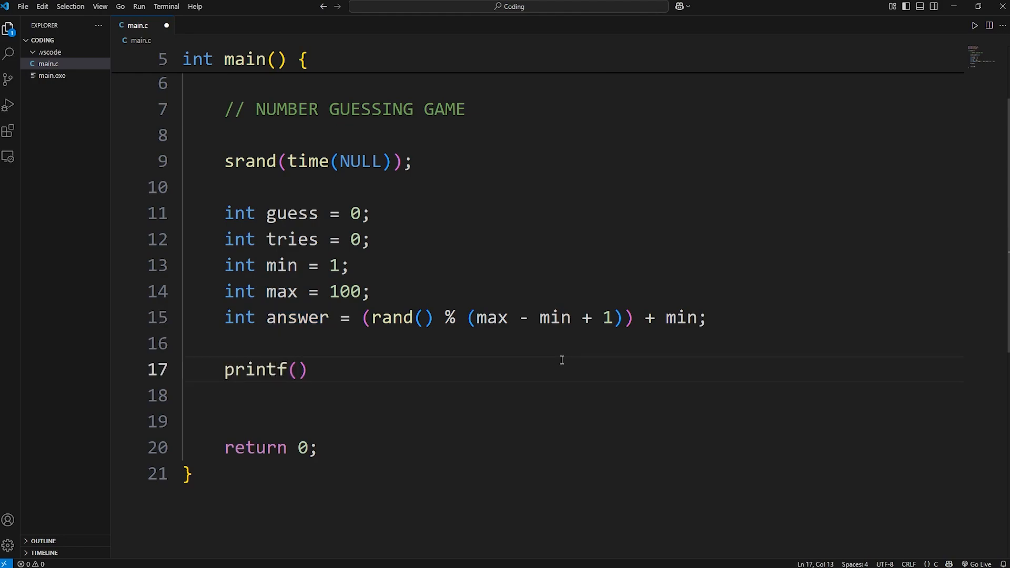
{"action": "type", "text": ";"}
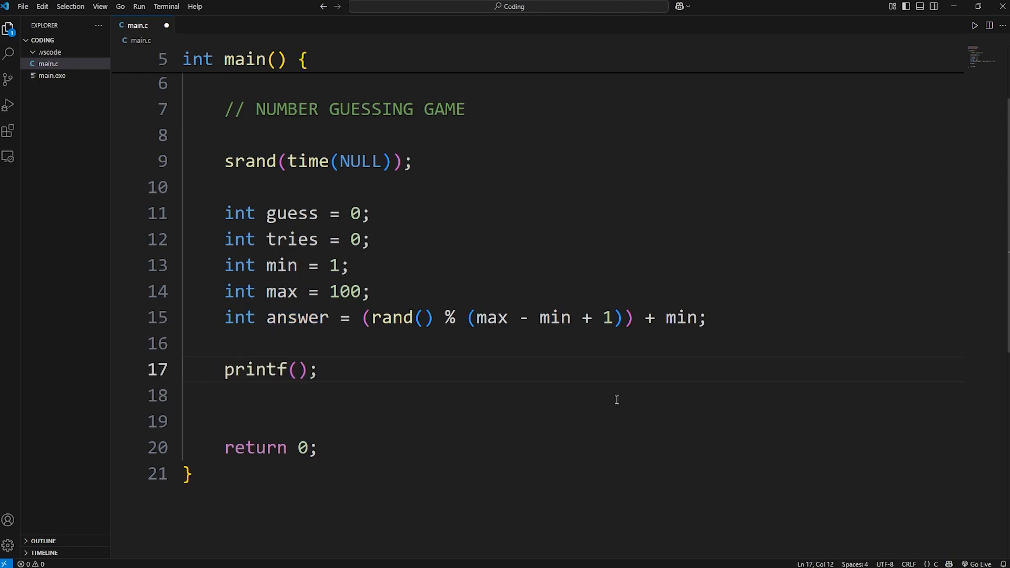
{"action": "type", "text": "\"%d\""}
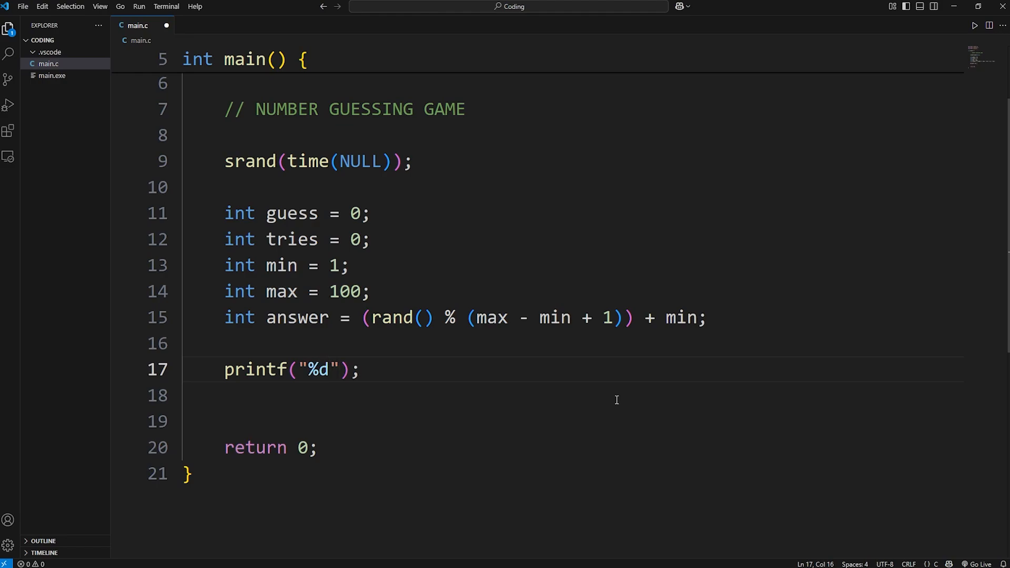
{"action": "type", "text": ", answer"}
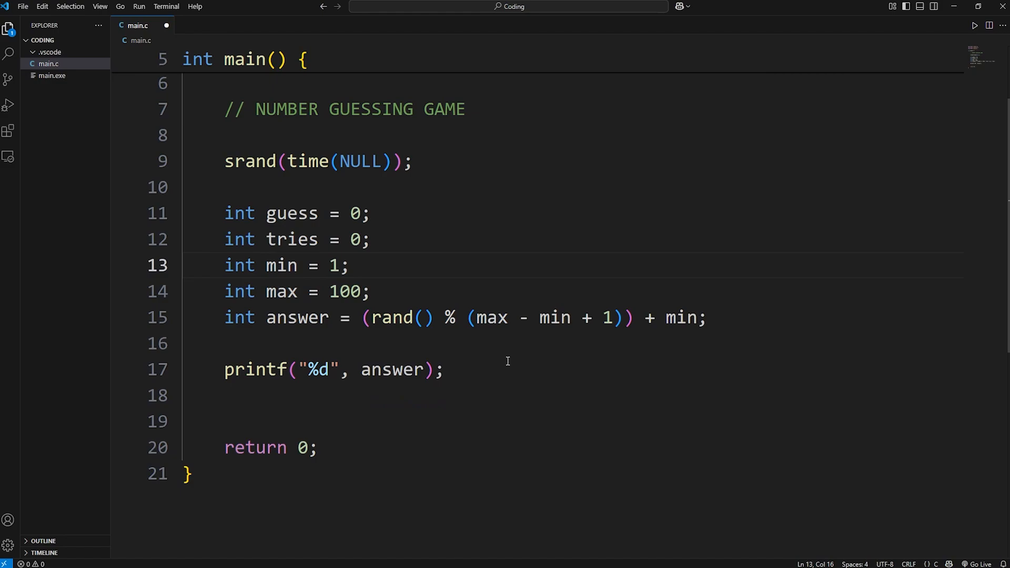
{"action": "left_click", "coordinate": [973, 25]}
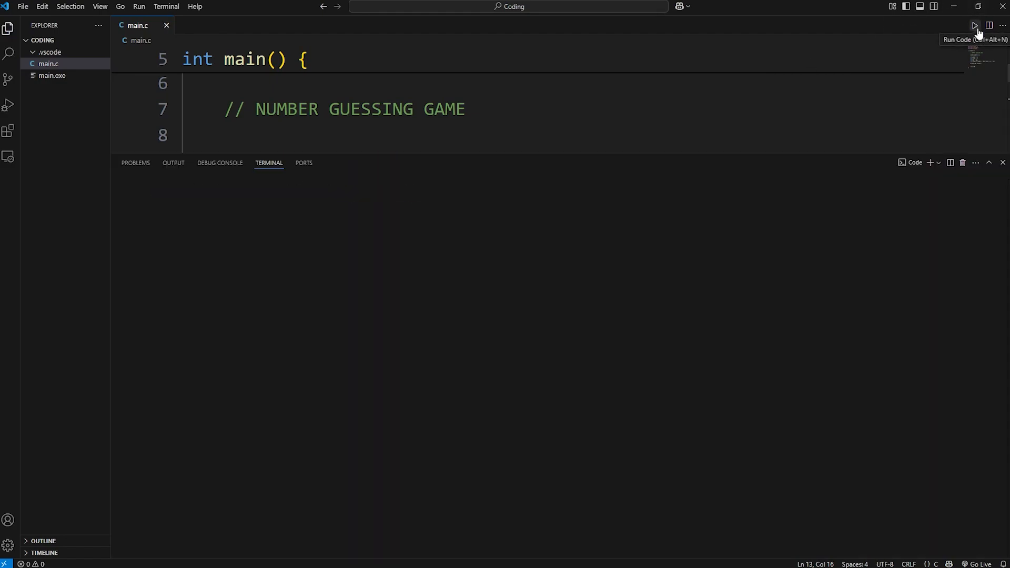
{"action": "left_click", "coordinate": [973, 25]}
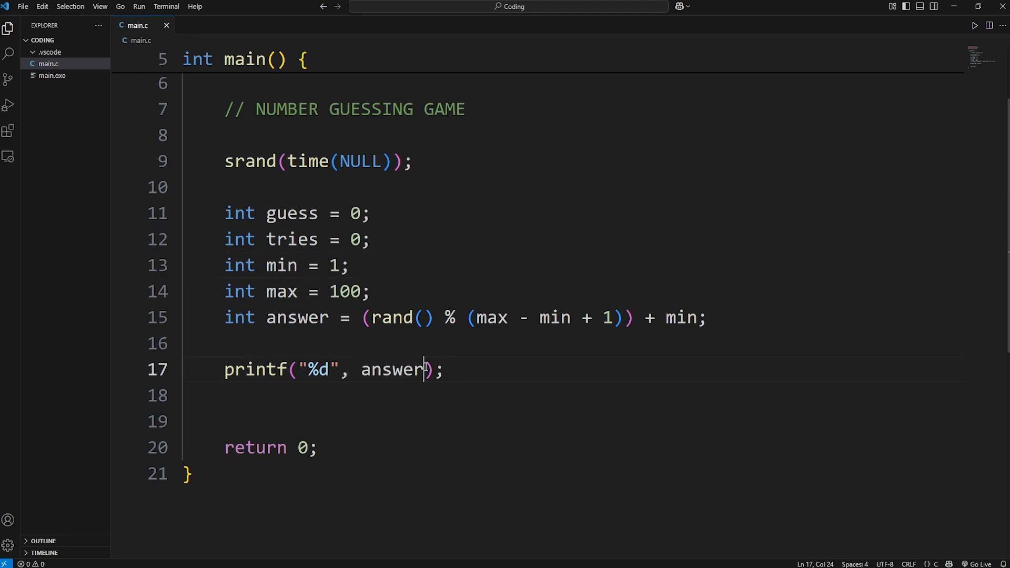
Step: Replace the printf arguments with the string "*** NUMBER GUESSING GAME ***"
{"action": "key", "text": "Backspace"}
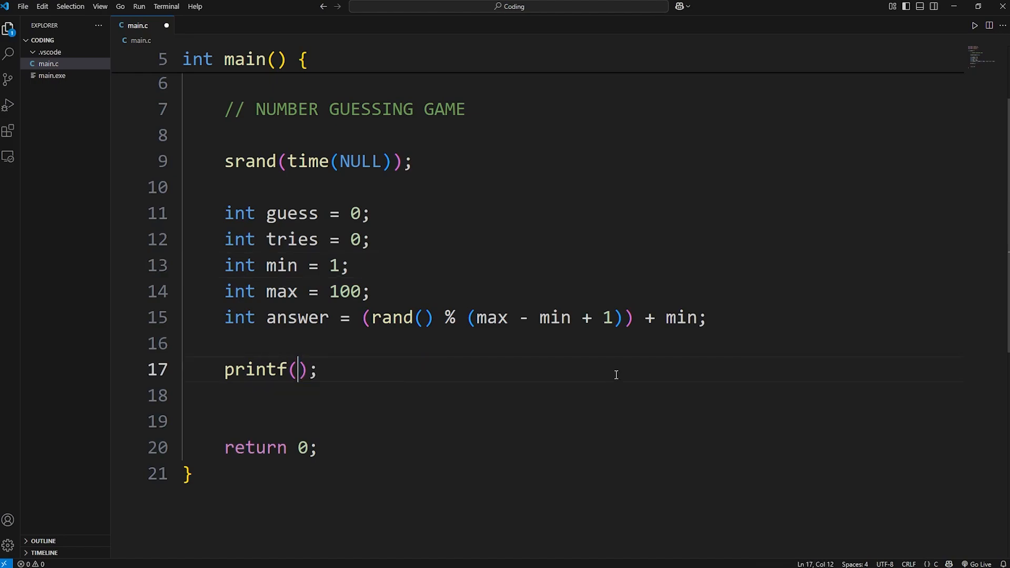
{"action": "type", "text": "\"***\""}
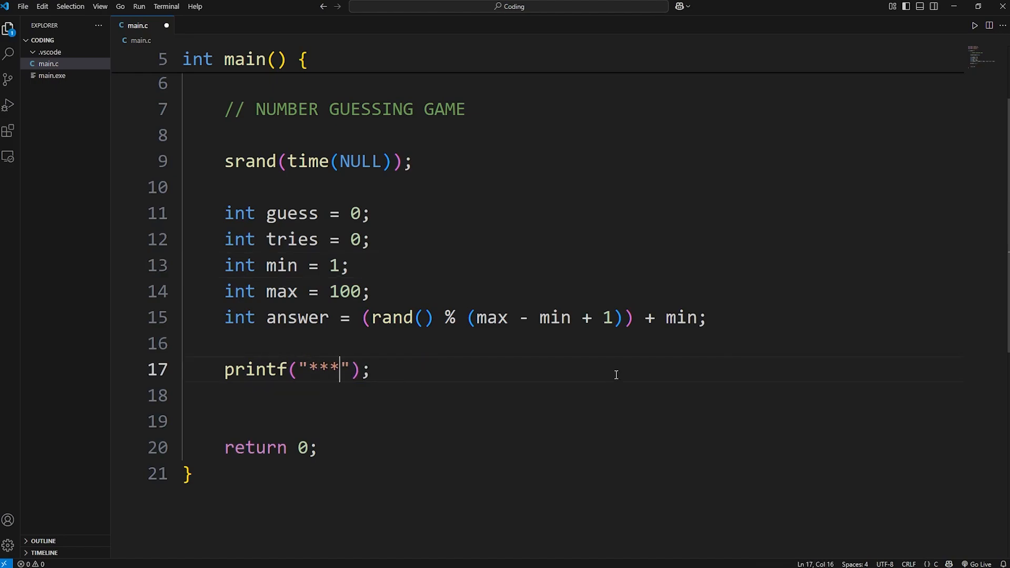
{"action": "type", "text": "NUMB"}
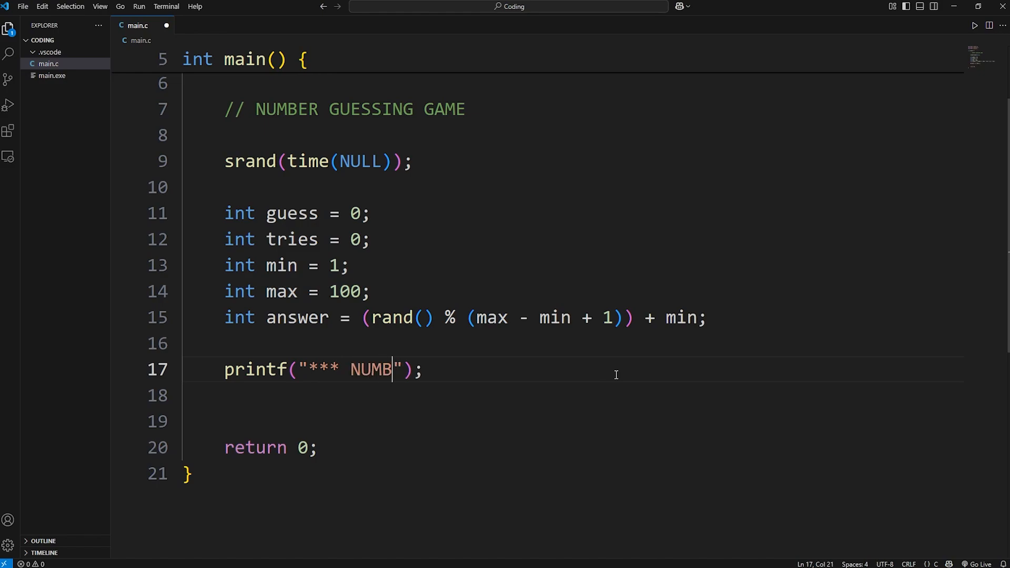
{"action": "type", "text": "ER GUESSING"}
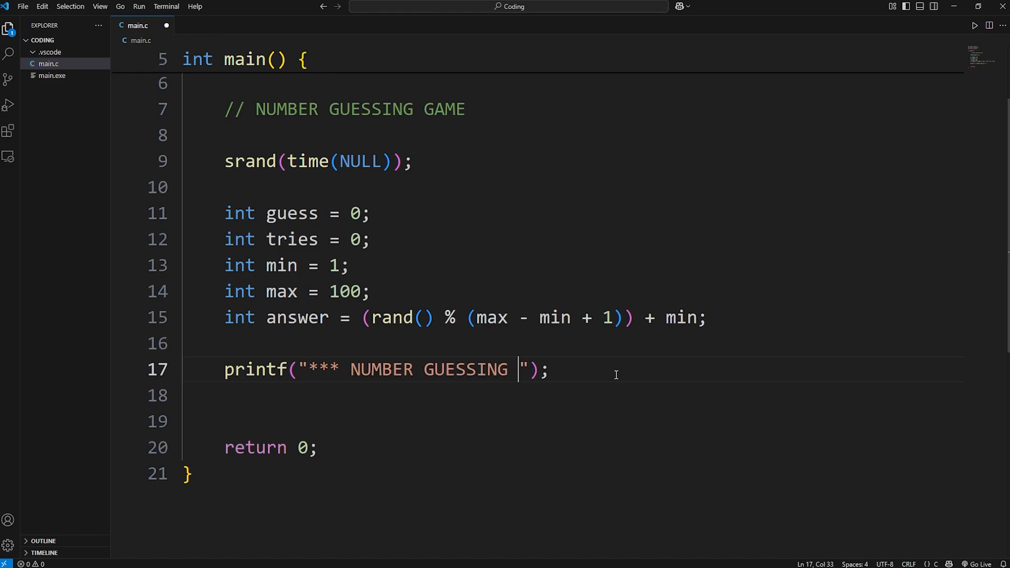
{"action": "type", "text": "GAME ***"}
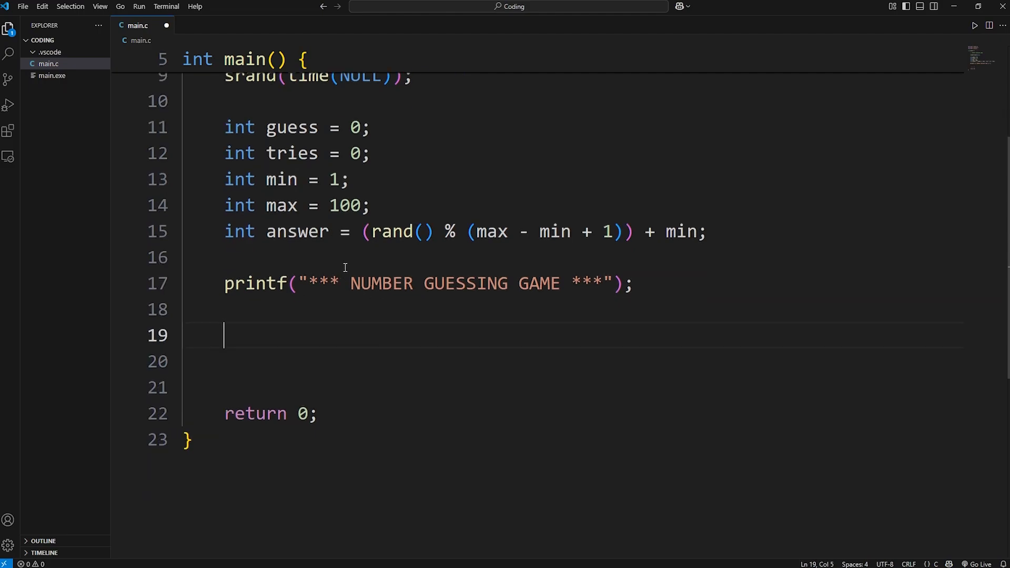
Step: Type do{ }while(guess != answer); on the blank line after the title
{"action": "double_click", "coordinate": [297, 231]}
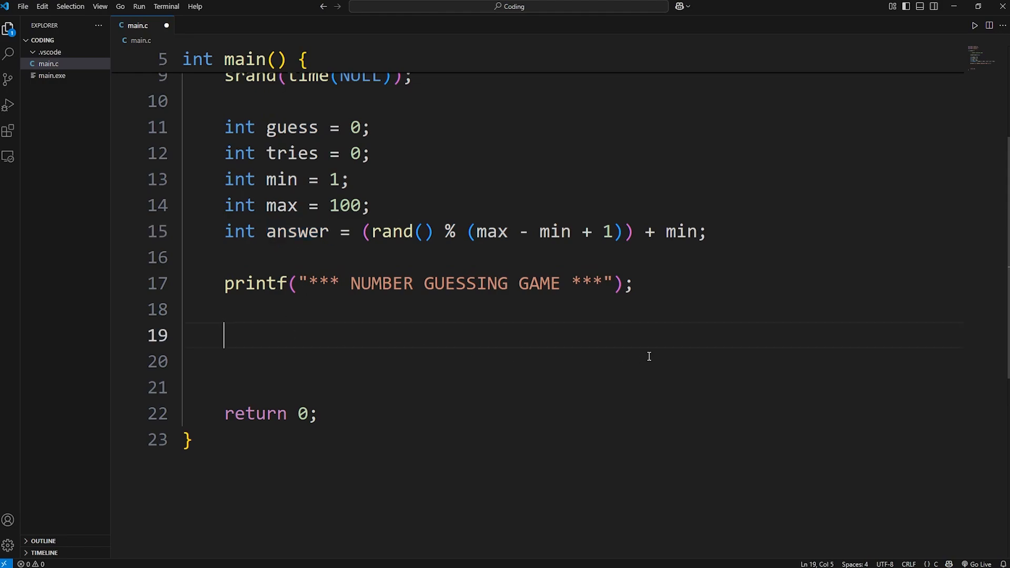
{"action": "type", "text": "do{"}
{"action": "type", "text": "}w"}
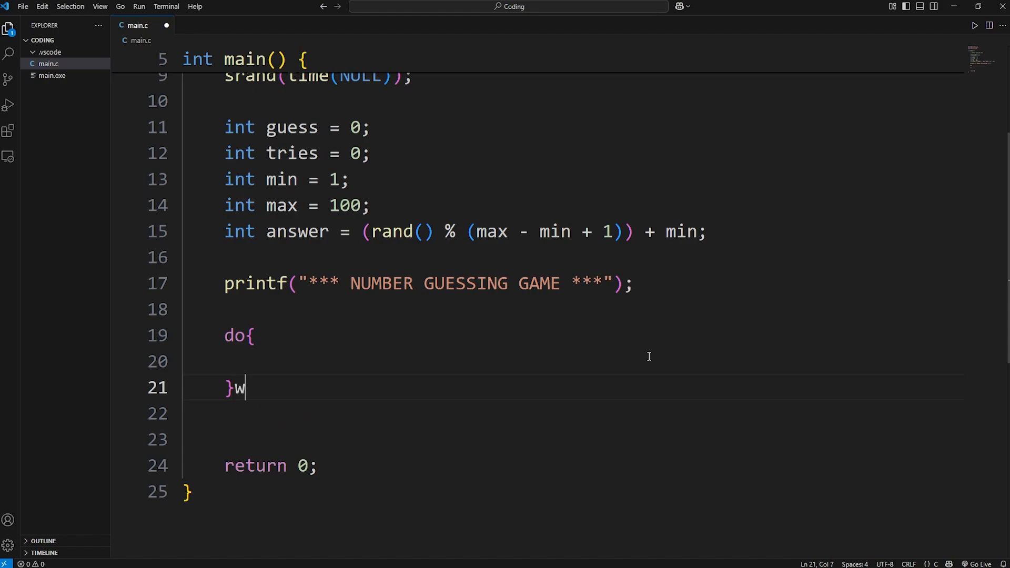
{"action": "type", "text": "hile("}
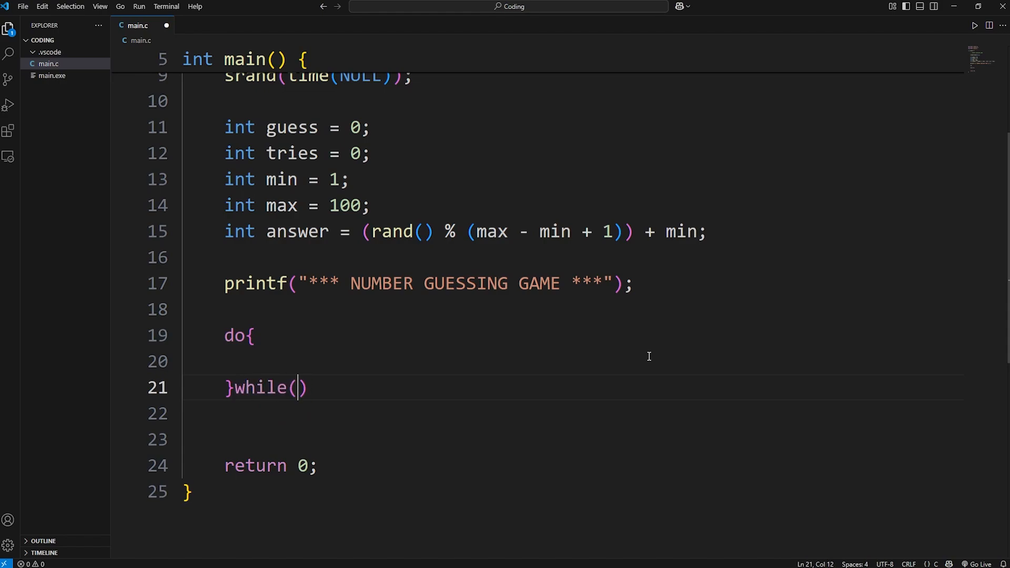
{"action": "type", "text": "guess !="}
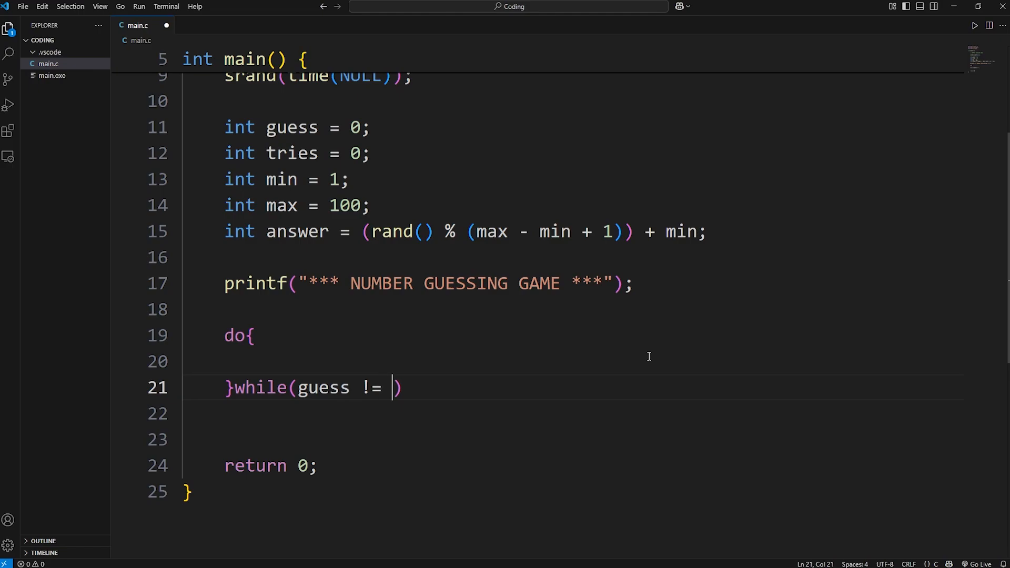
{"action": "type", "text": "answer"}
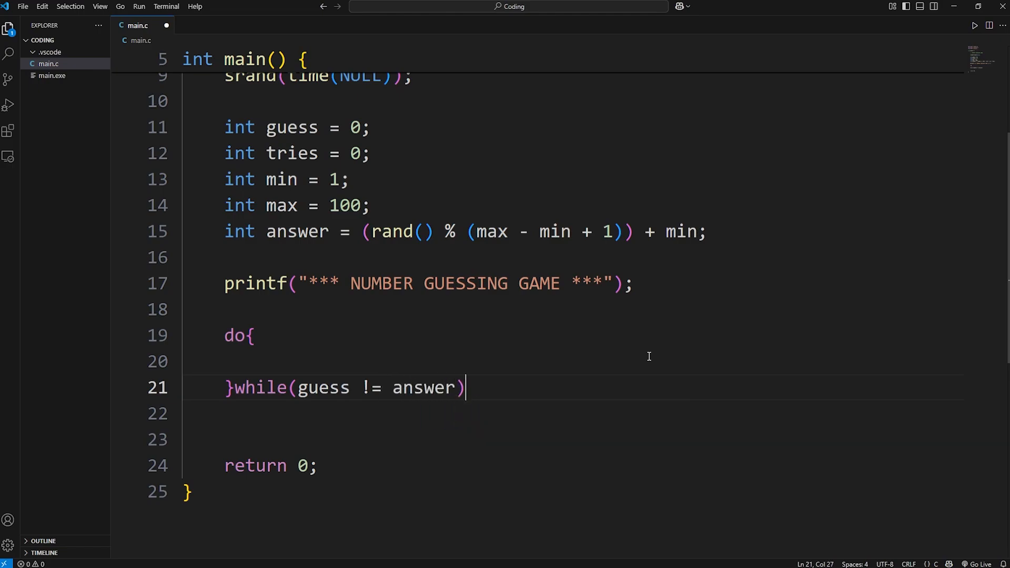
{"action": "type", "text": ";"}
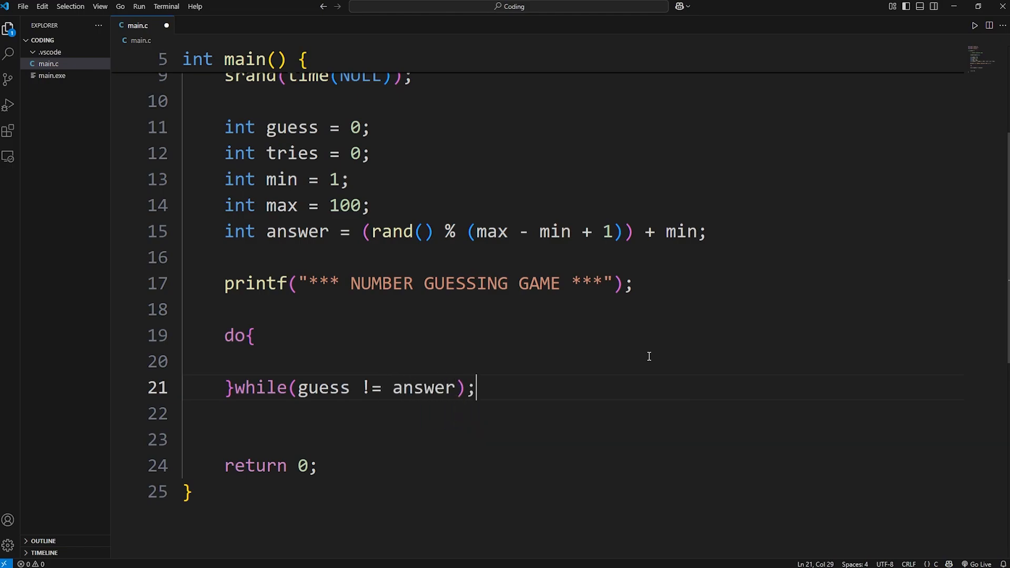
{"action": "key", "text": "Enter"}
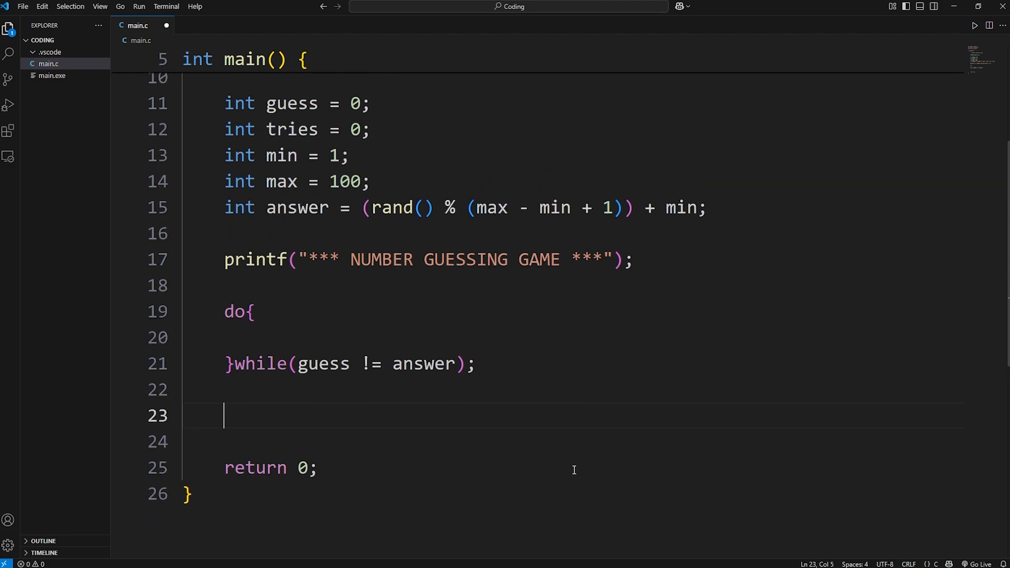
Step: Add printf("The answer is %d\n", answer); below the loop
{"action": "type", "text": "pr"}
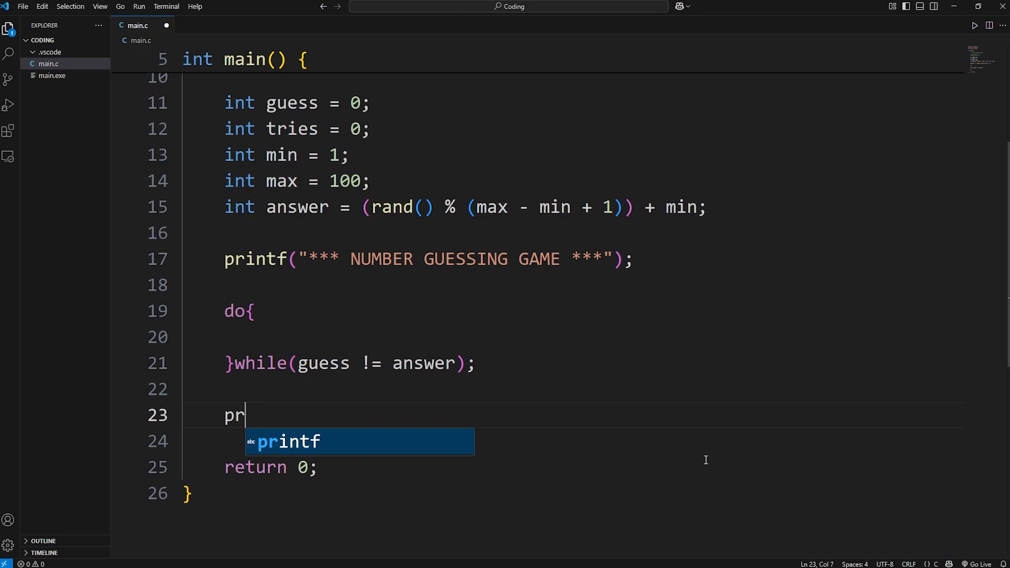
{"action": "key", "text": "Tab"}
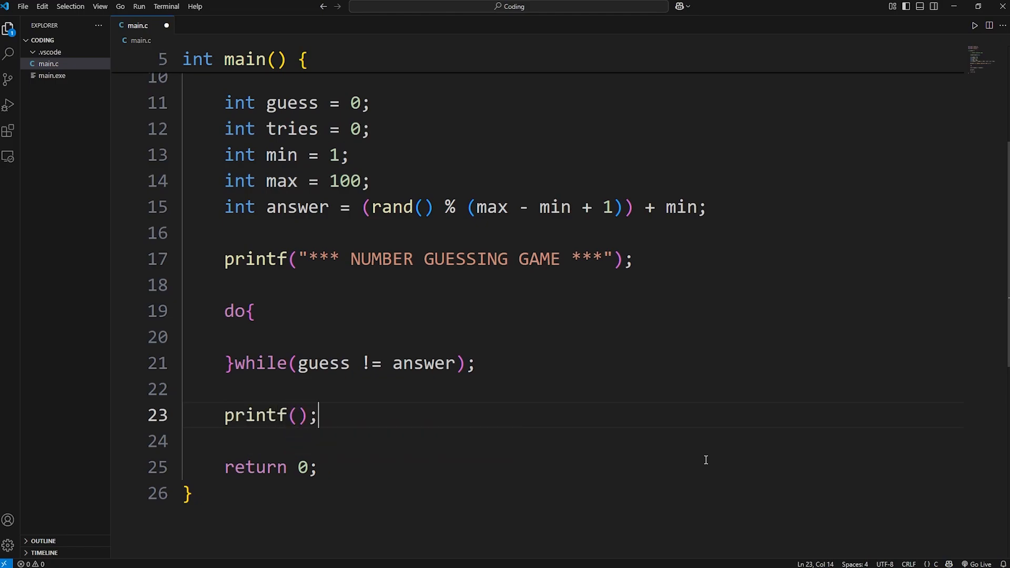
{"action": "type", "text": "\""}
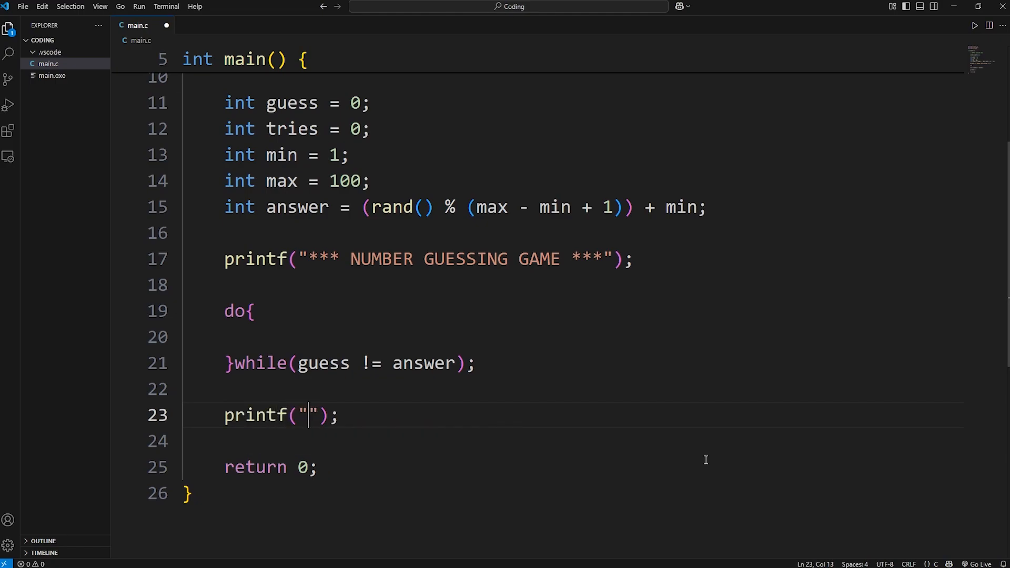
{"action": "type", "text": "The ans"}
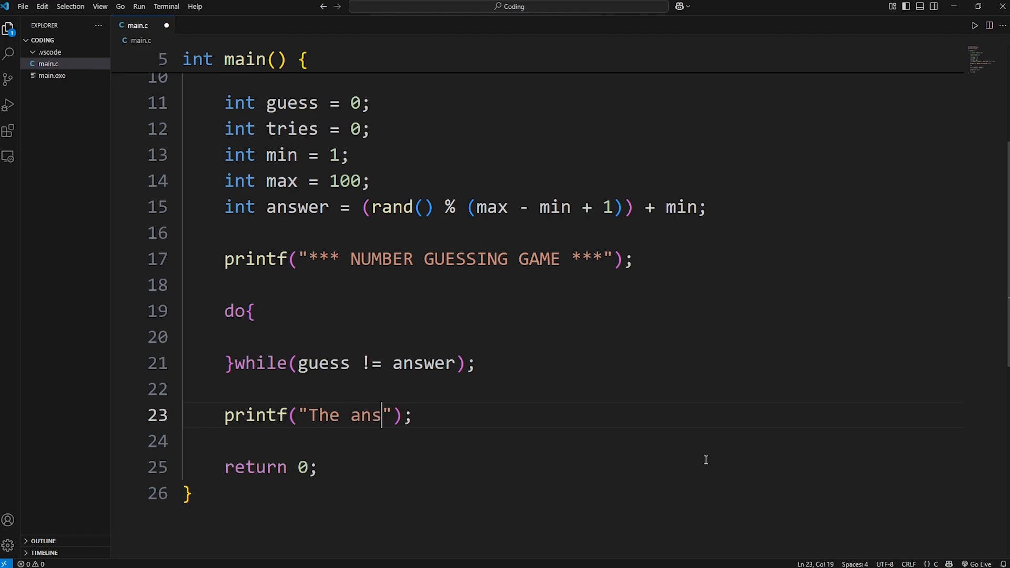
{"action": "type", "text": "wer is"}
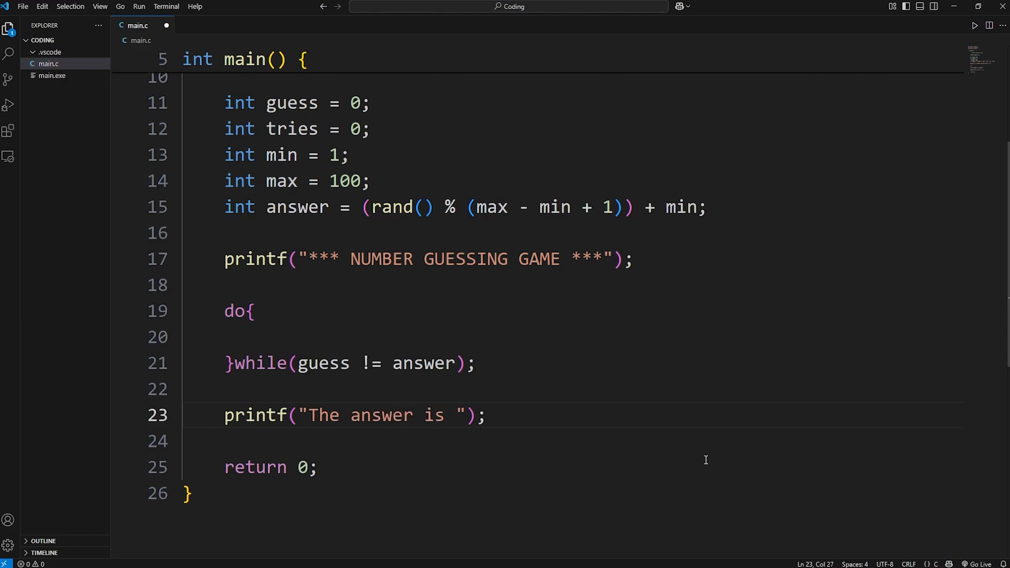
{"action": "type", "text": "%d\\n"}
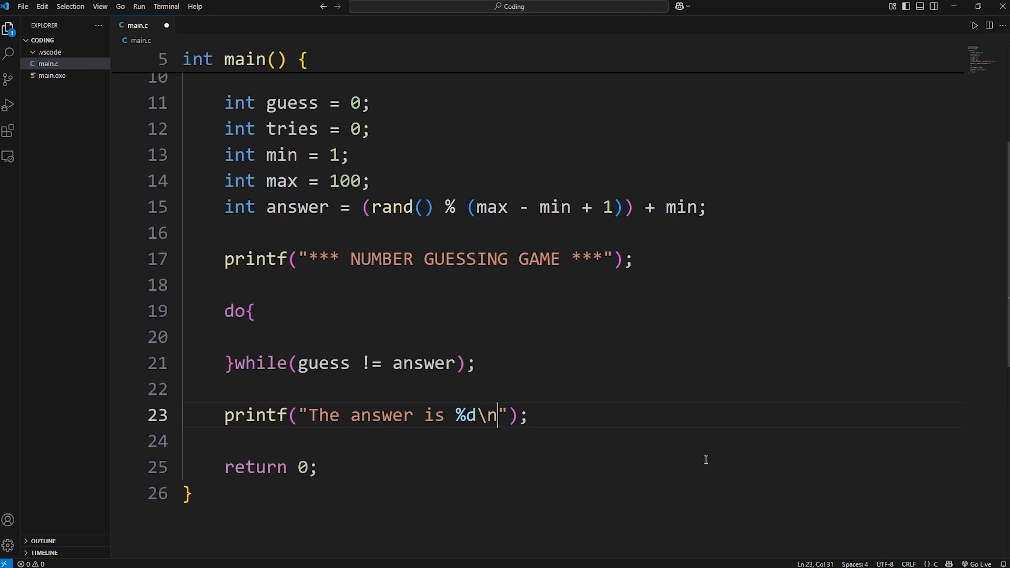
{"action": "type", "text": ", answer"}
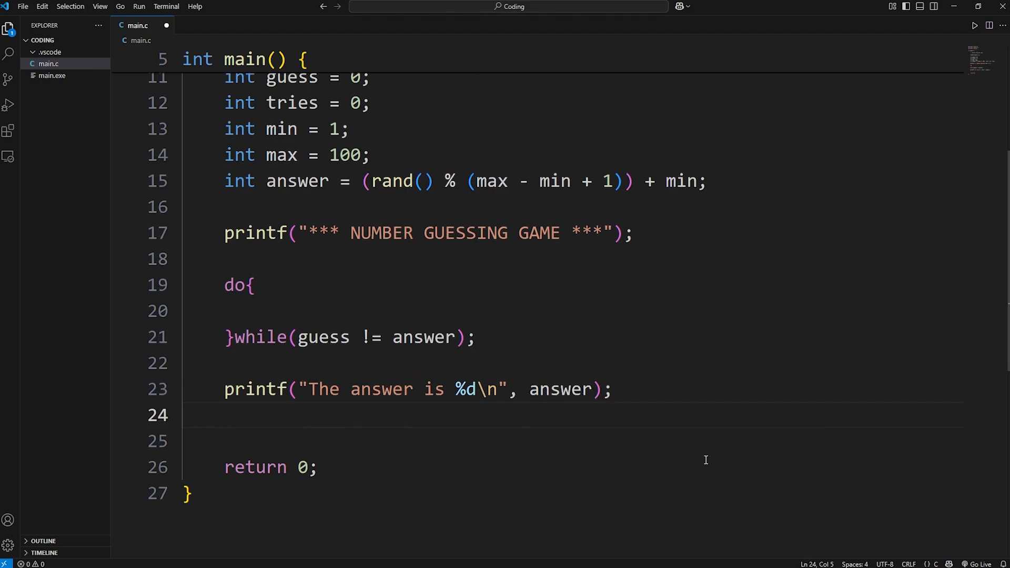
Step: Add printf("It took you %d tries", tries); on the next line
{"action": "type", "text": "pri"}
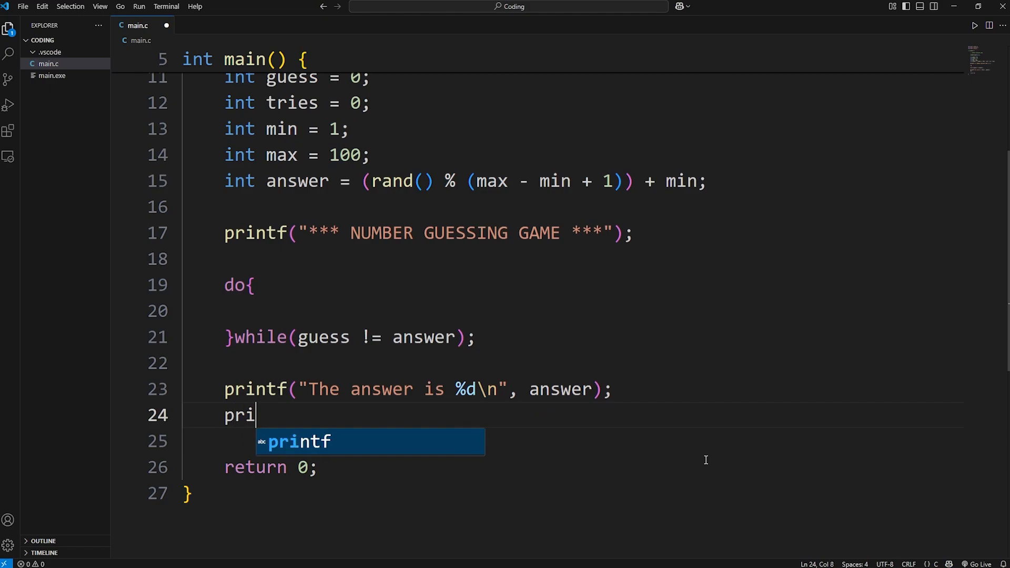
{"action": "key", "text": "Tab"}
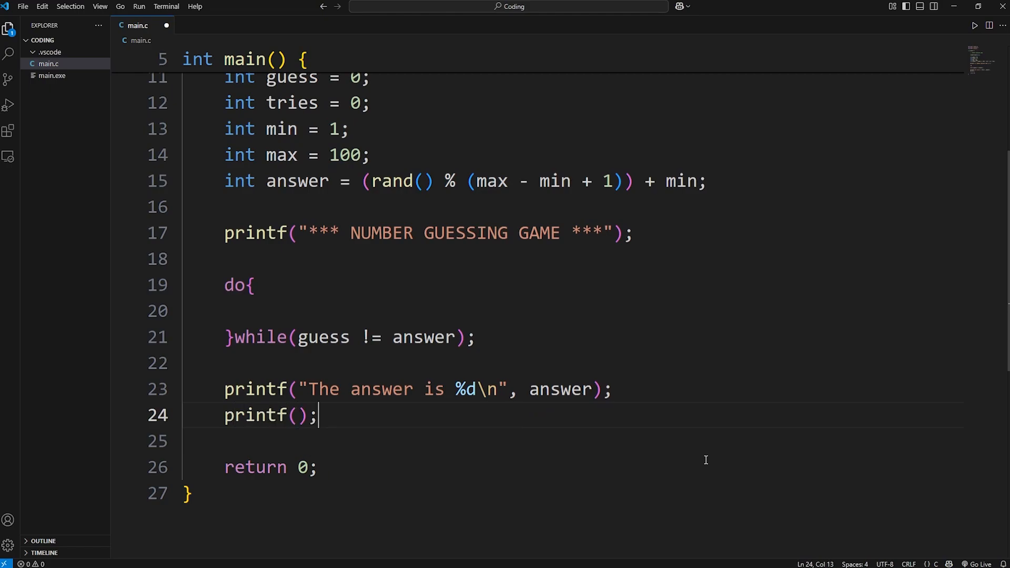
{"action": "type", "text": "\"\""}
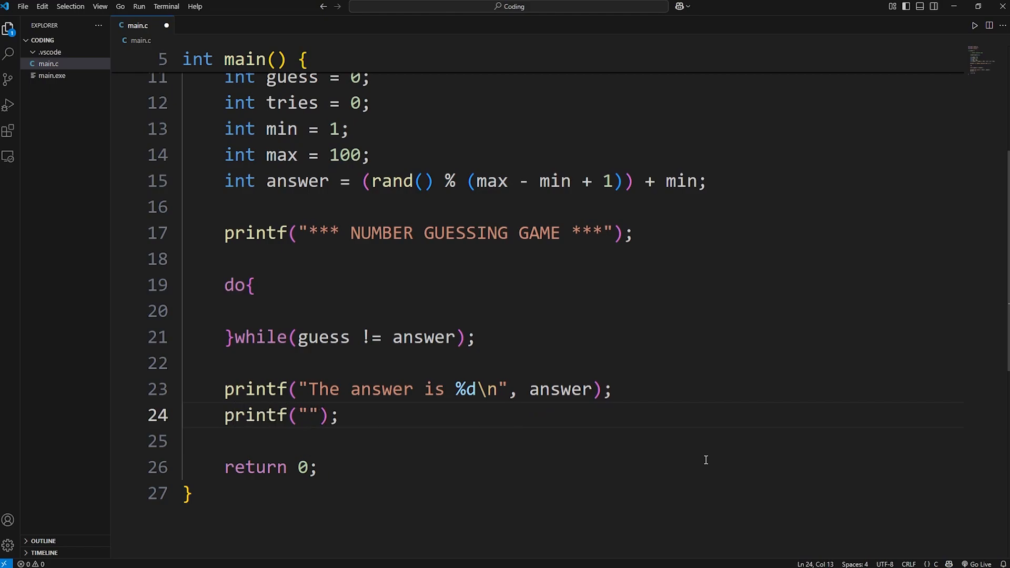
{"action": "type", "text": "It took you %d trie"}
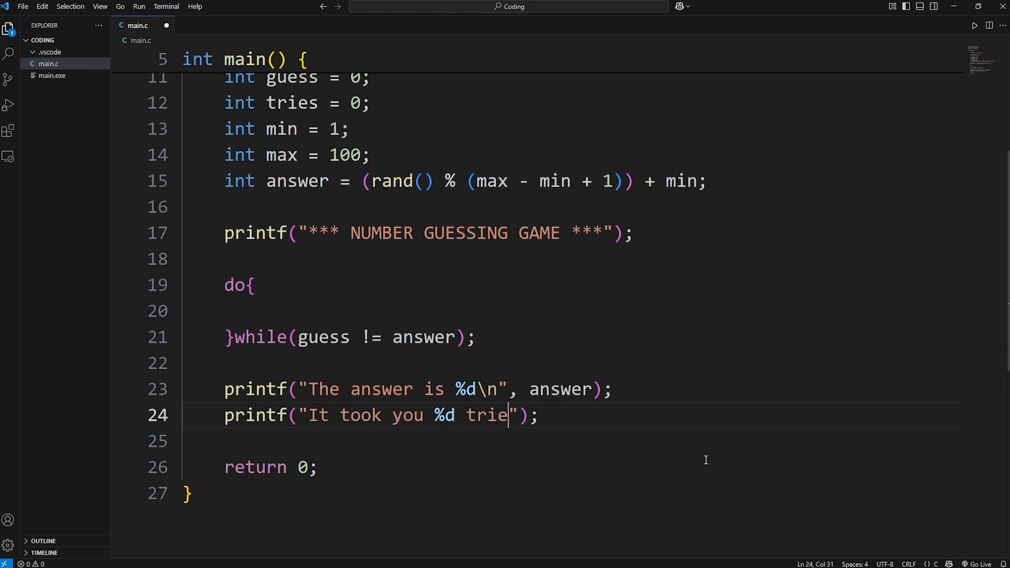
{"action": "type", "text": "s\","}
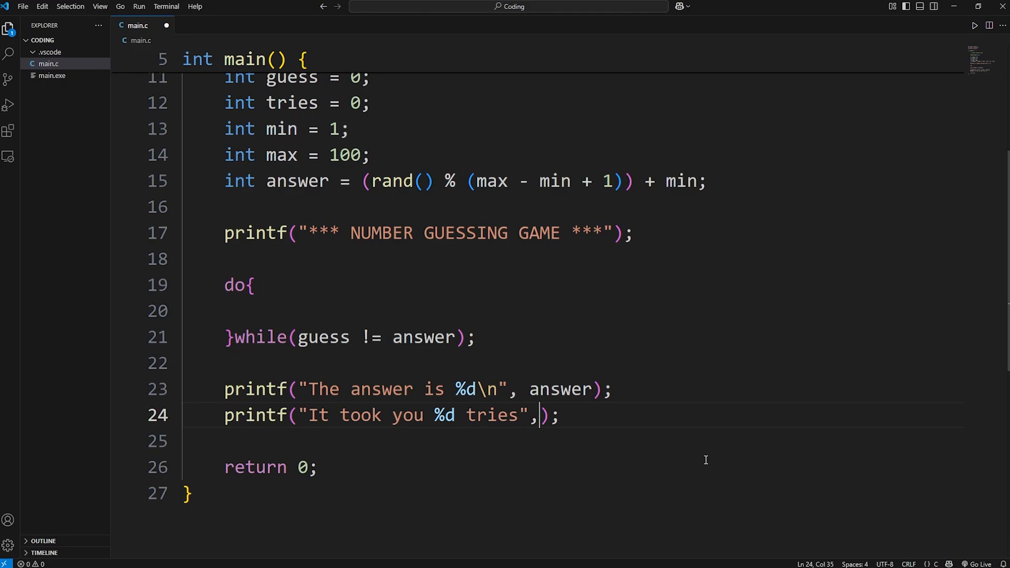
{"action": "type", "text": "tries"}
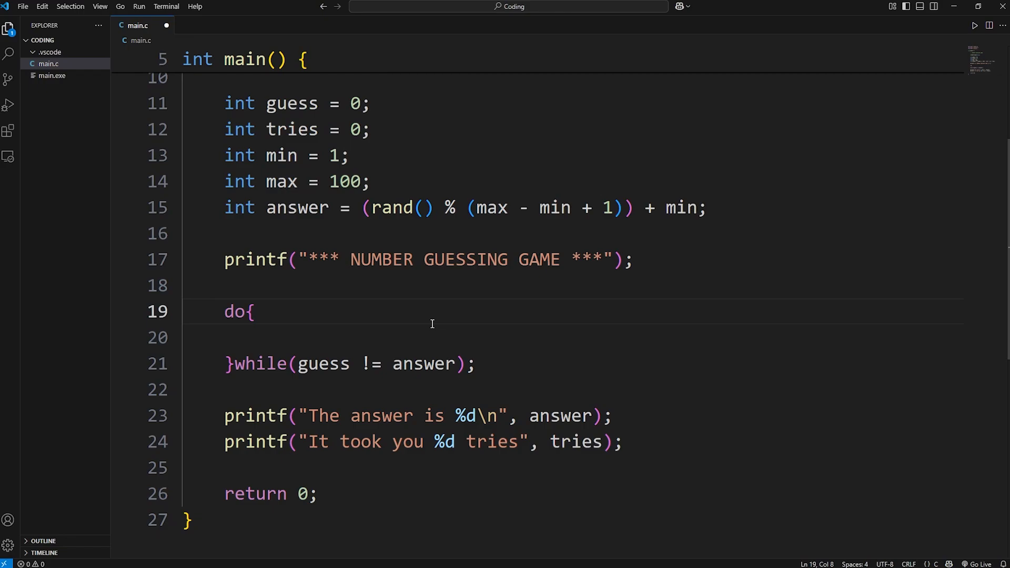
Step: Inside the do block, print a "Guess a number between %d %d:" prompt with min and max
{"action": "key", "text": "Enter"}
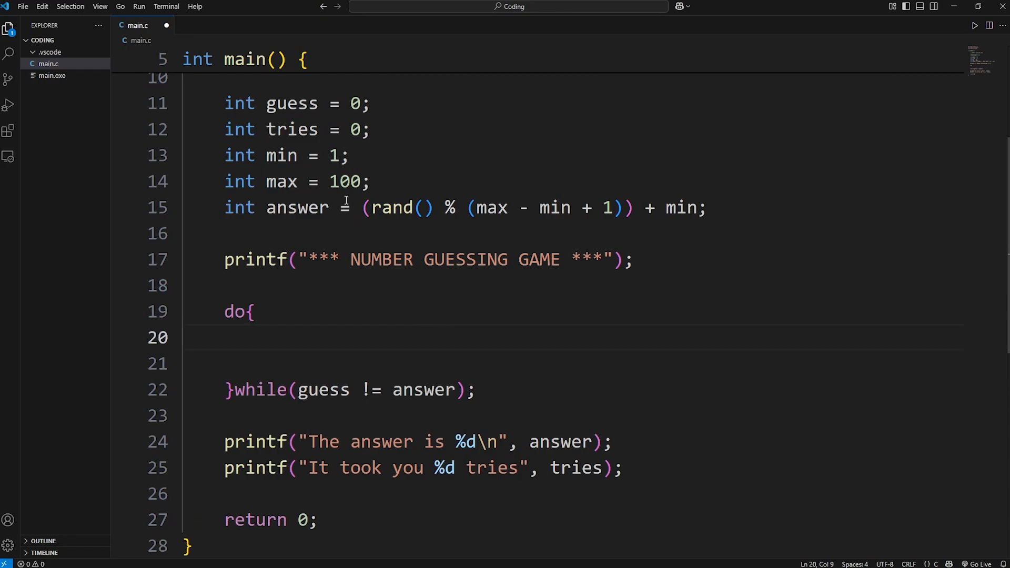
{"action": "double_click", "coordinate": [281, 181]}
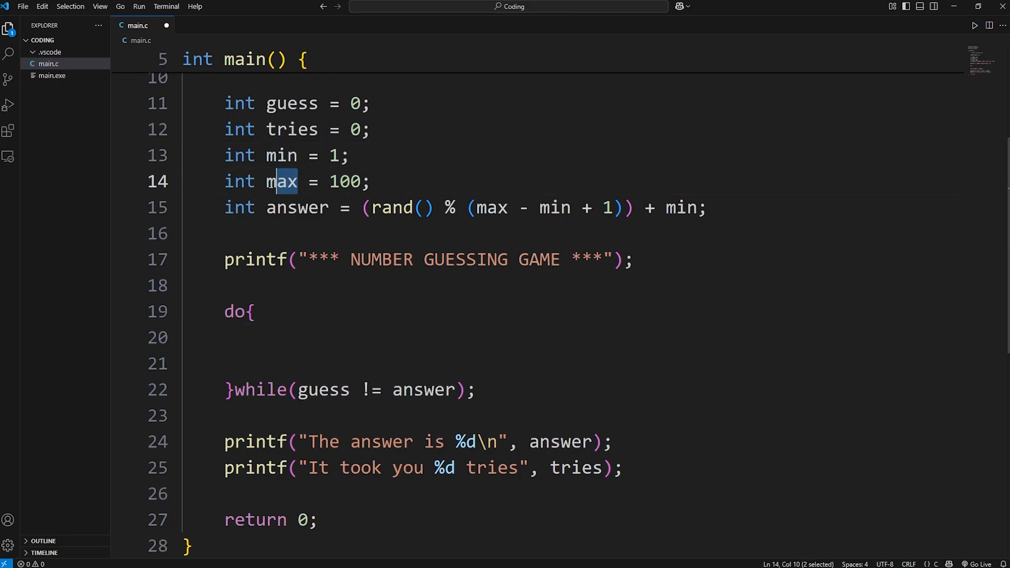
{"action": "type", "text": "p"}
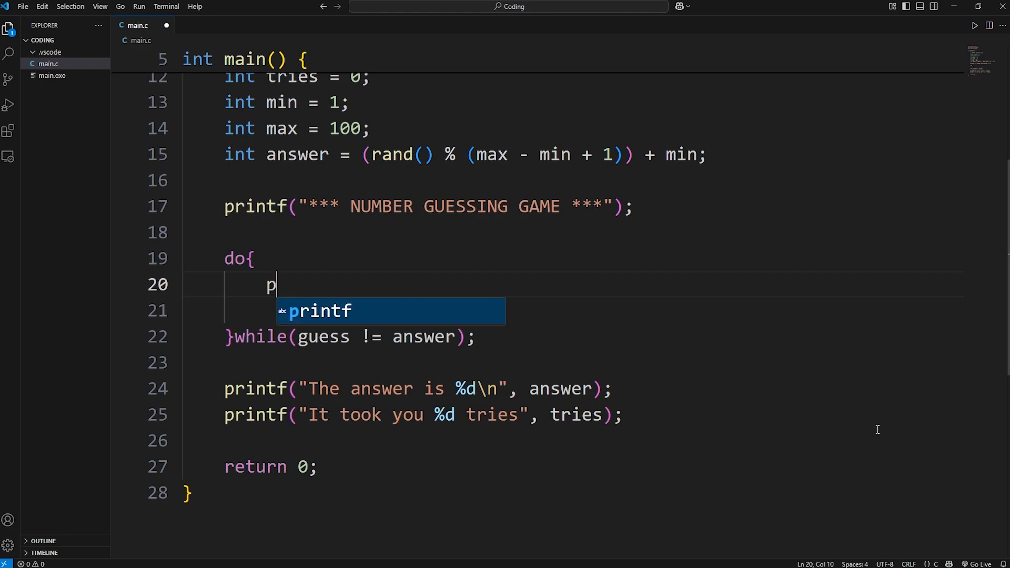
{"action": "key", "text": "Tab"}
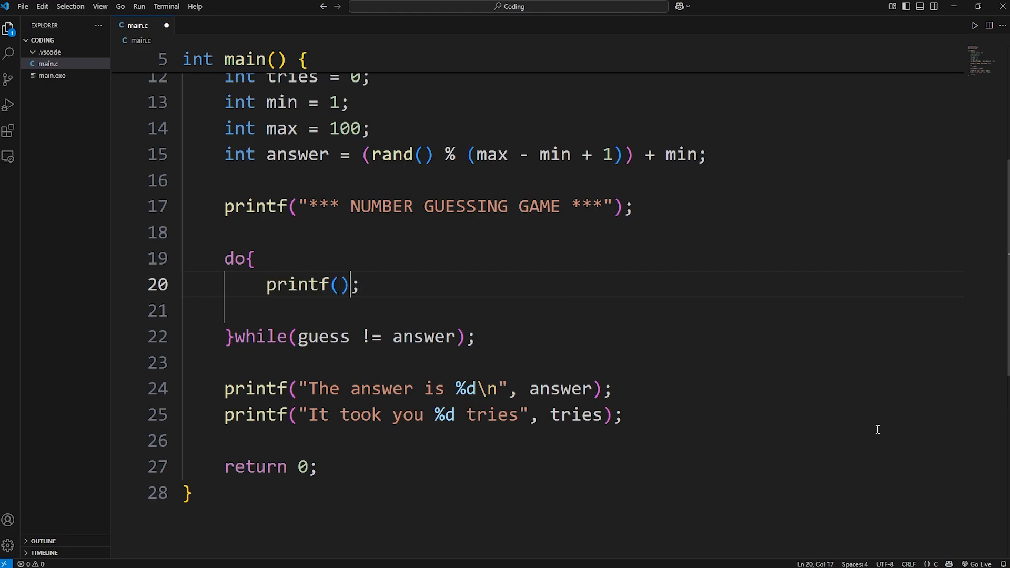
{"action": "type", "text": "\"G"}
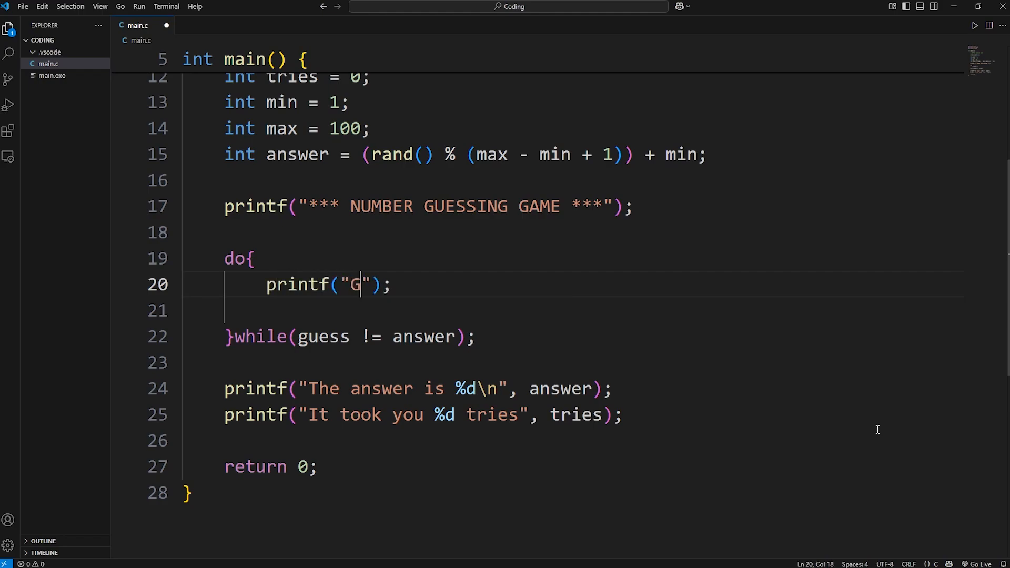
{"action": "type", "text": "uess a n"}
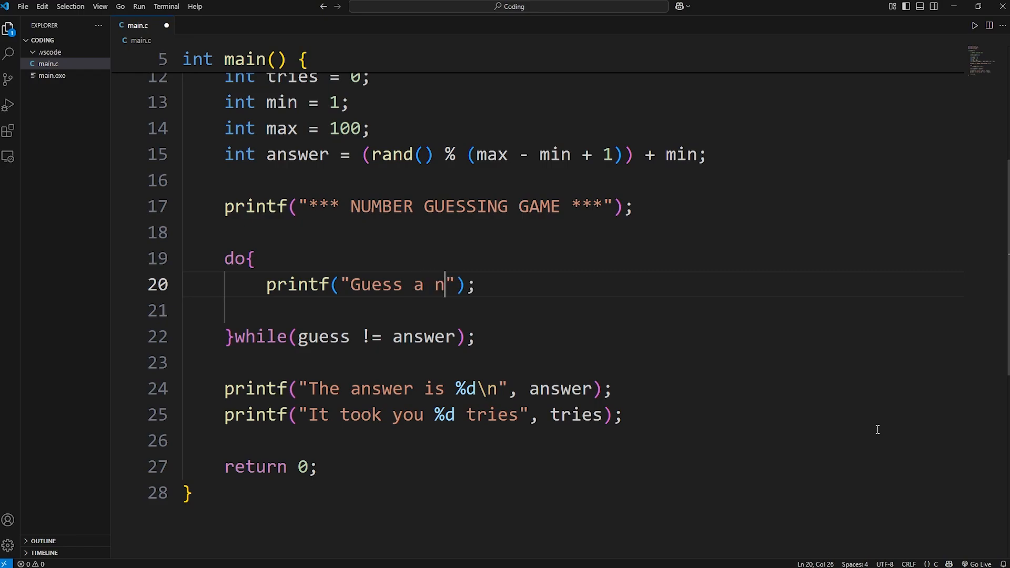
{"action": "type", "text": "umber betwe"}
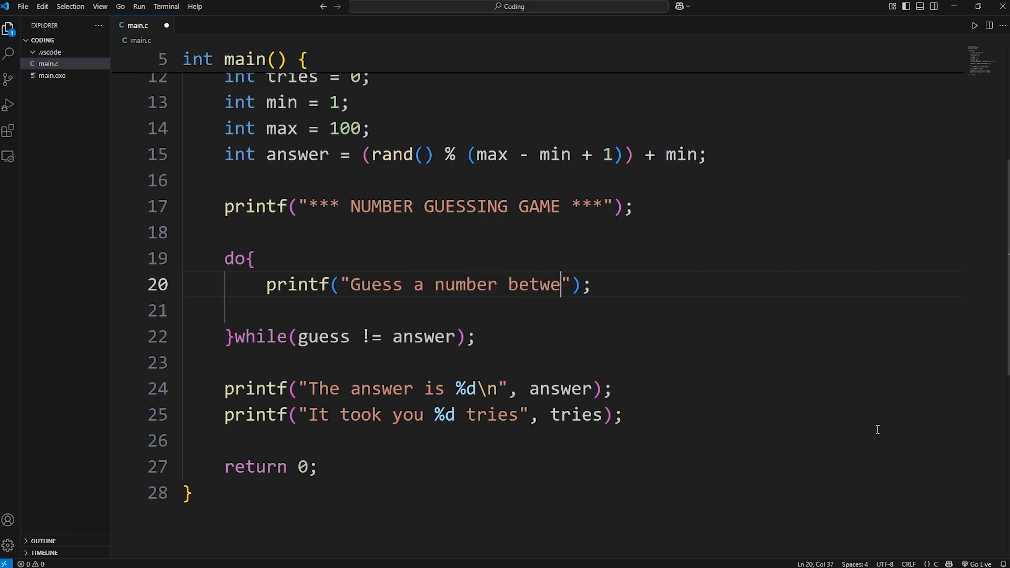
{"action": "type", "text": "en %"}
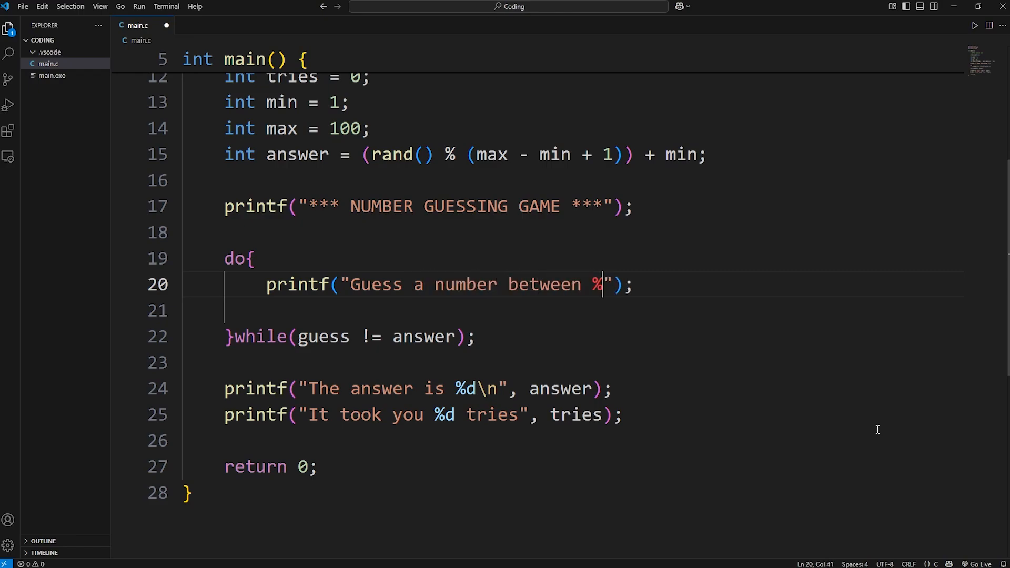
{"action": "type", "text": "d -"}
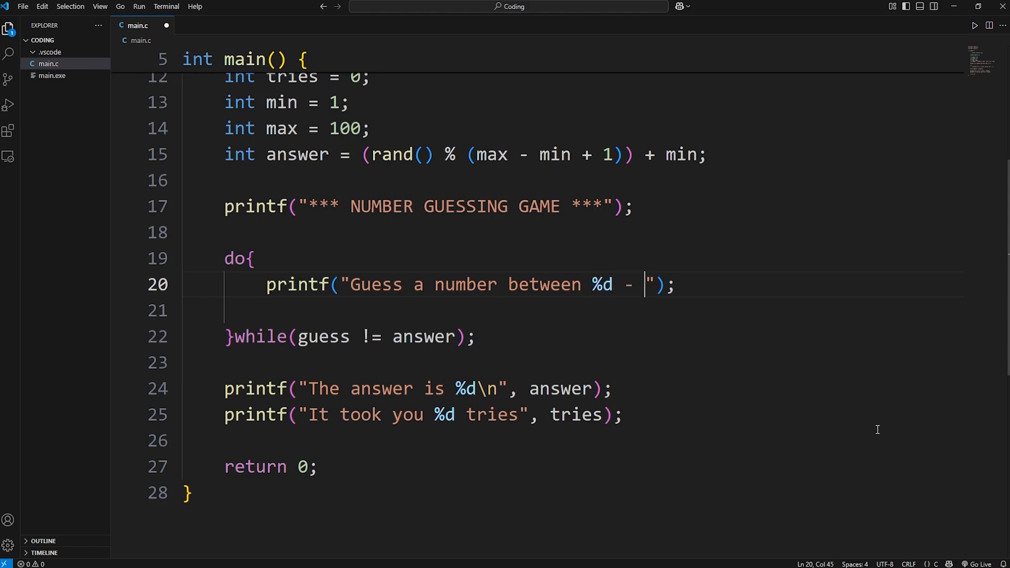
{"action": "type", "text": "%d"}
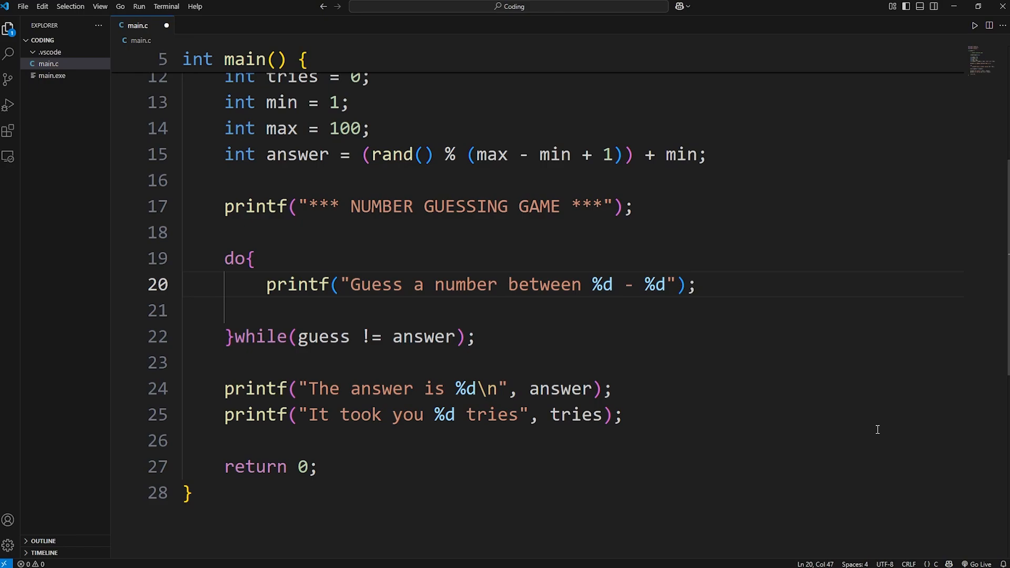
{"action": "type", "text": ":"}
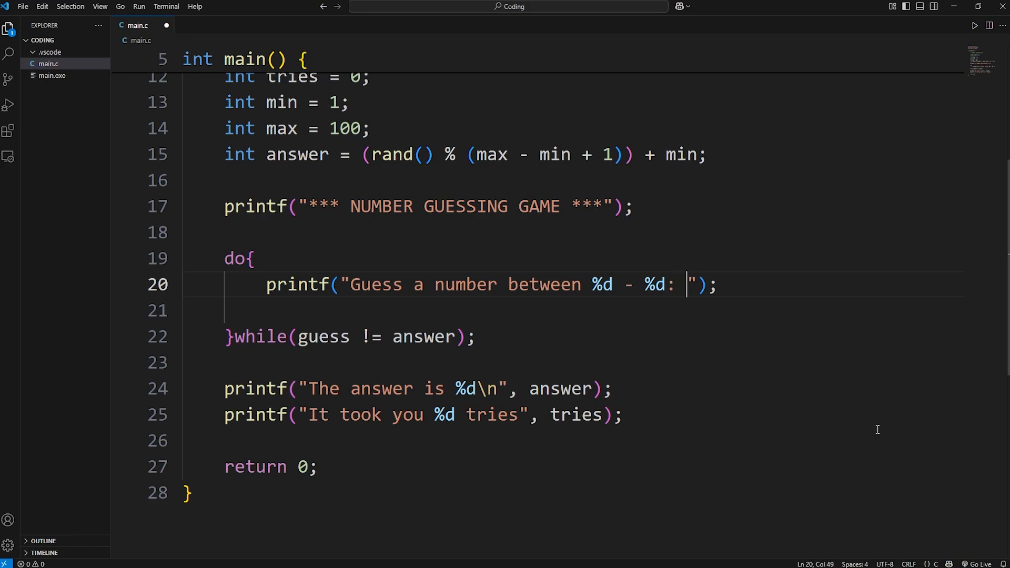
{"action": "type", "text": ", min"}
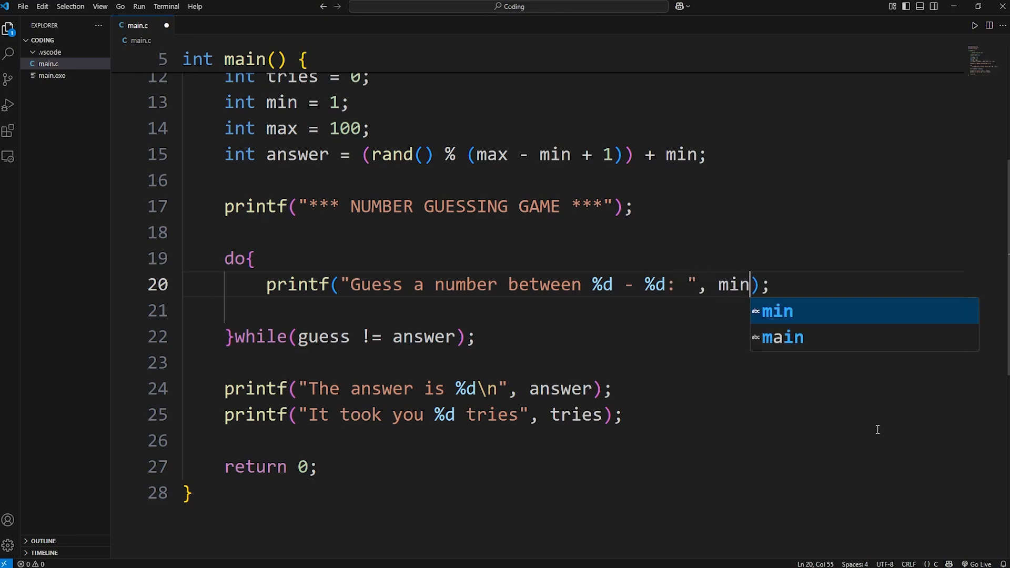
{"action": "type", "text": ", max"}
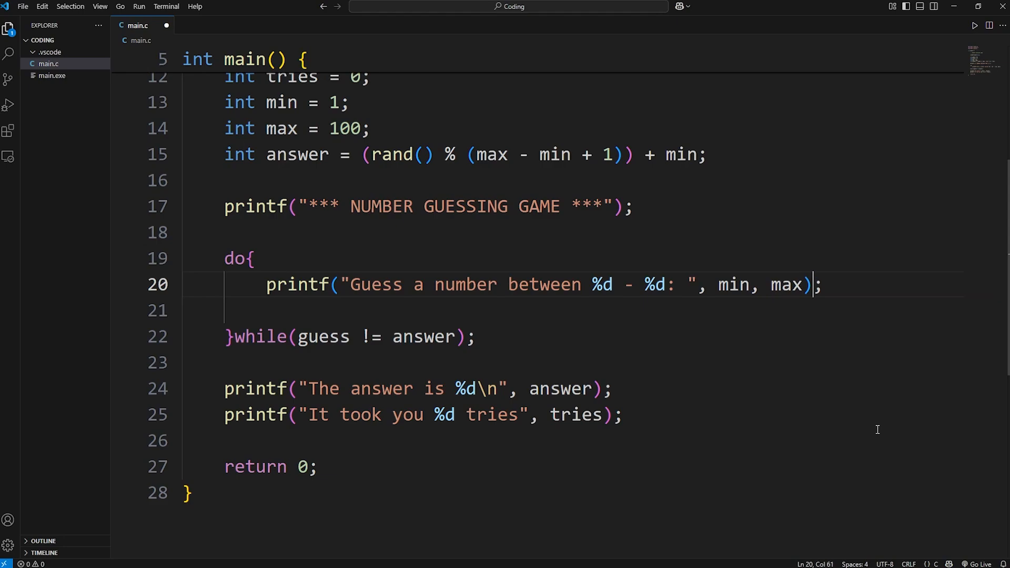
Step: Read the guess with scanf("%d", &guess); and add tries++;
{"action": "type", "text": "scan"}
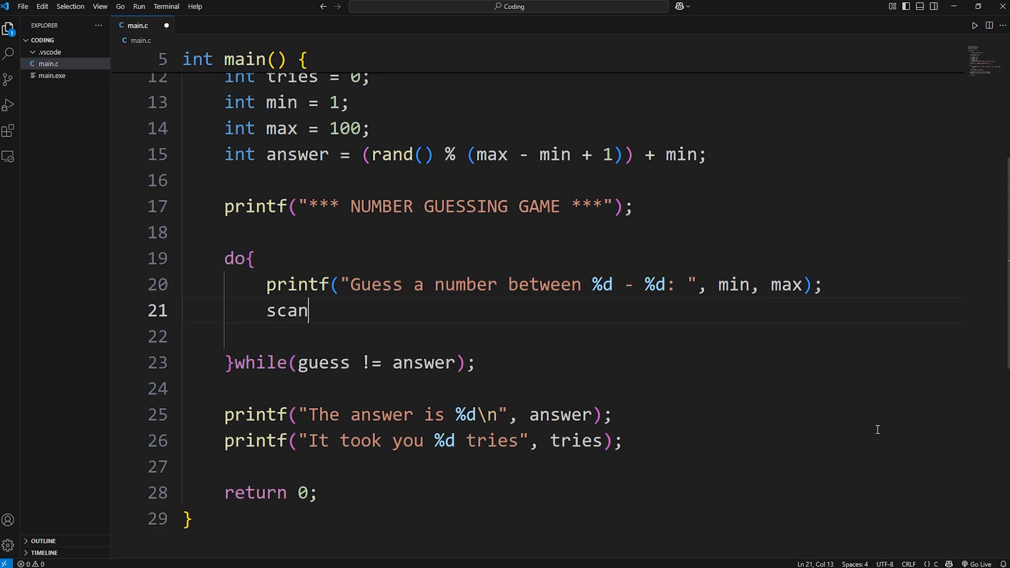
{"action": "type", "text": "f();"}
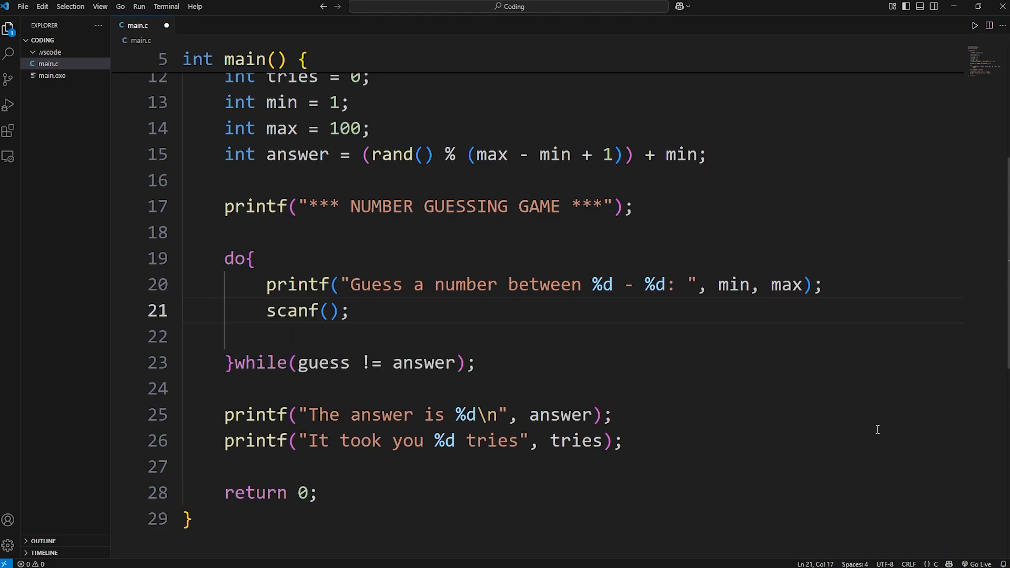
{"action": "type", "text": "\"%\""}
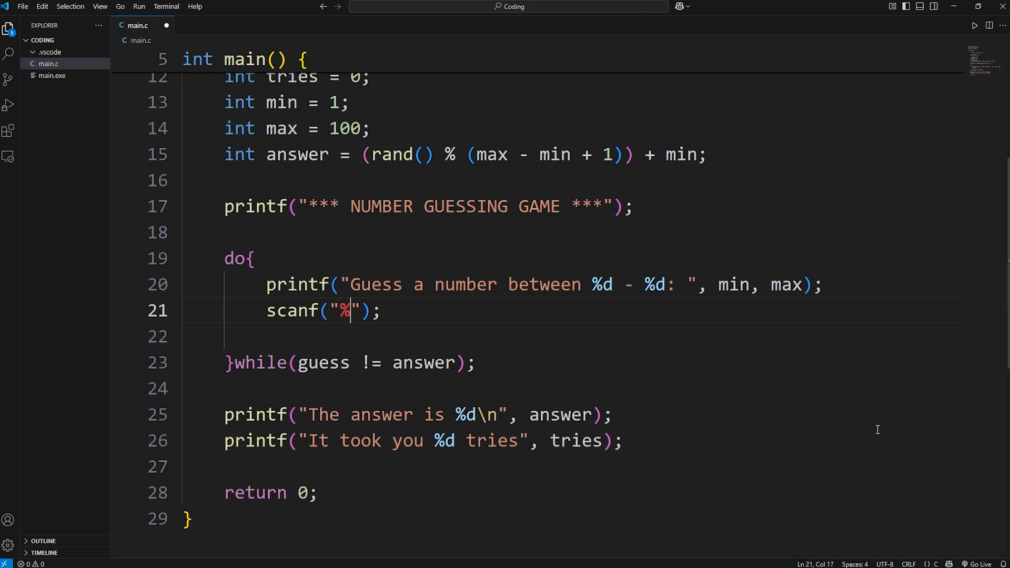
{"action": "type", "text": "d\","}
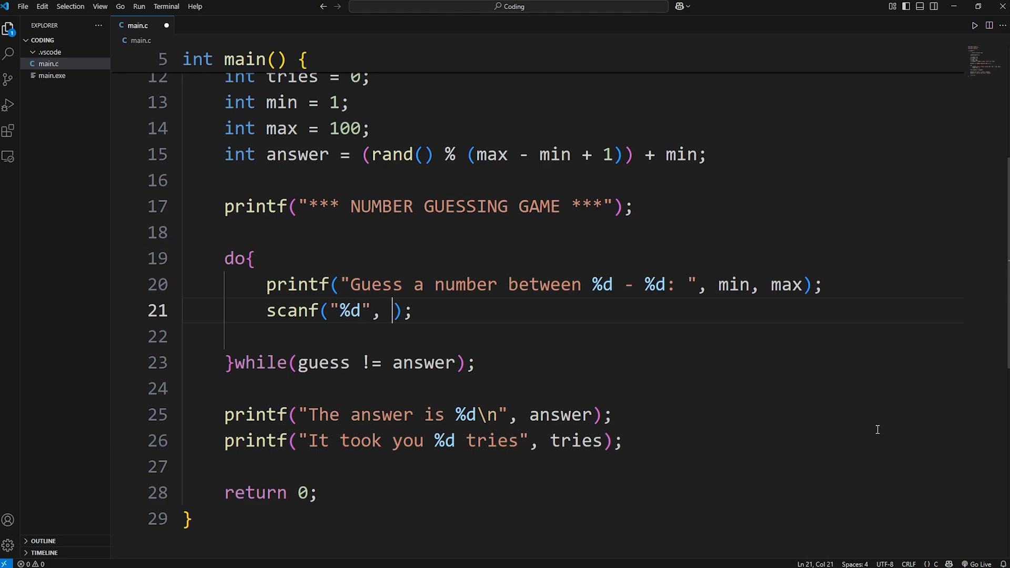
{"action": "type", "text": "&"}
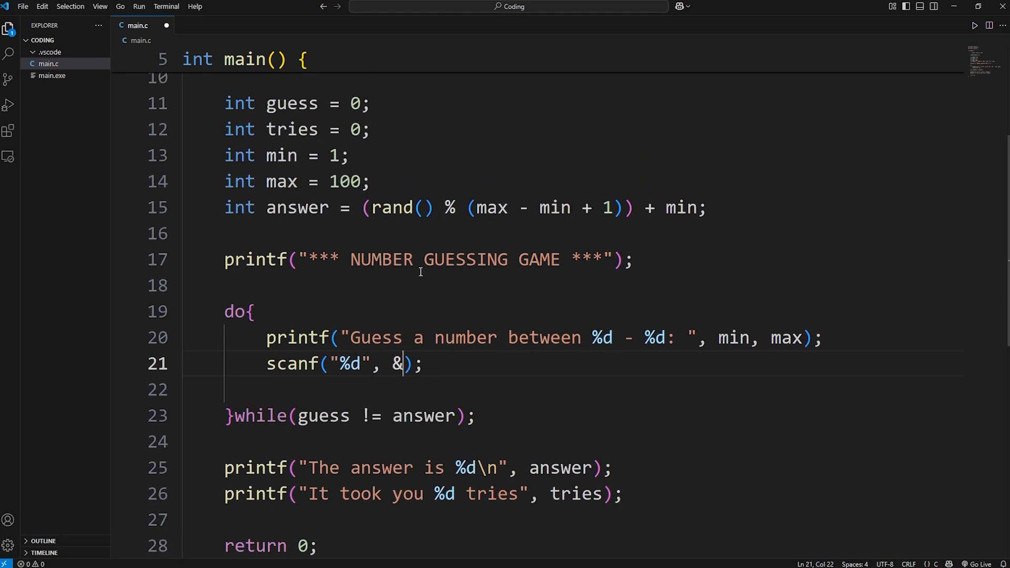
{"action": "type", "text": "guess"}
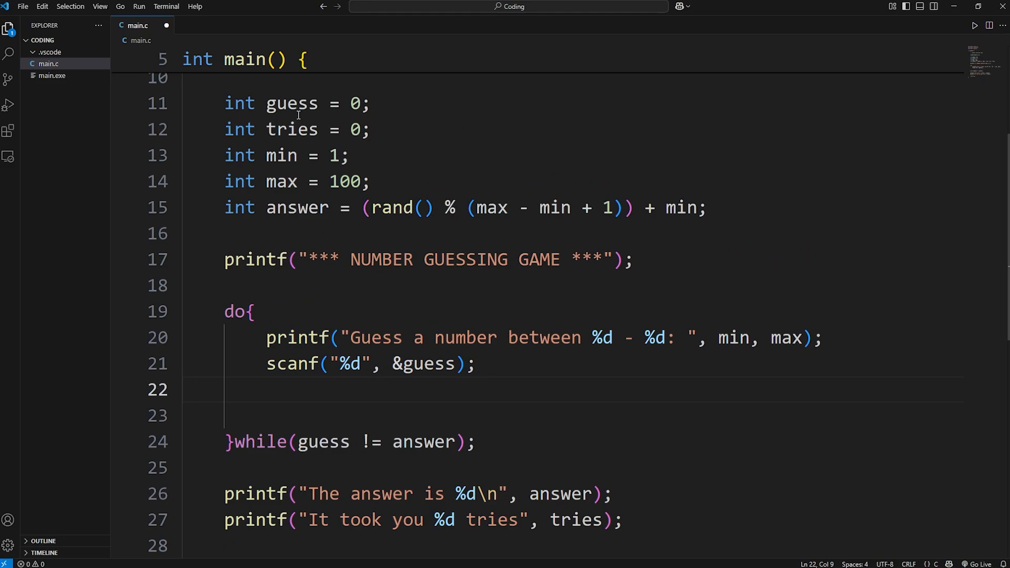
{"action": "type", "text": "tries"}
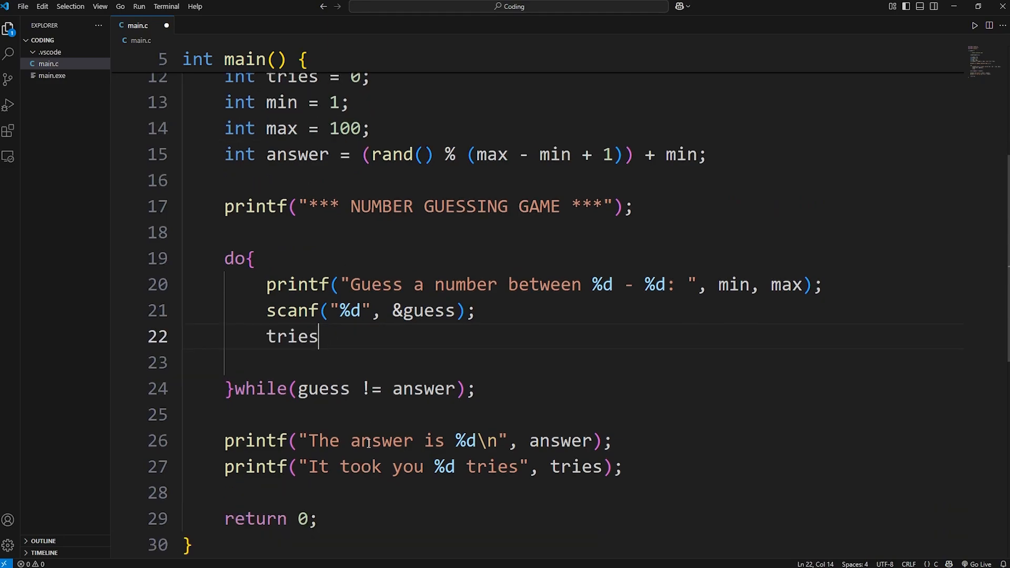
{"action": "type", "text": "++;"}
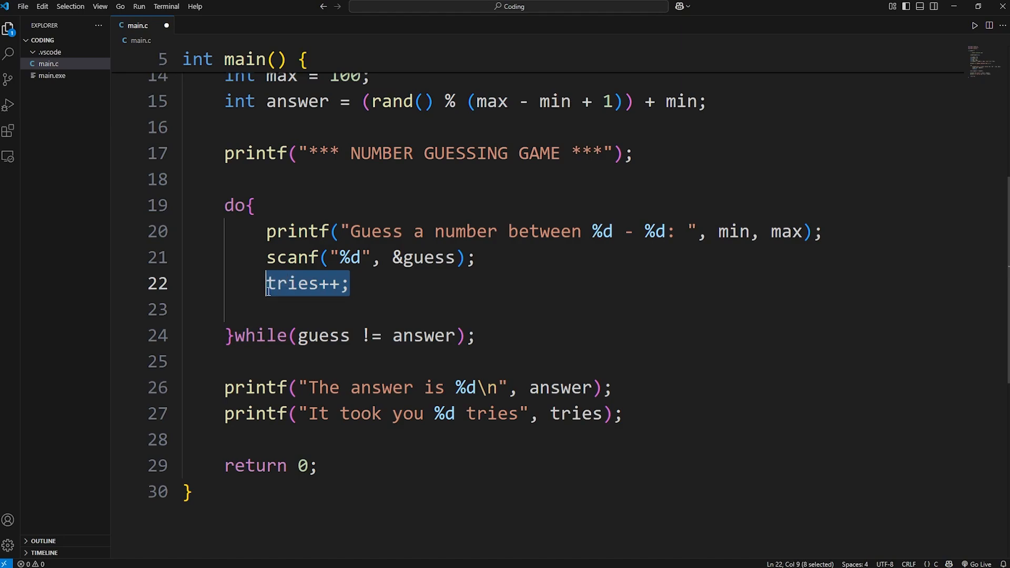
{"action": "left_click", "coordinate": [351, 298]}
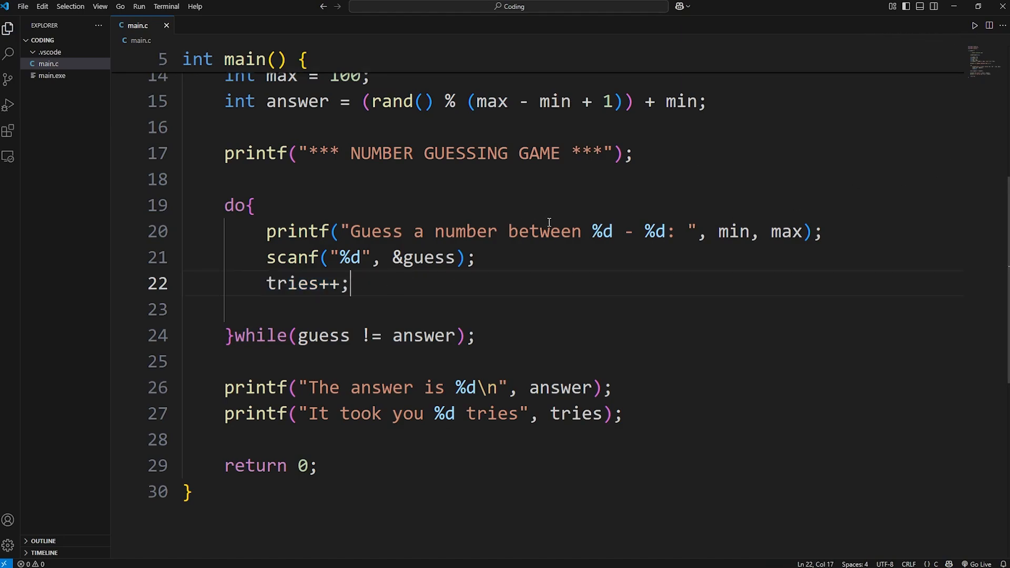
Step: Run main.c and enter the guesses 50 and 75 in the terminal
{"action": "left_click", "coordinate": [607, 153]}
{"action": "type", "text": "50"}
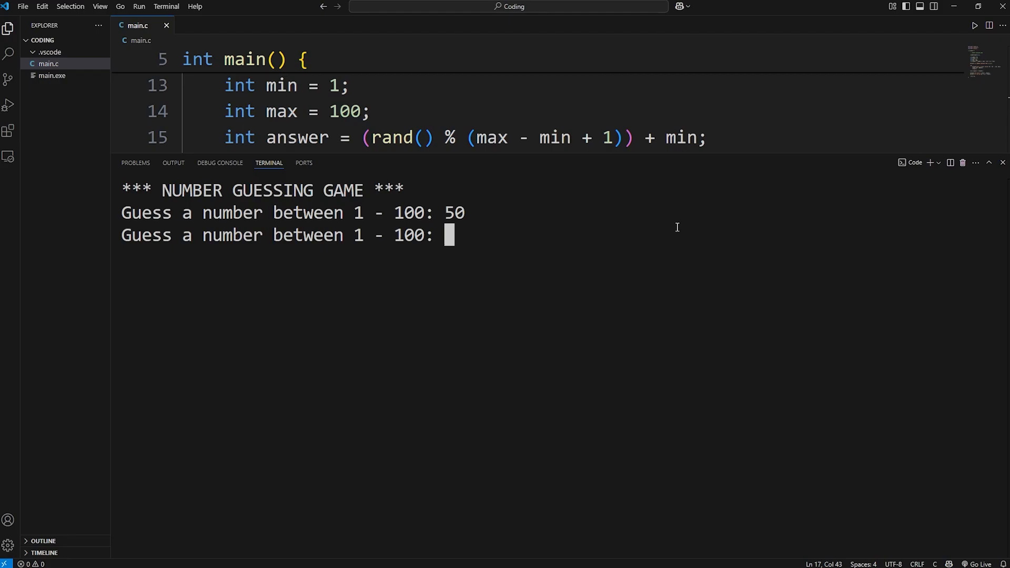
{"action": "type", "text": "75"}
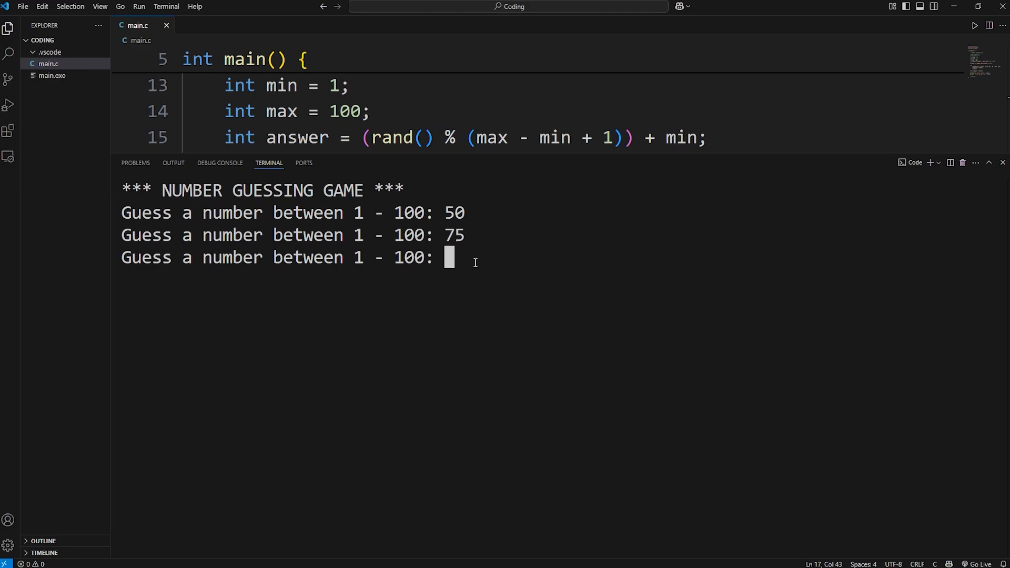
{"action": "mouse_move", "coordinate": [465, 237]}
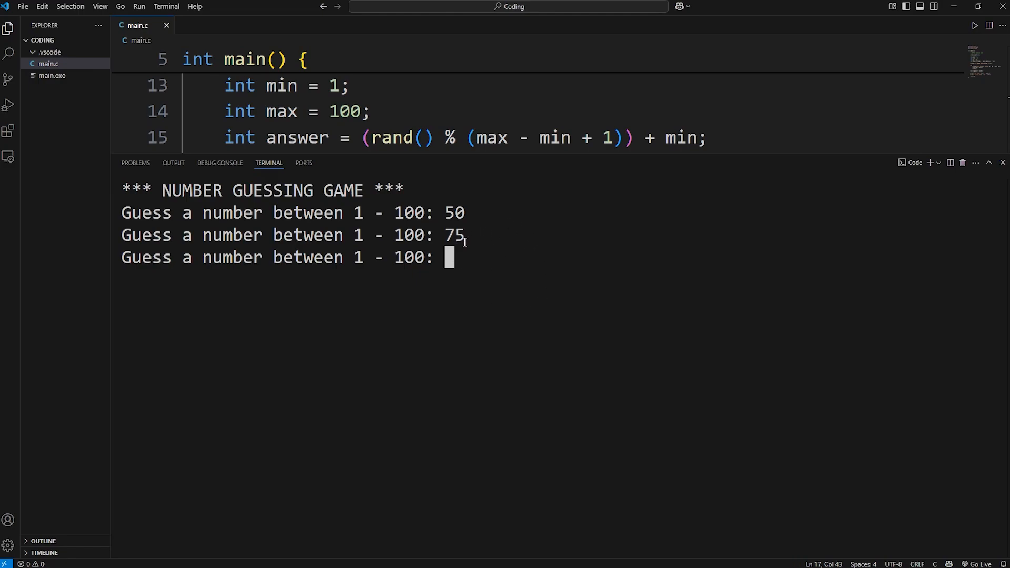
{"action": "mouse_move", "coordinate": [468, 289]}
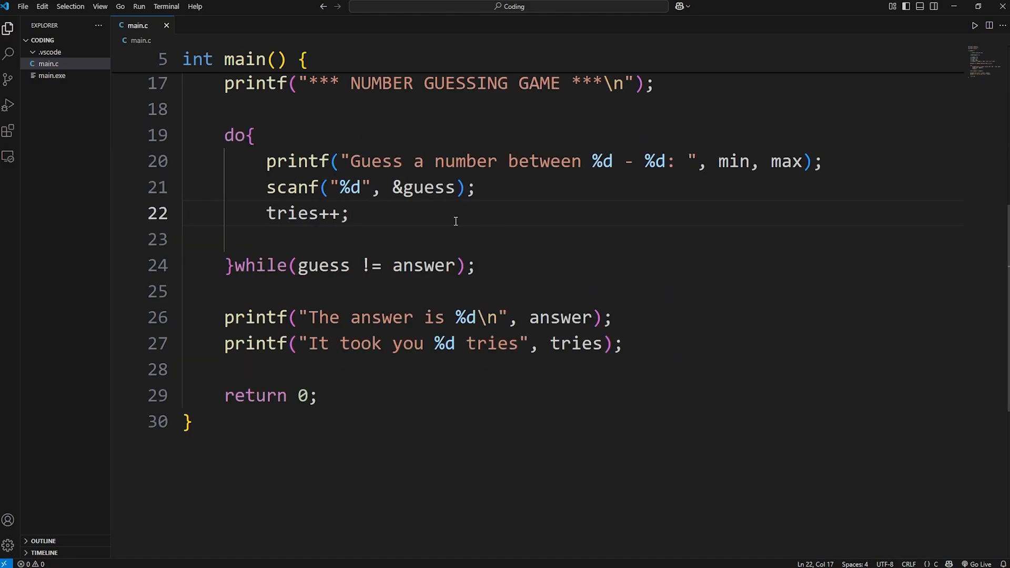
Step: Write the if branch that prints TOO LOW! when the guess is below the answer
{"action": "type", "text": "i"}
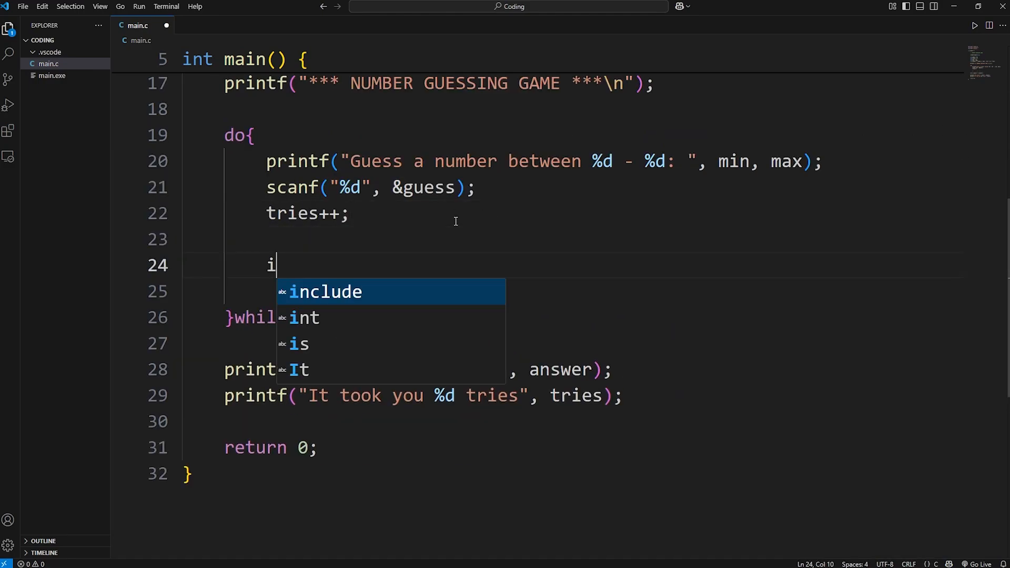
{"action": "type", "text": "f(){"}
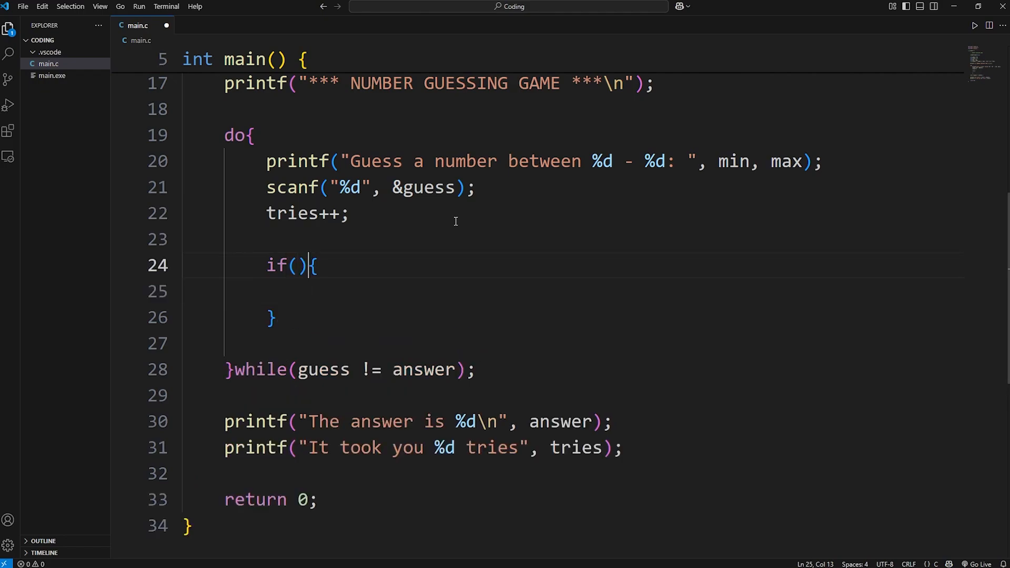
{"action": "type", "text": "guess <"}
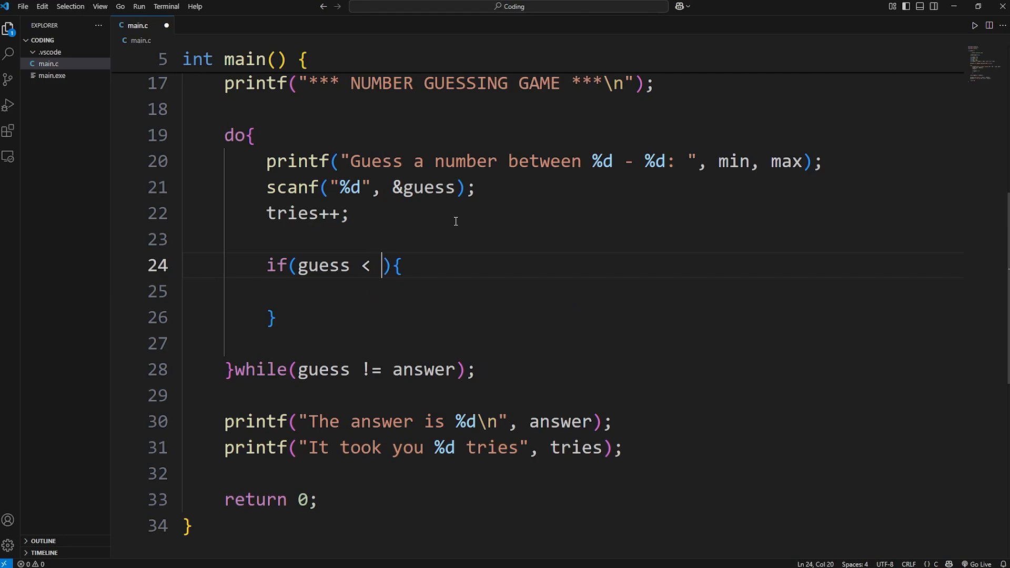
{"action": "type", "text": "answer"}
{"action": "left_click", "coordinate": [573, 291]}
{"action": "type", "text": "pri"}
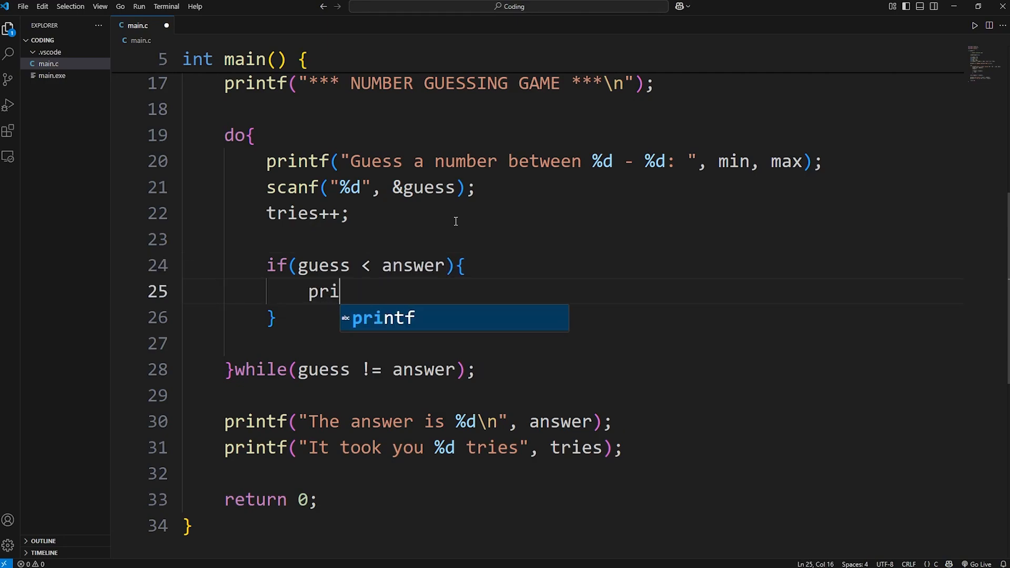
{"action": "key", "text": "Tab"}
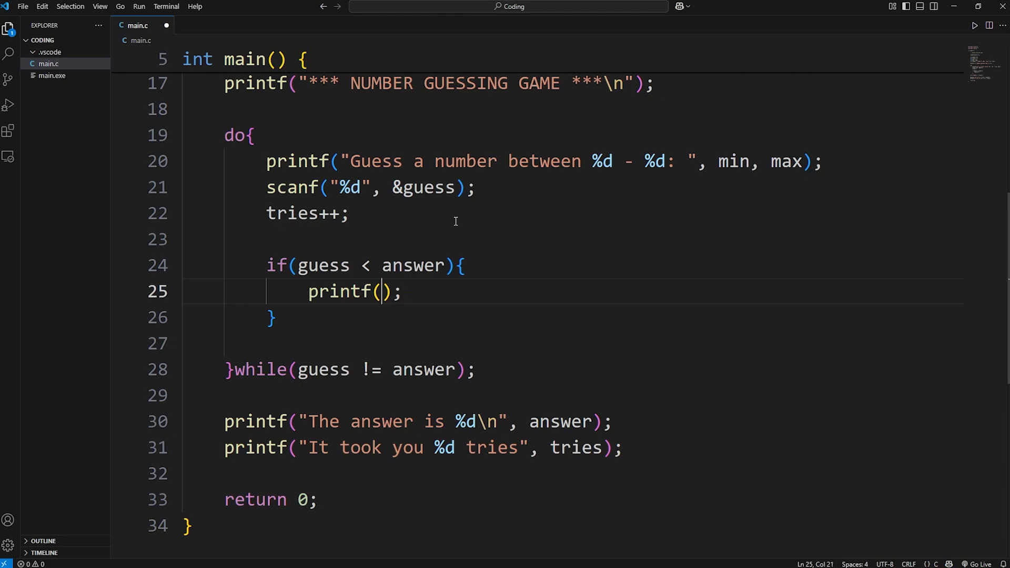
{"action": "type", "text": "\"T\""}
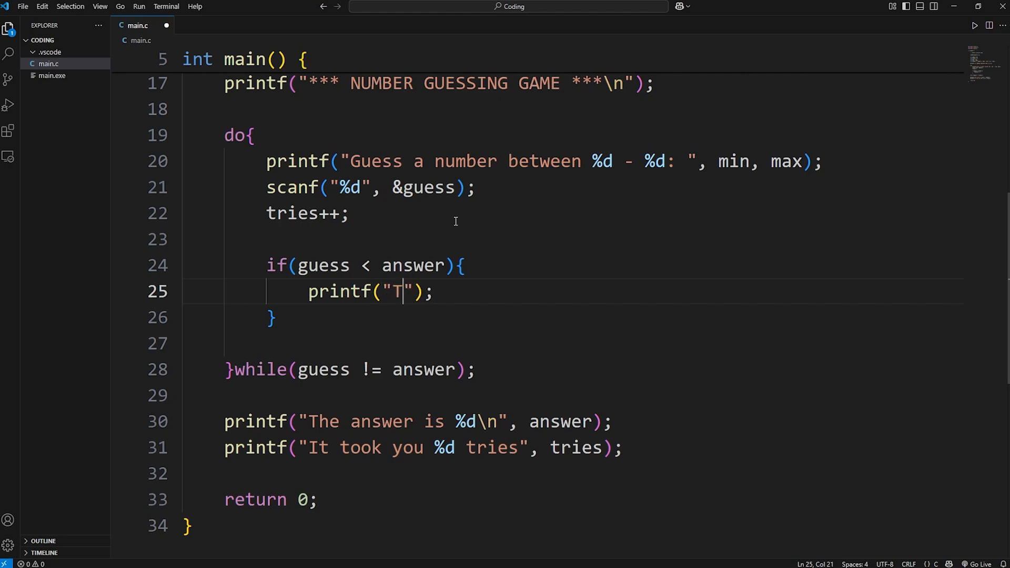
{"action": "type", "text": "OO LOW!\\n"}
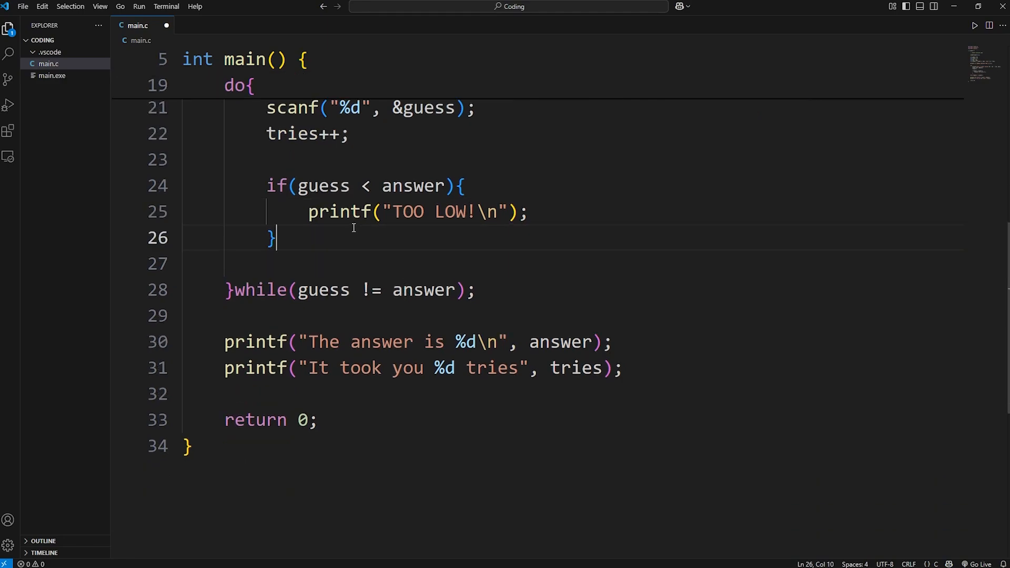
Step: Add an else if (guess > answer) branch printing TOO HIGH! with a newline
{"action": "type", "text": "else"}
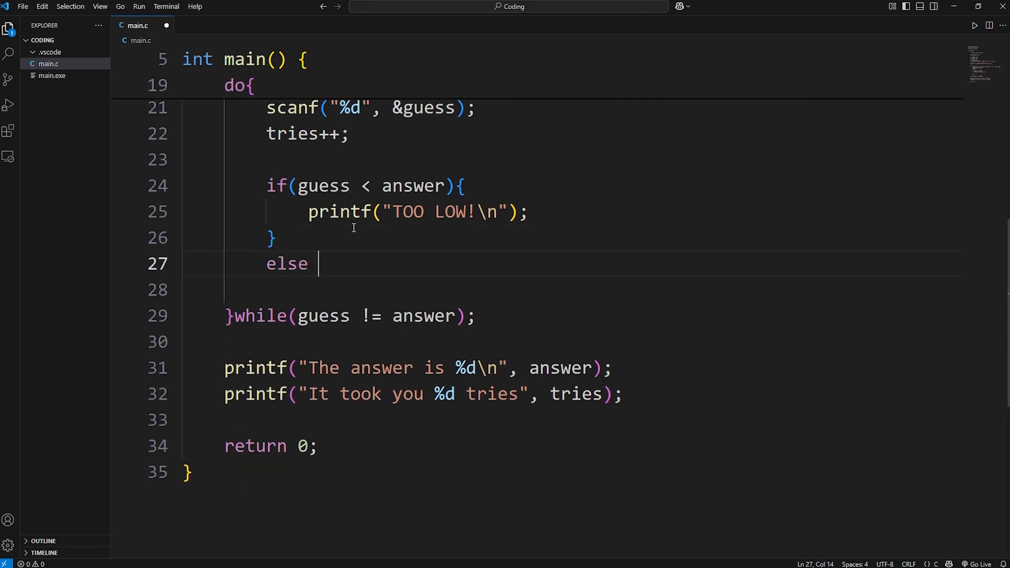
{"action": "type", "text": "if()"}
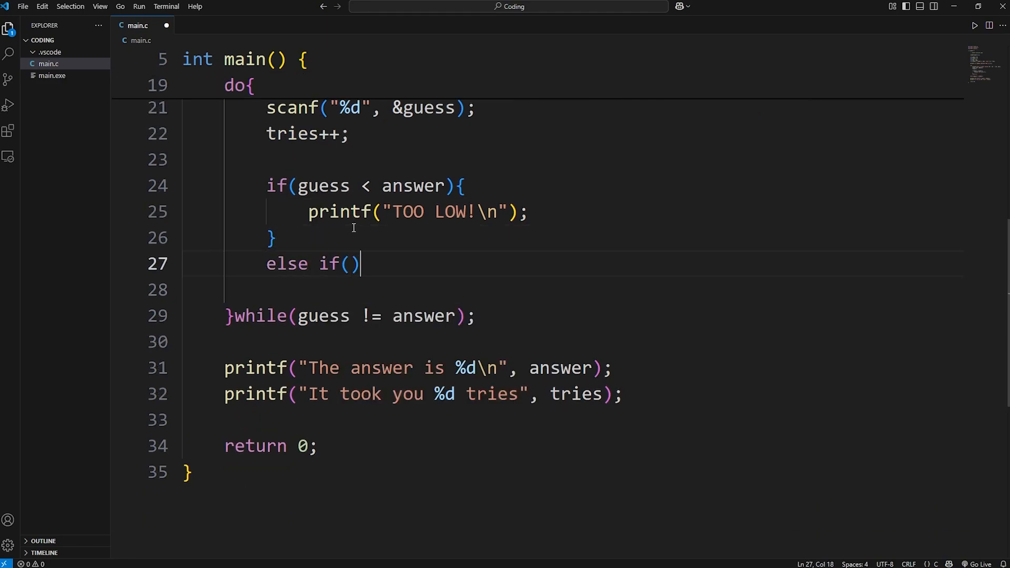
{"action": "type", "text": "{"}
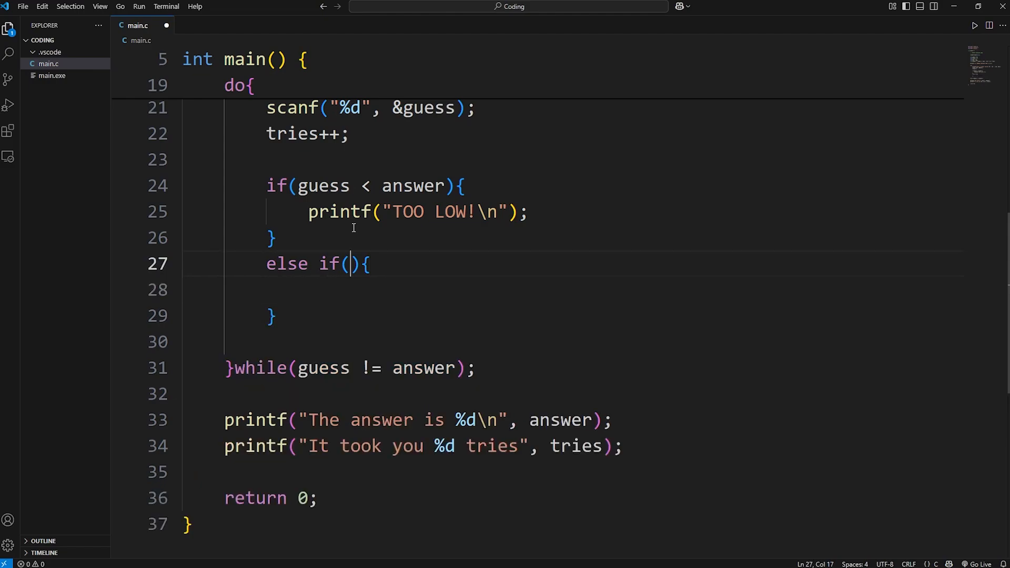
{"action": "type", "text": "guess"}
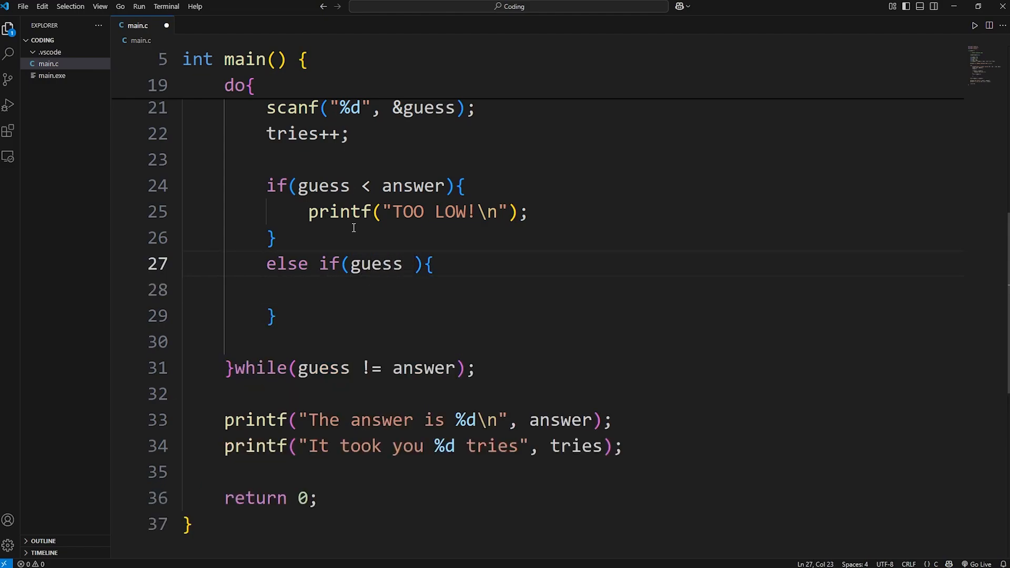
{"action": "type", "text": "> answer"}
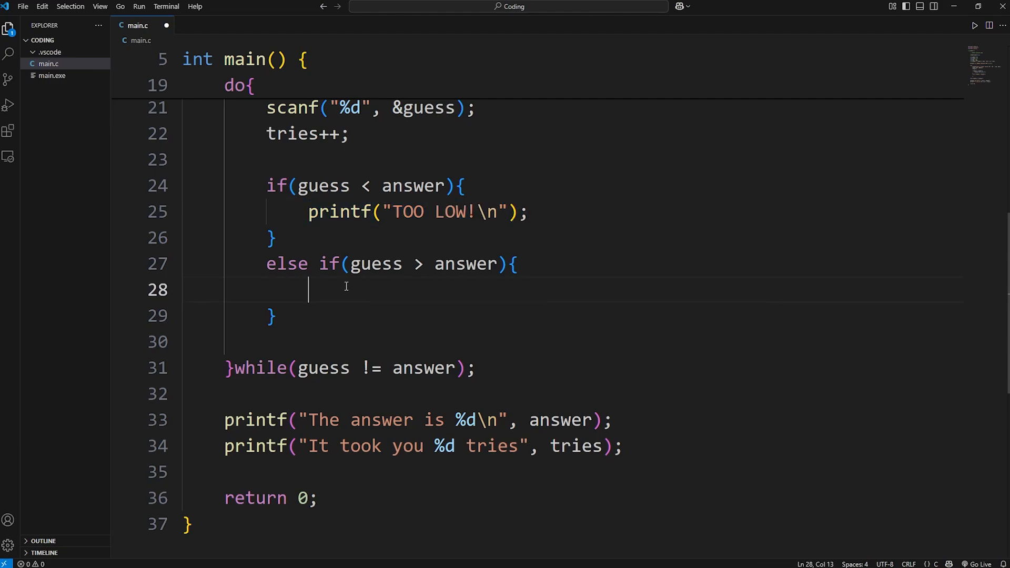
{"action": "type", "text": "printf(\"TOO HI!\\n\");"}
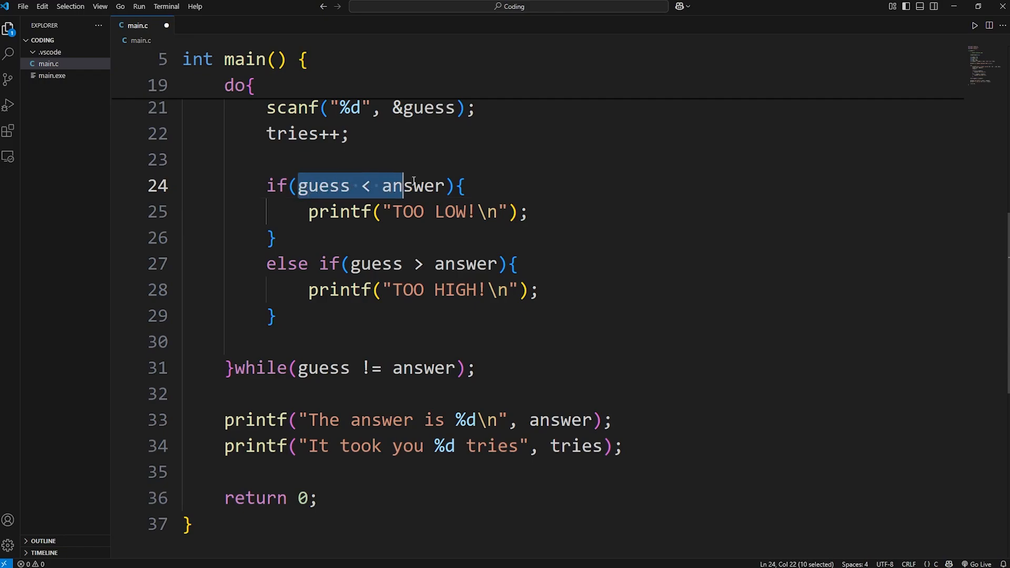
{"action": "left_click", "coordinate": [349, 263]}
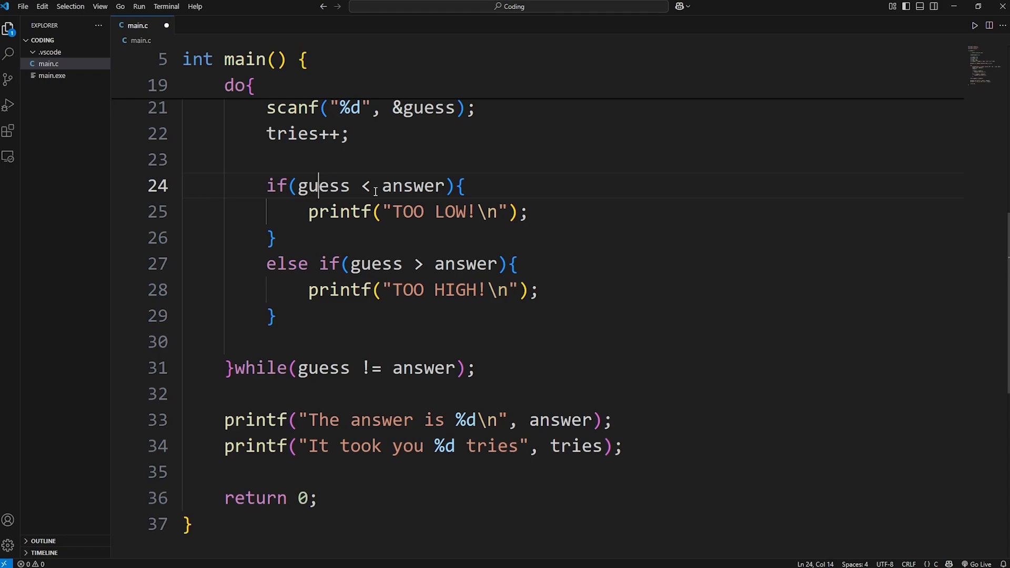
{"action": "key", "text": "Enter"}
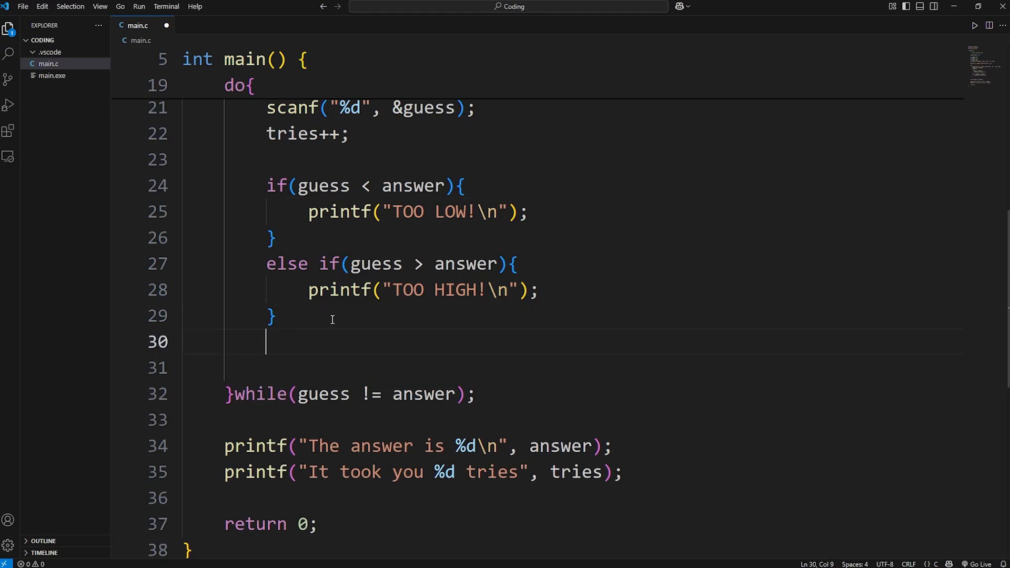
Step: Add an else branch printing "CORRECT!\n" and run the guessing game again
{"action": "type", "text": "else{"}
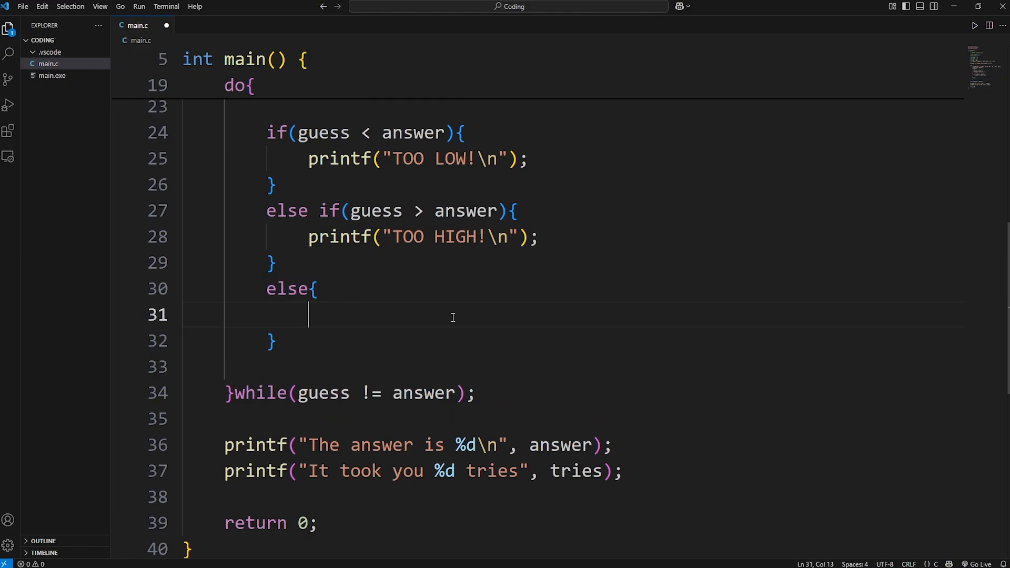
{"action": "type", "text": "pri"}
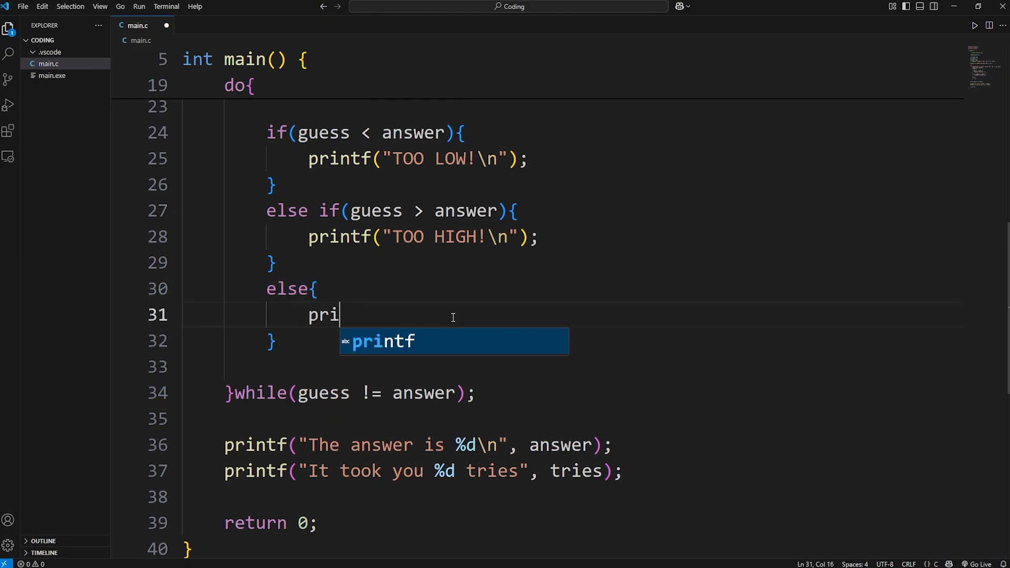
{"action": "key", "text": "Tab"}
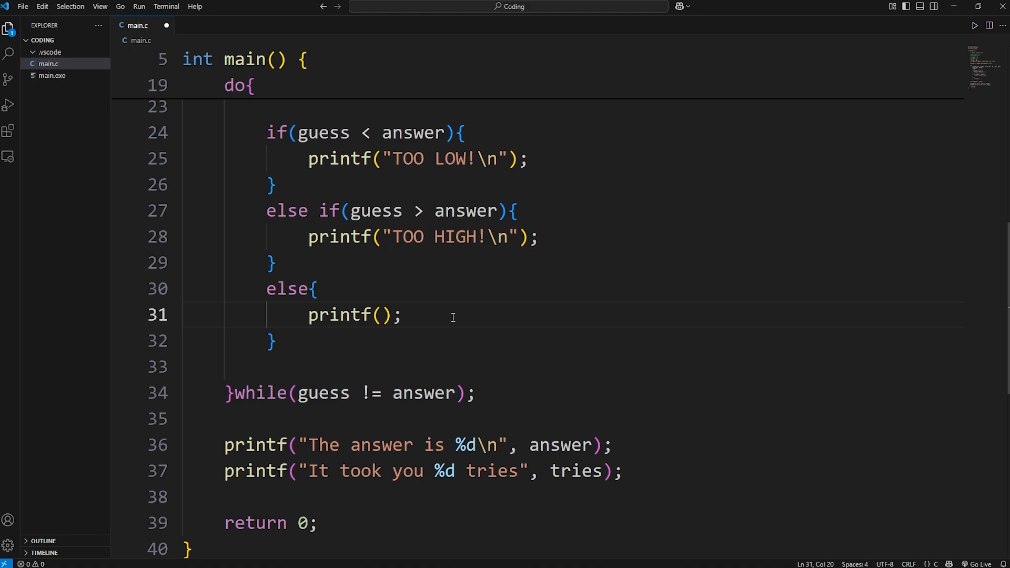
{"action": "type", "text": "\"CORRECT!\""}
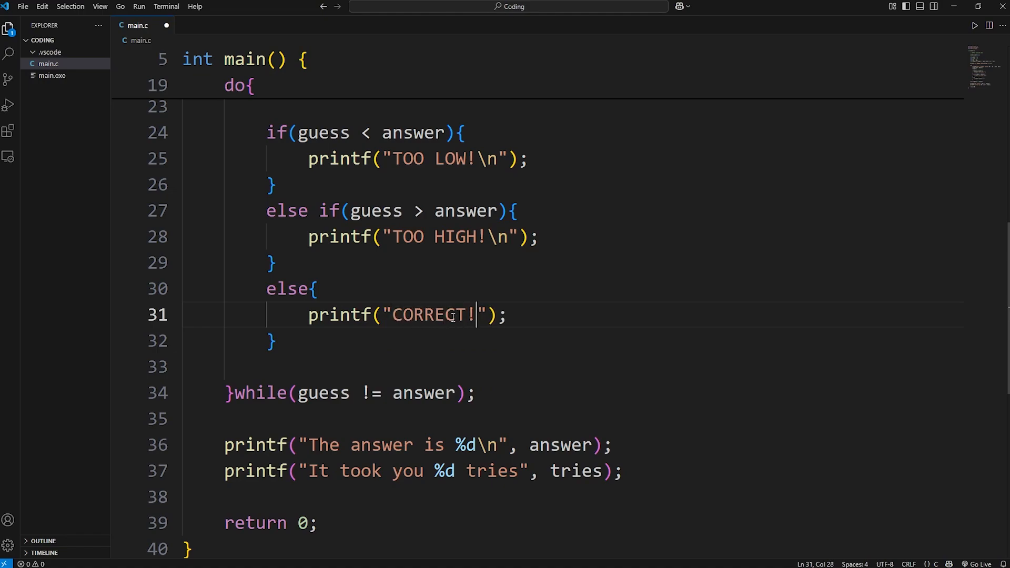
{"action": "type", "text": "\\"}
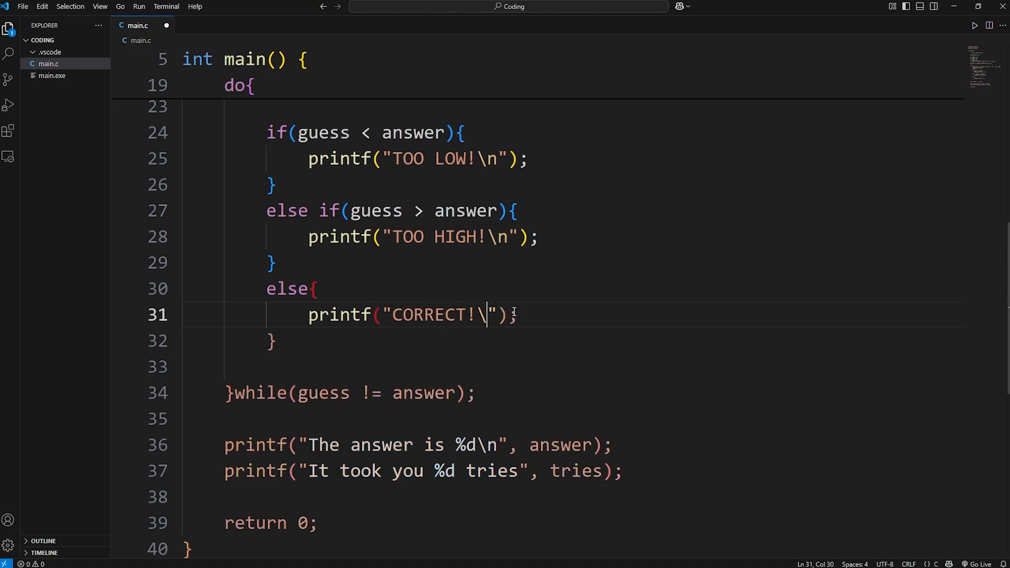
{"action": "type", "text": "n"}
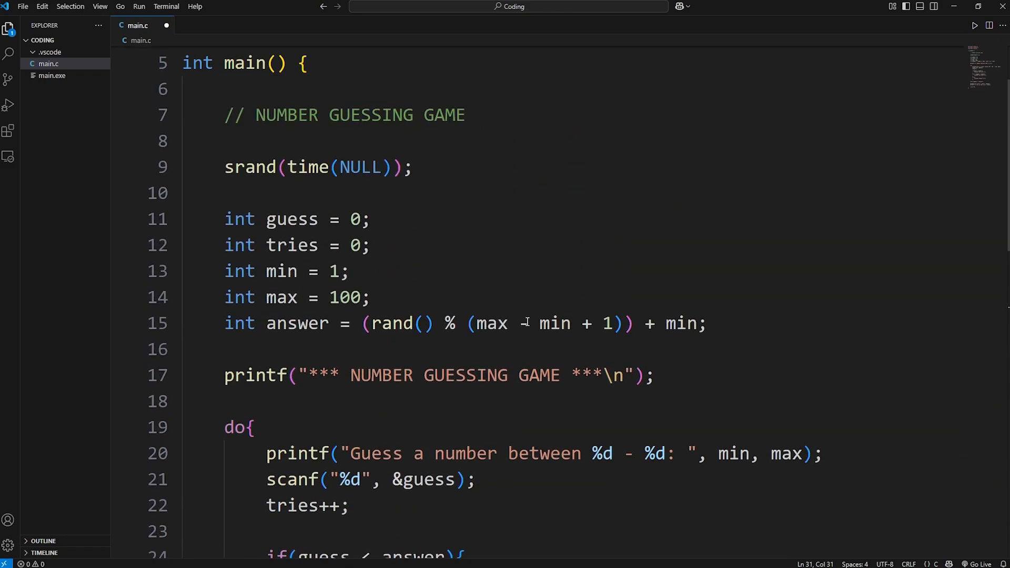
{"action": "left_click", "coordinate": [974, 25]}
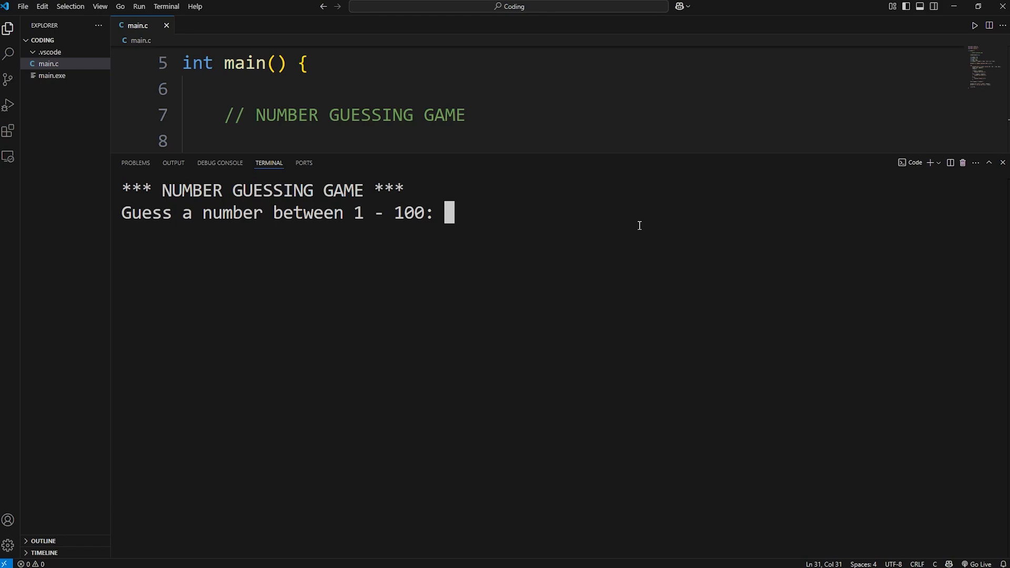
Step: Guess 50, 2, 12, 18, 21, 23 and 24 until CORRECT! reports answer 24 in 7 tries
{"action": "type", "text": "50"}
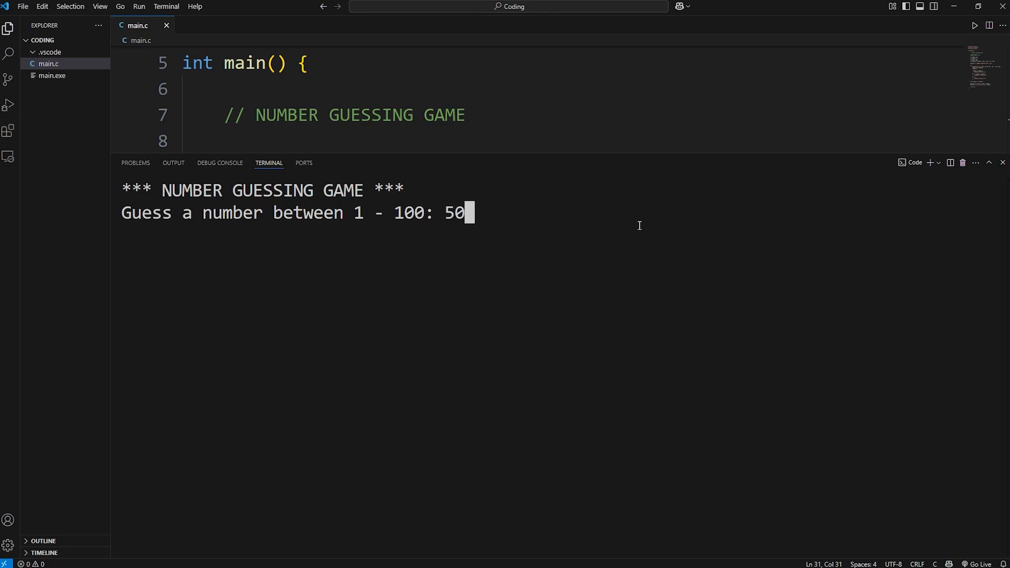
{"action": "key", "text": "Enter"}
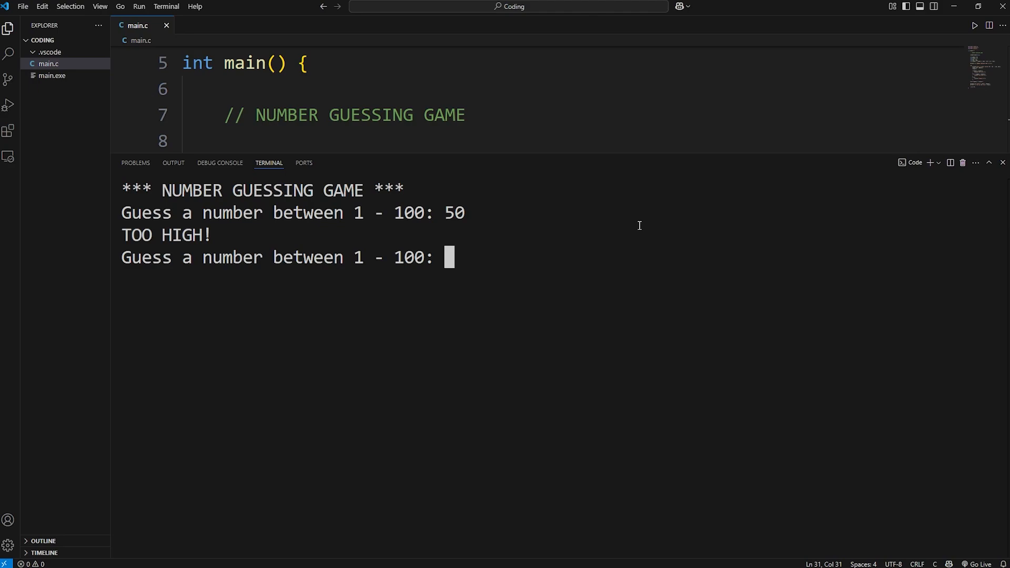
{"action": "mouse_move", "coordinate": [510, 227]}
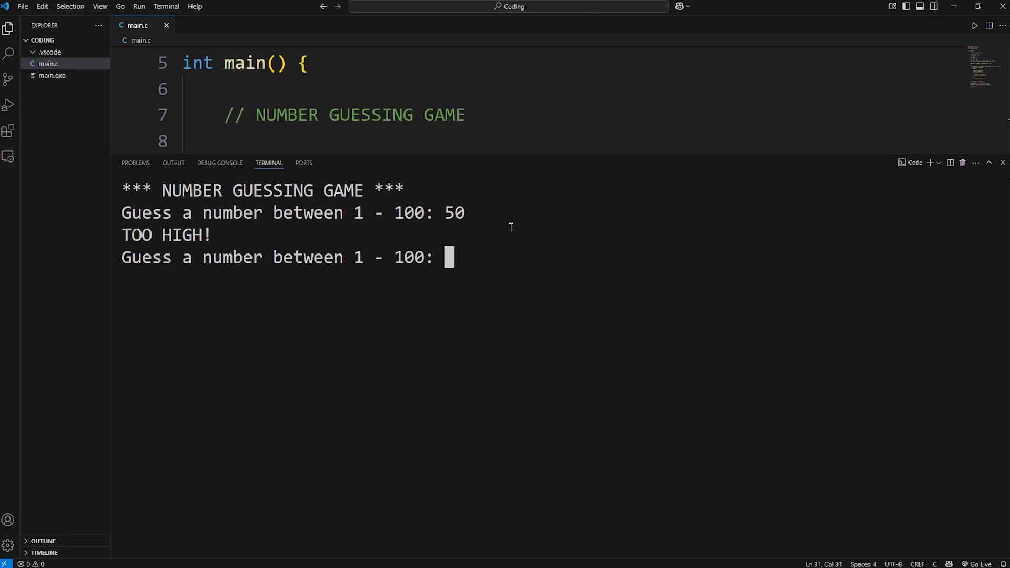
{"action": "mouse_move", "coordinate": [497, 264]}
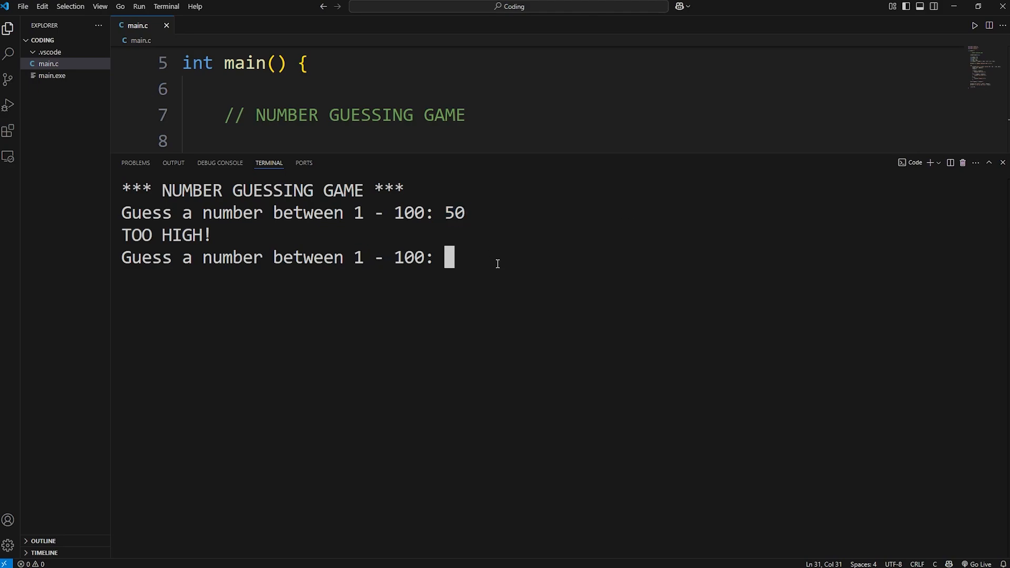
{"action": "type", "text": "25"}
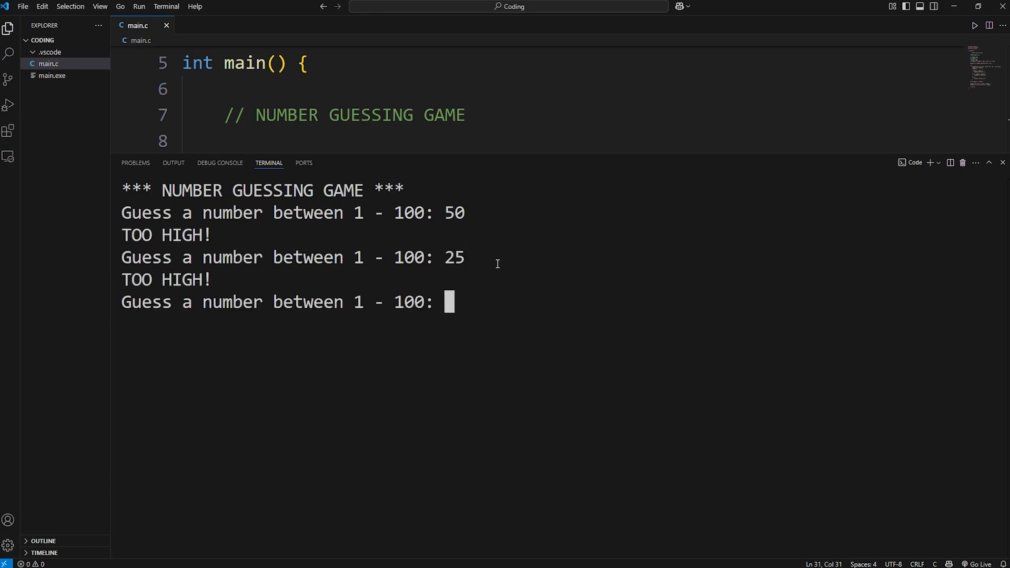
{"action": "type", "text": "12"}
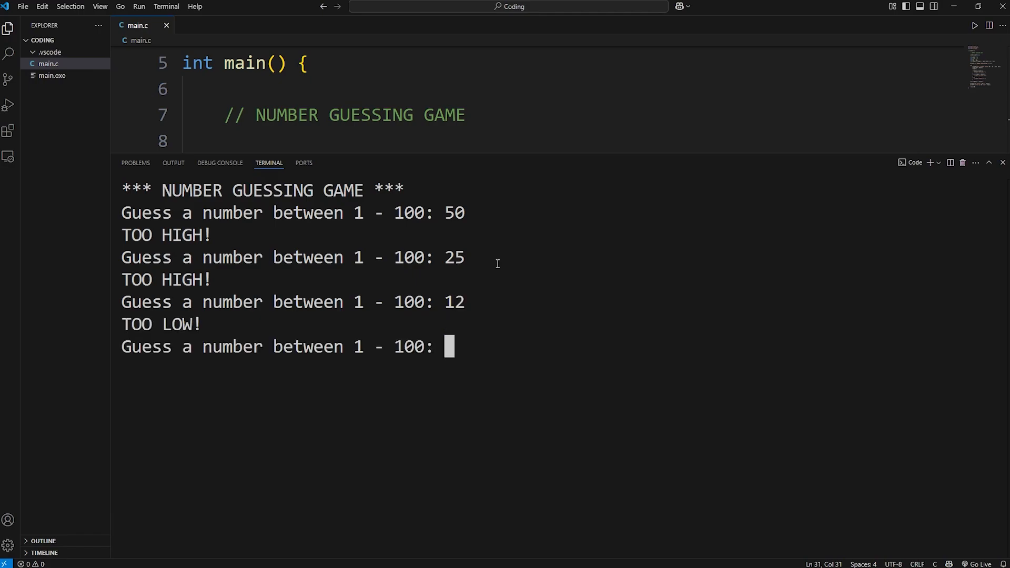
{"action": "type", "text": "18"}
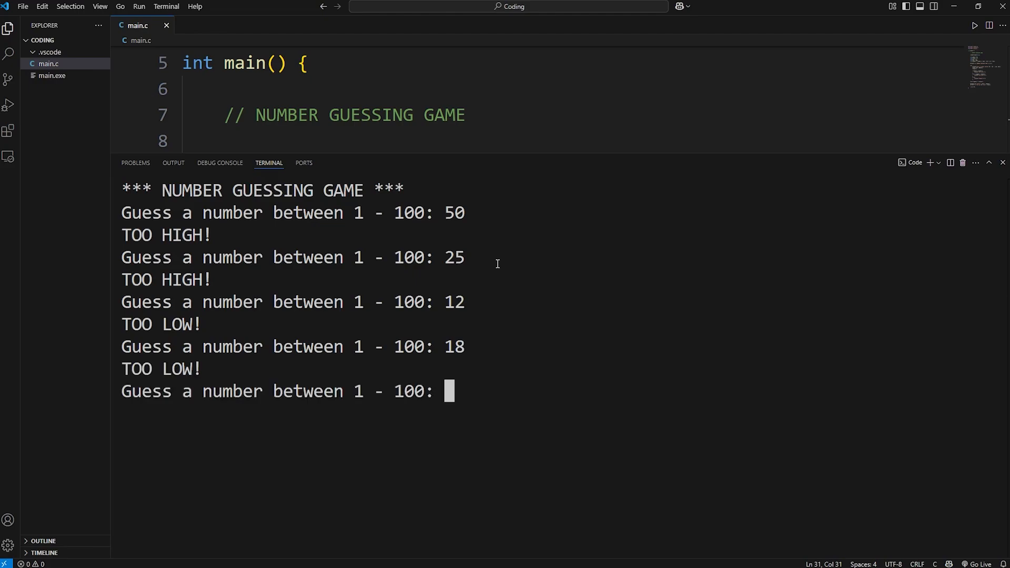
{"action": "type", "text": "21"}
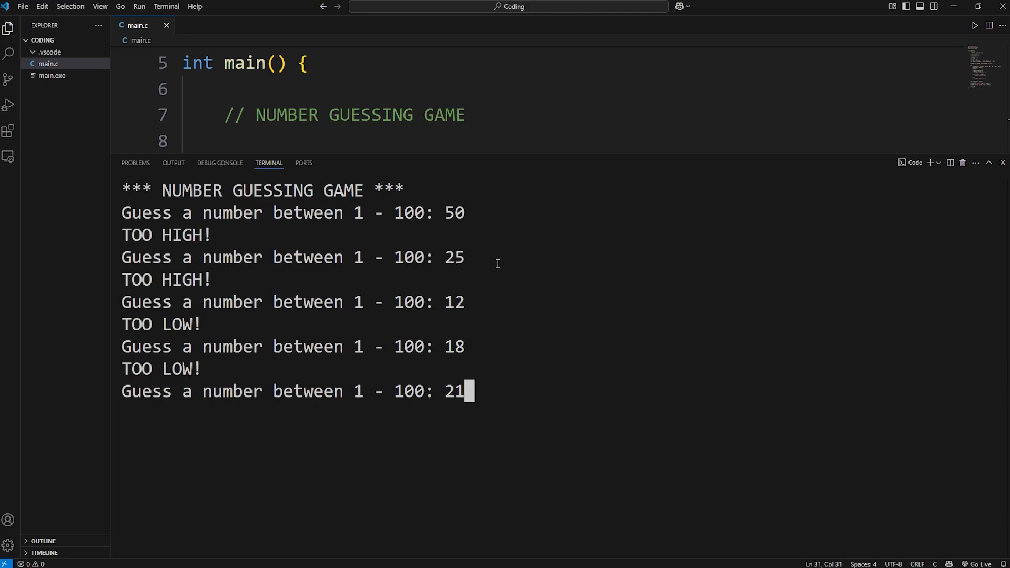
{"action": "key", "text": "Enter"}
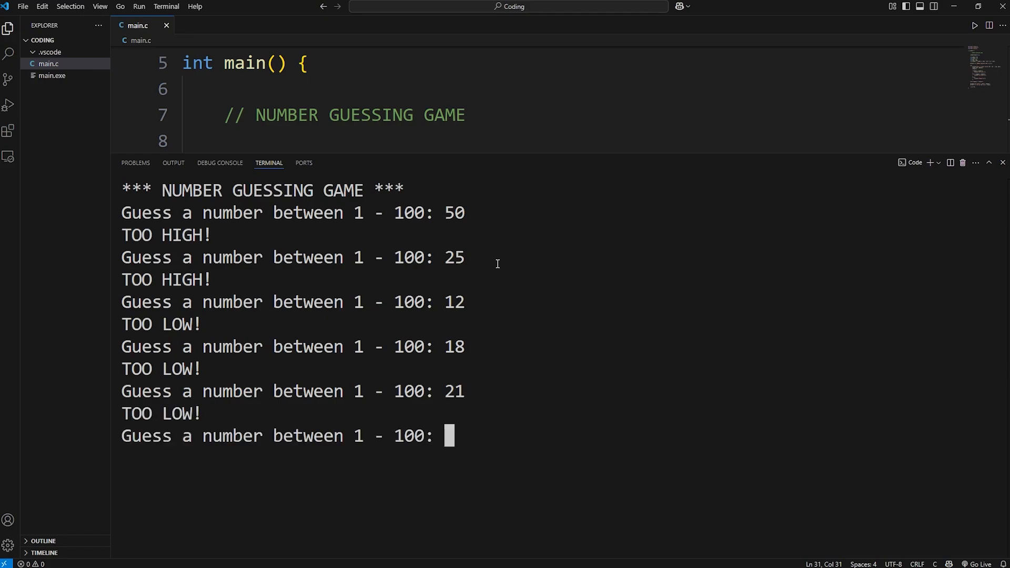
{"action": "type", "text": "23"}
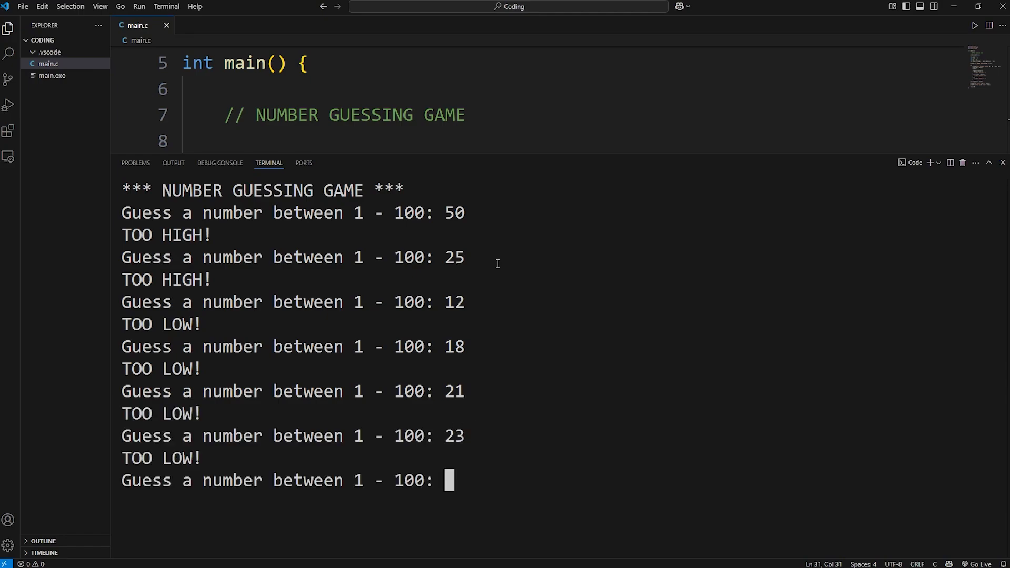
{"action": "type", "text": "24"}
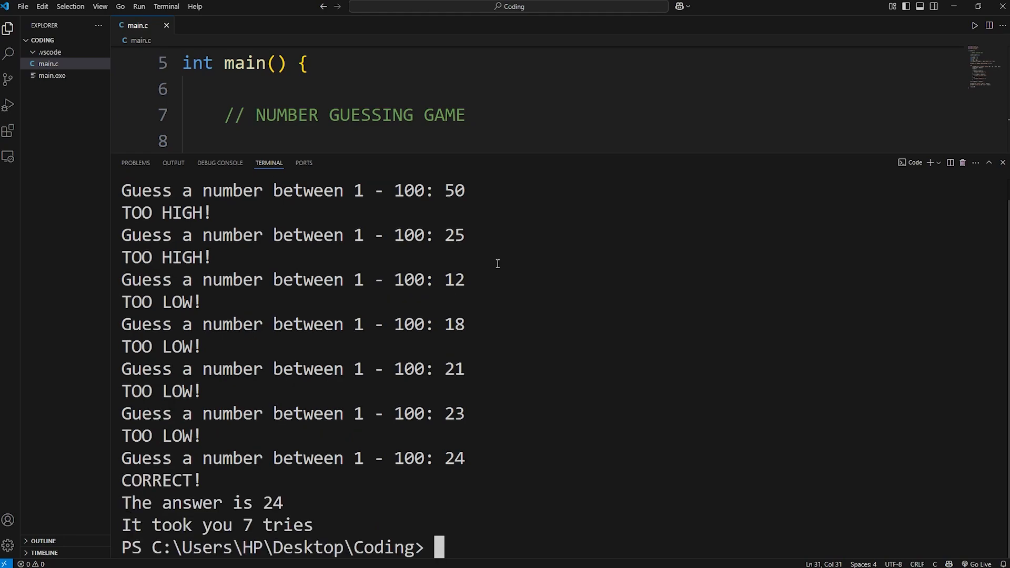